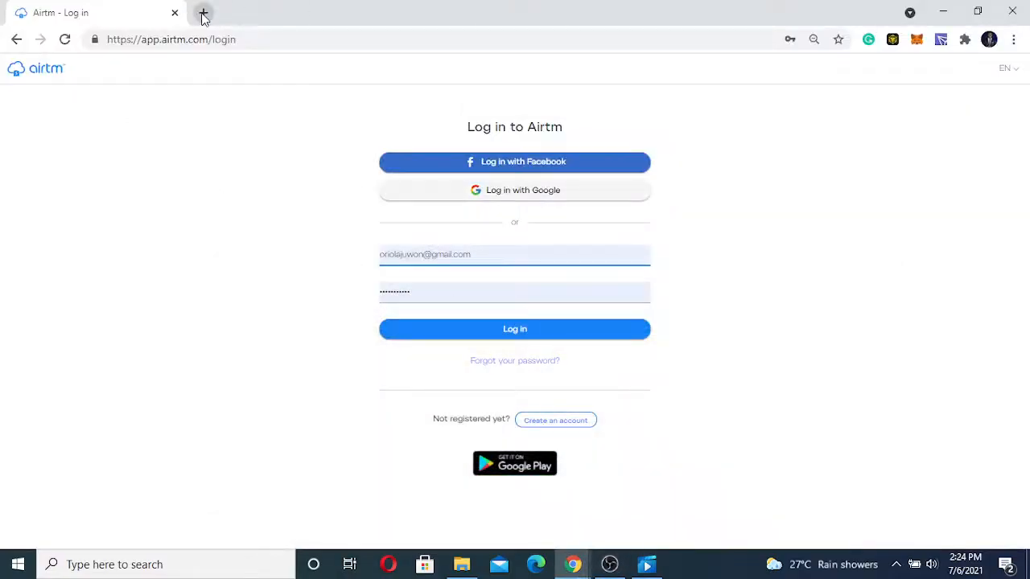
# Open a new Chrome tab beside the Airtm login page for the Remotasks dashboard
pyautogui.click(203, 12)
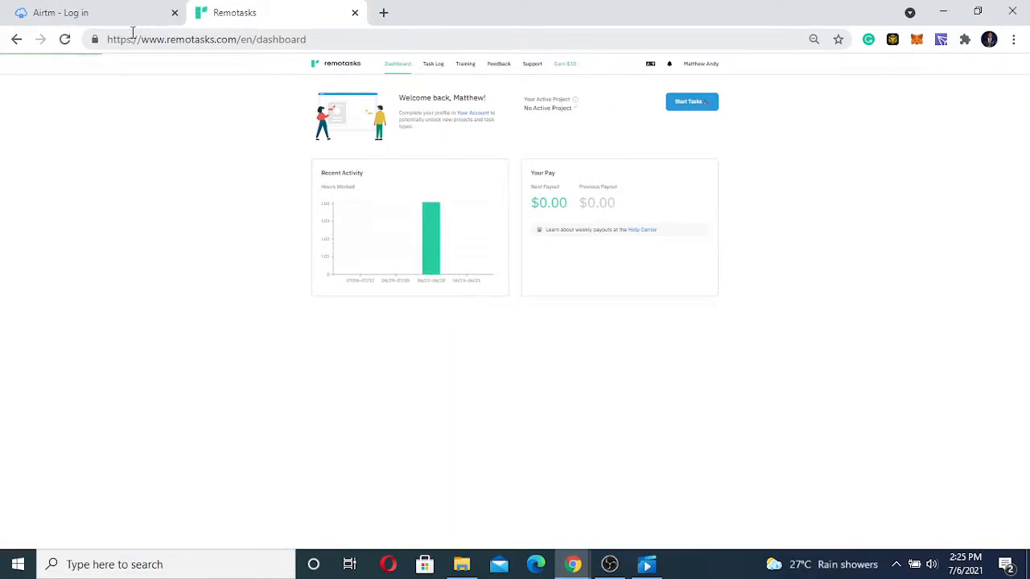
# Go to the Training Center and open the account name dropdown
pyautogui.click(458, 63)
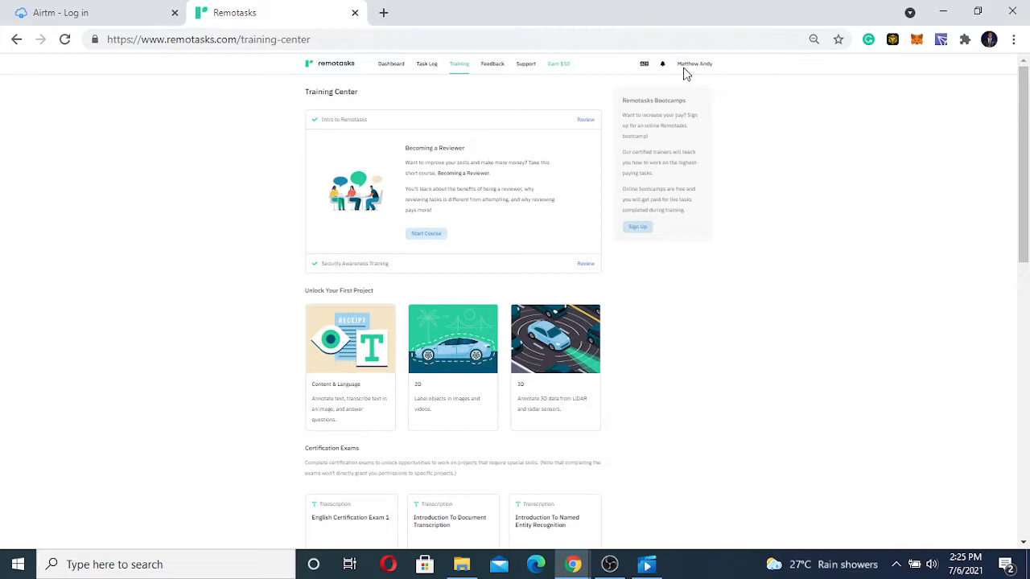
pyautogui.click(694, 64)
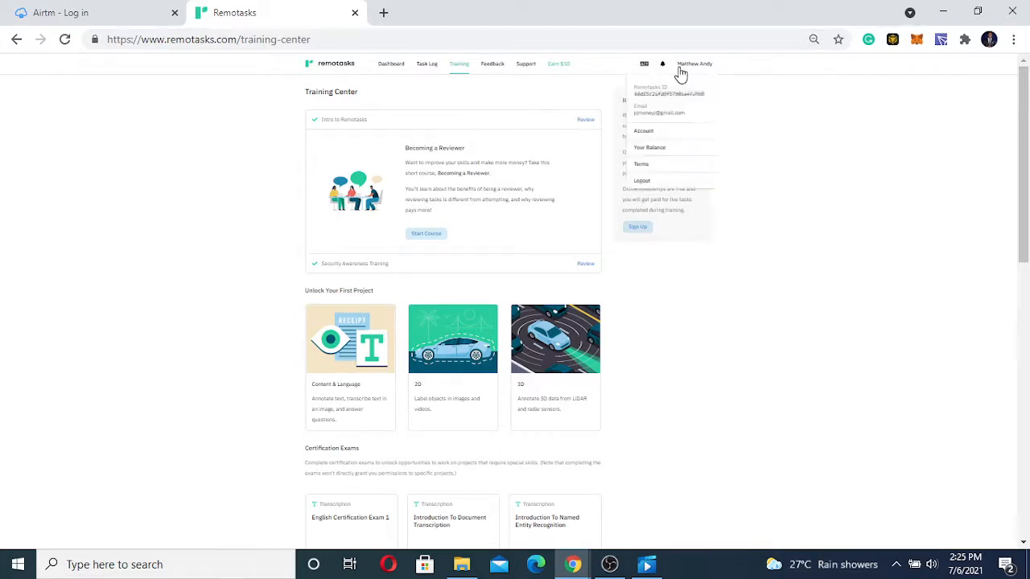
pyautogui.moveTo(643, 132)
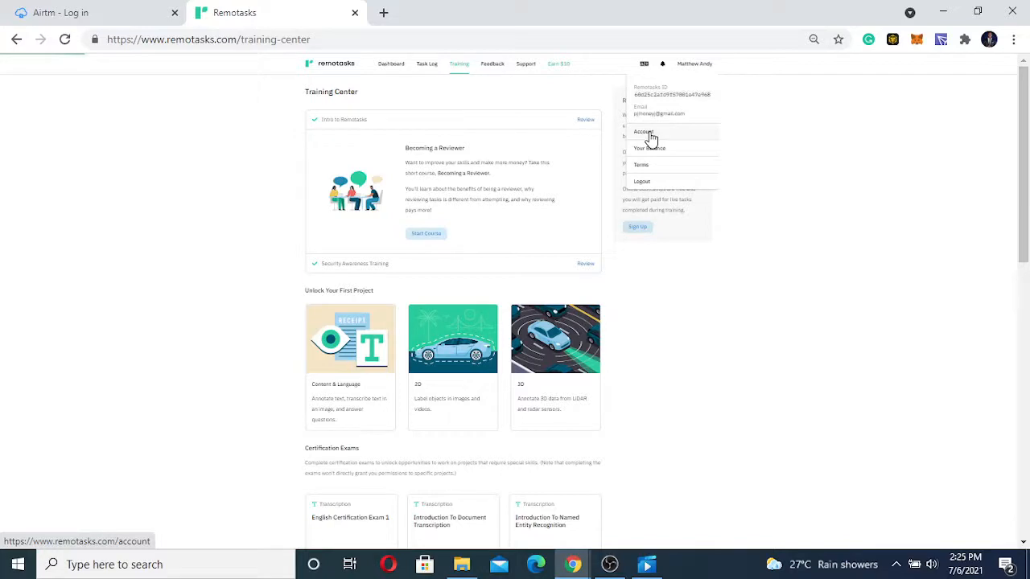
# Show Account > Payment information with gateway fields, then open a blank tab
pyautogui.click(643, 132)
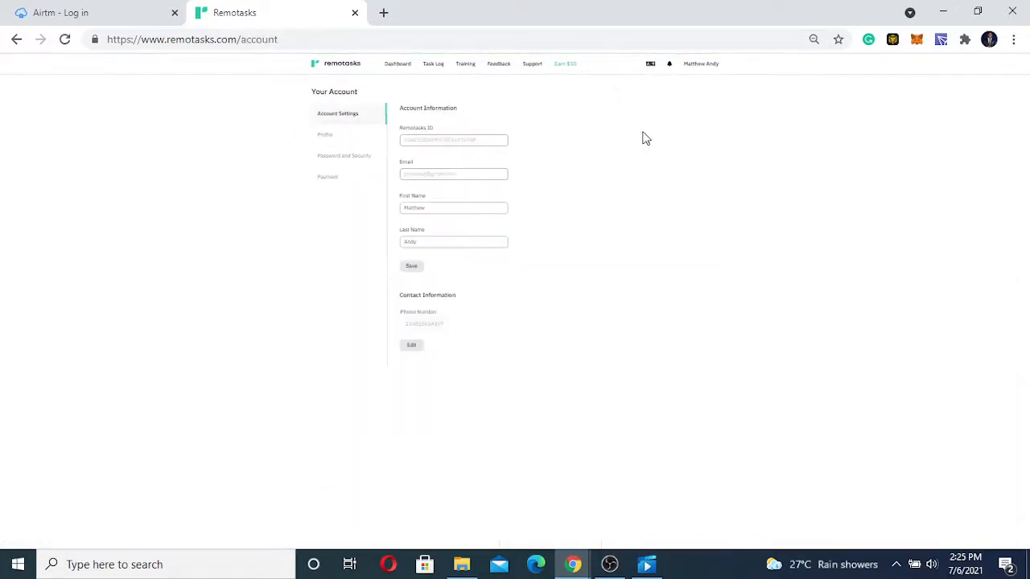
pyautogui.moveTo(455, 191)
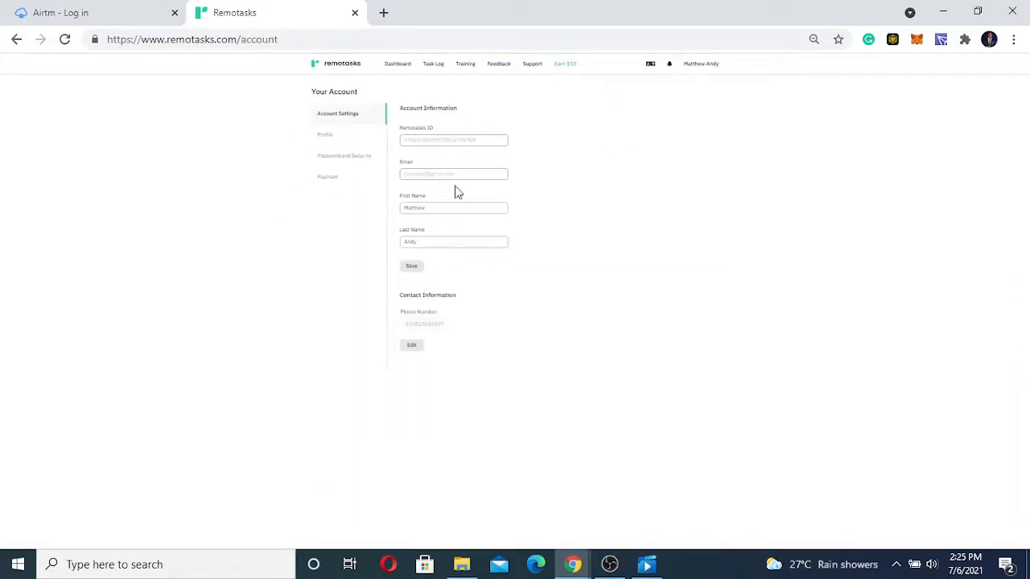
pyautogui.click(453, 208)
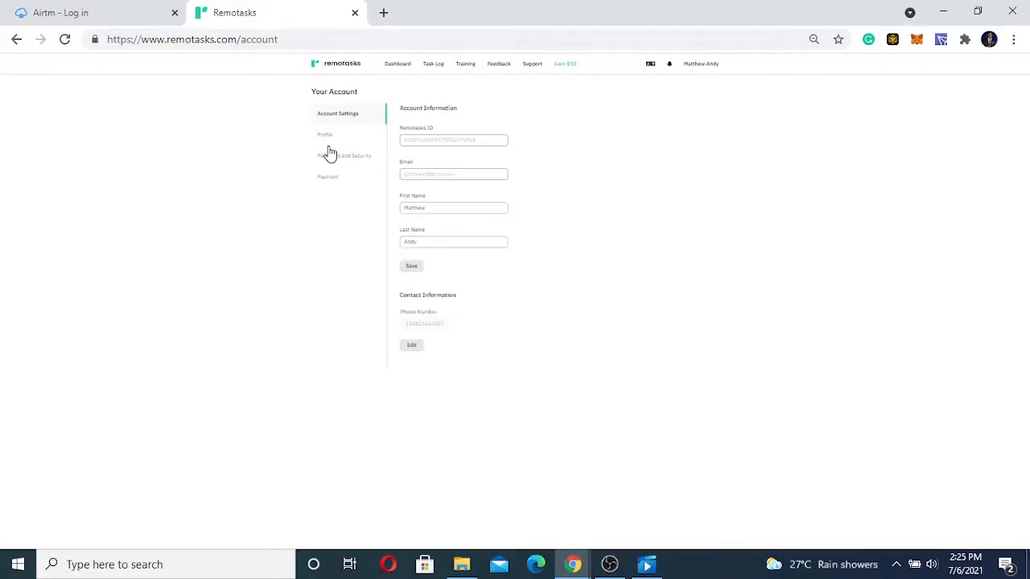
pyautogui.click(327, 177)
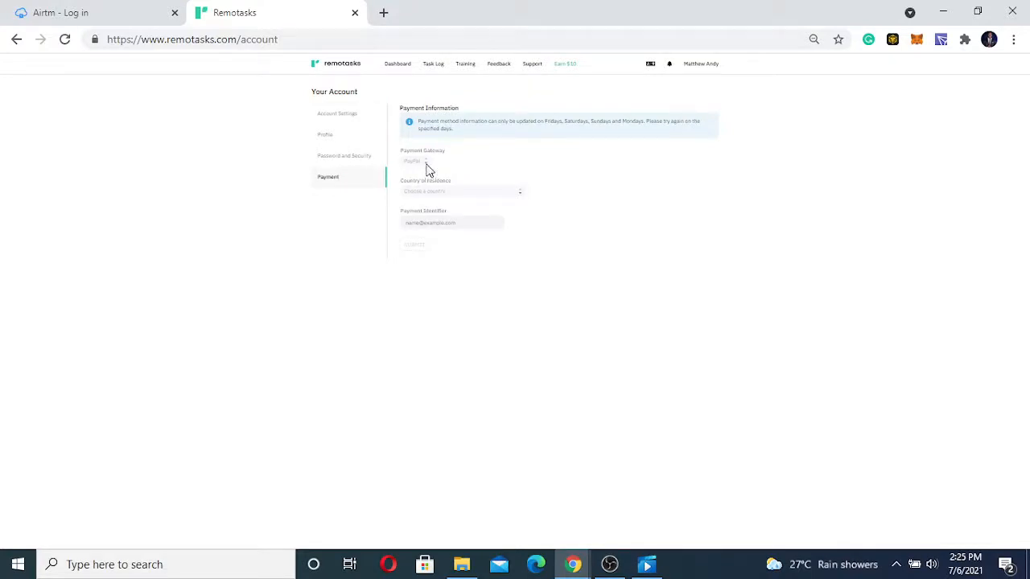
pyautogui.moveTo(425, 168)
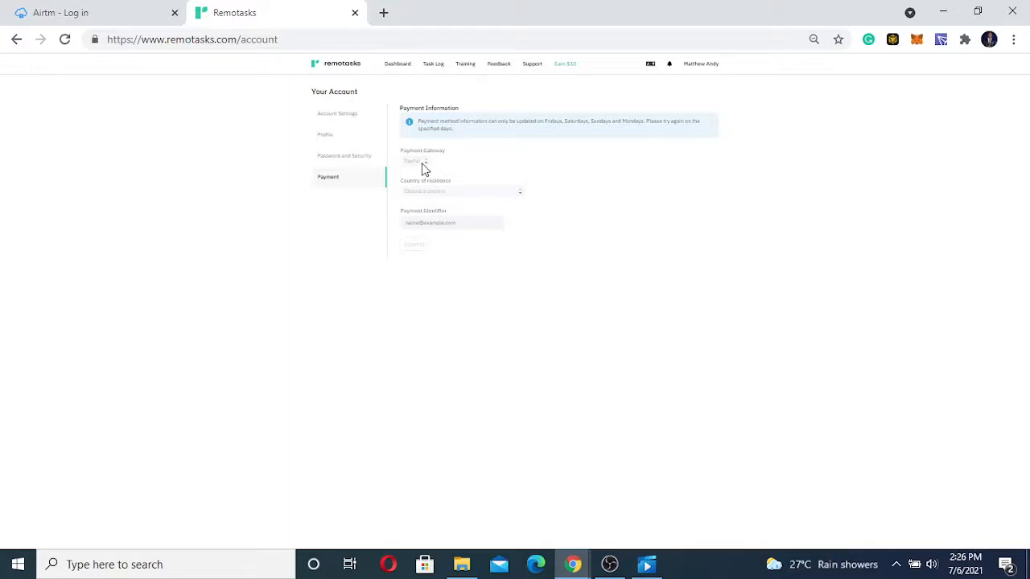
pyautogui.moveTo(432, 165)
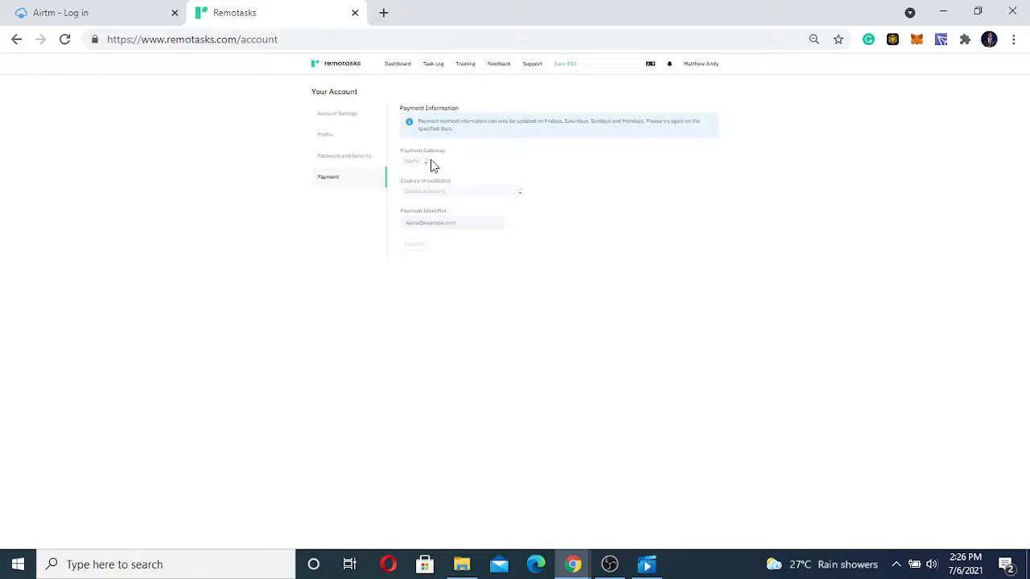
pyautogui.moveTo(441, 166)
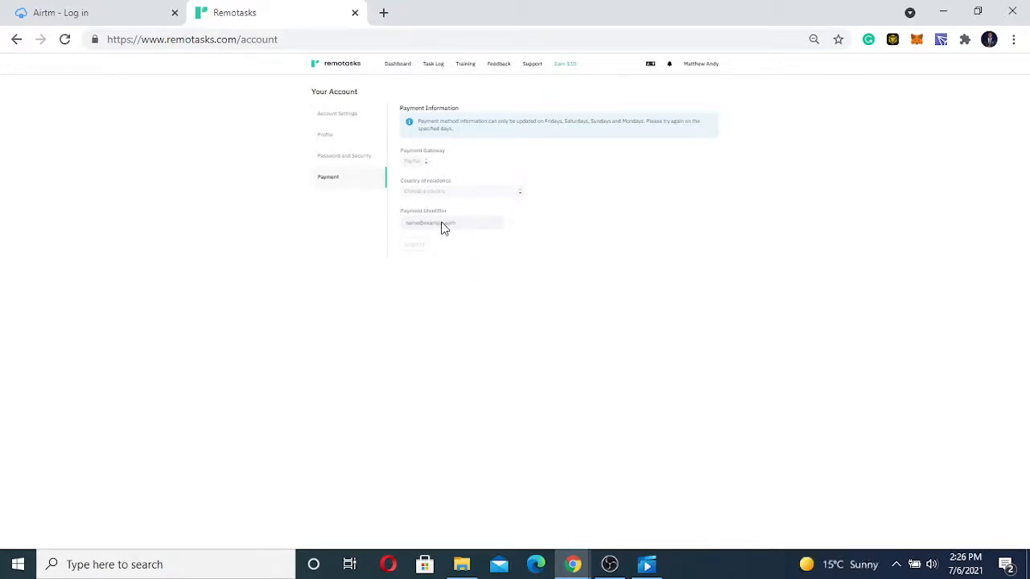
pyautogui.moveTo(403, 272)
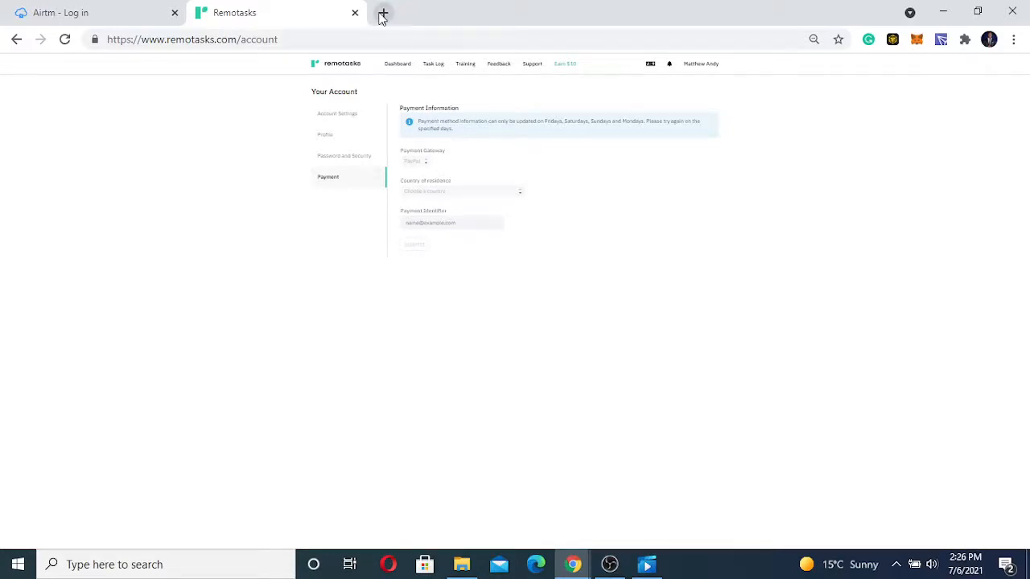
pyautogui.click(383, 12)
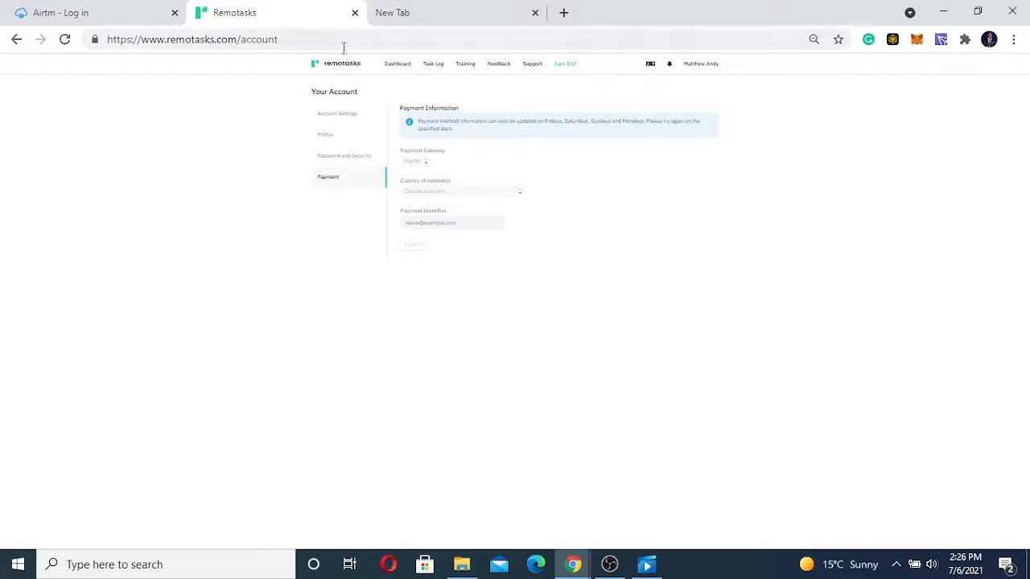
pyautogui.moveTo(398, 63)
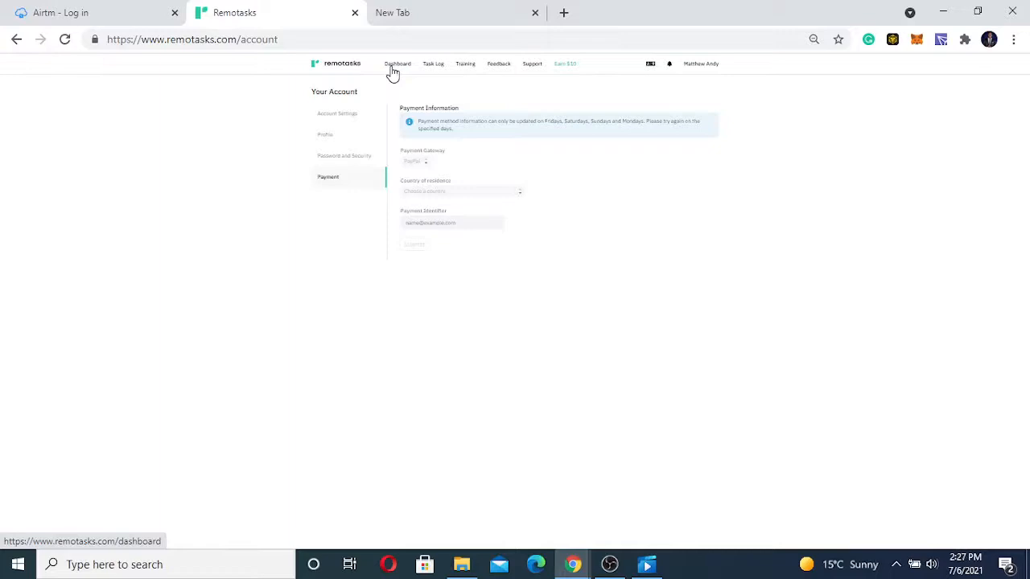
# Switch between Dashboard and Training, ending on the Training Center page
pyautogui.click(398, 64)
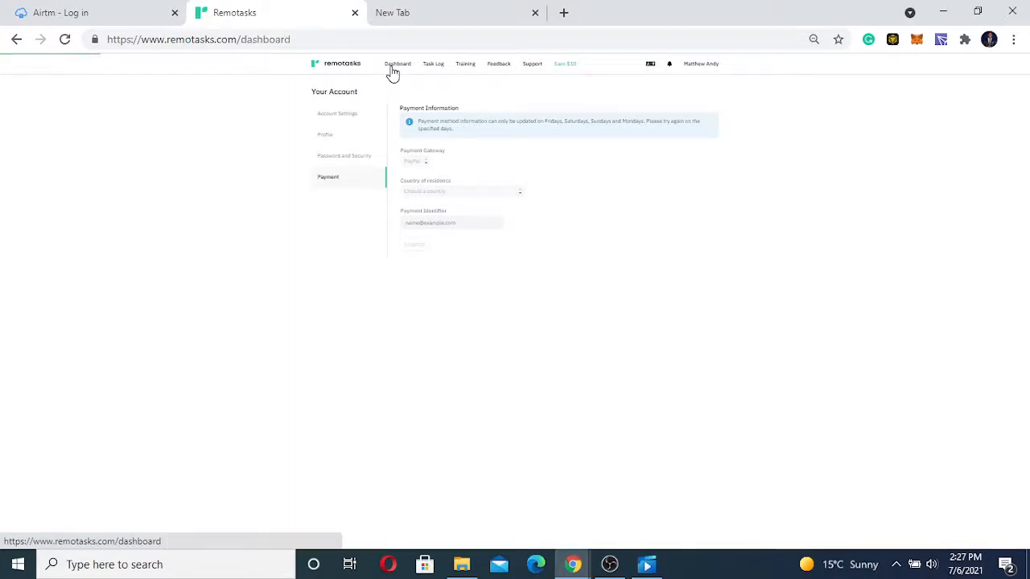
pyautogui.click(397, 64)
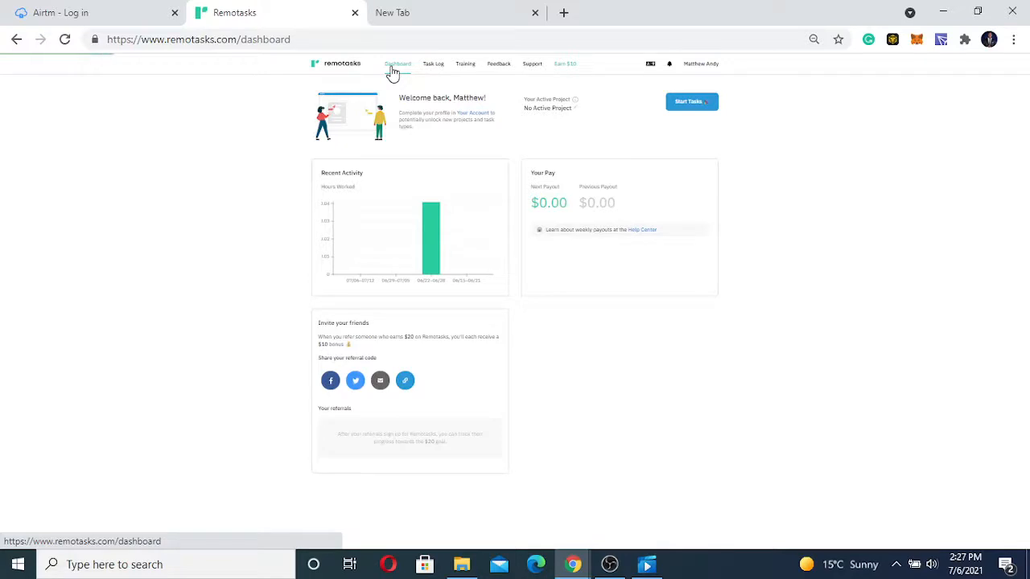
pyautogui.click(465, 63)
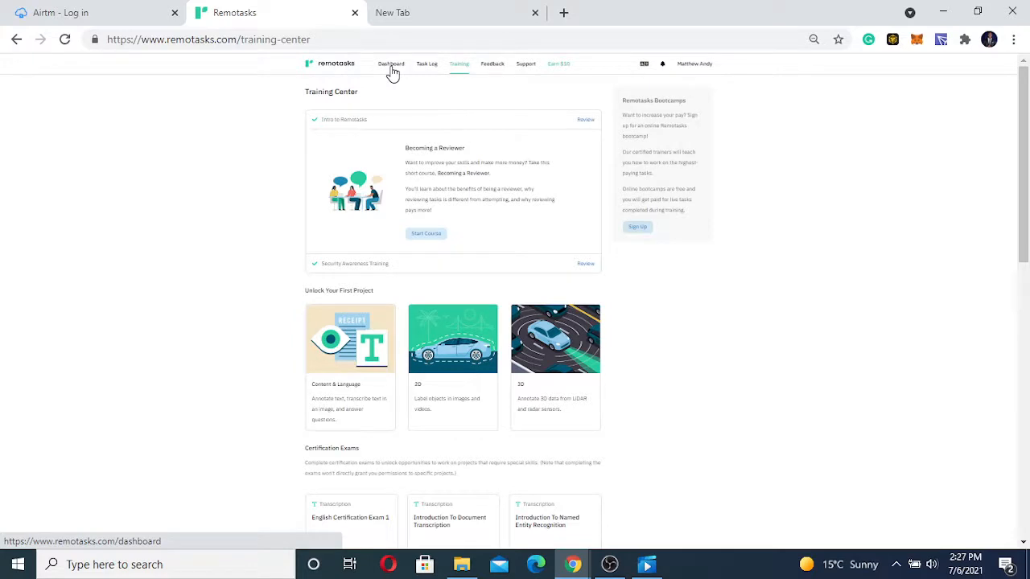
pyautogui.moveTo(433, 81)
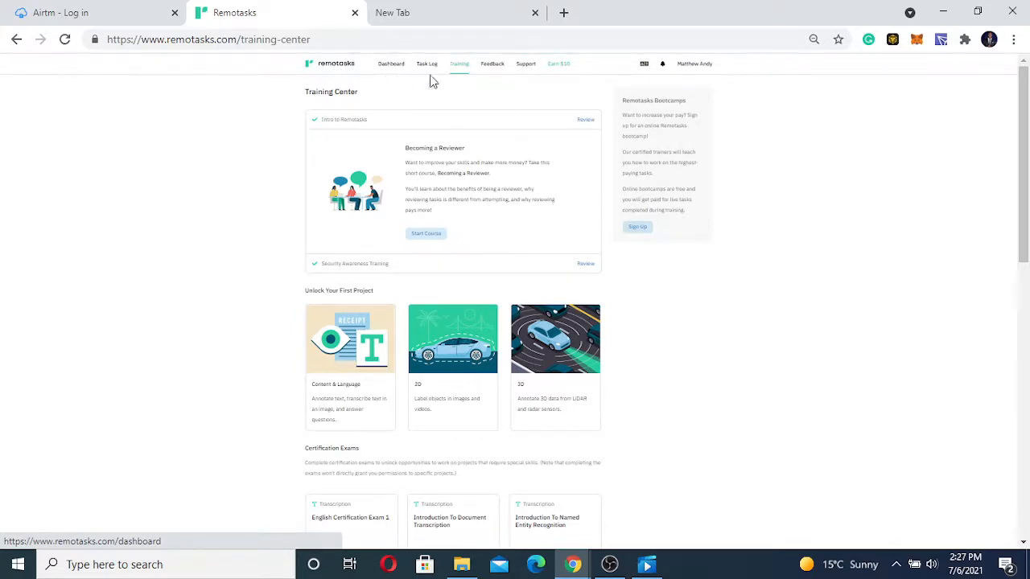
pyautogui.click(390, 64)
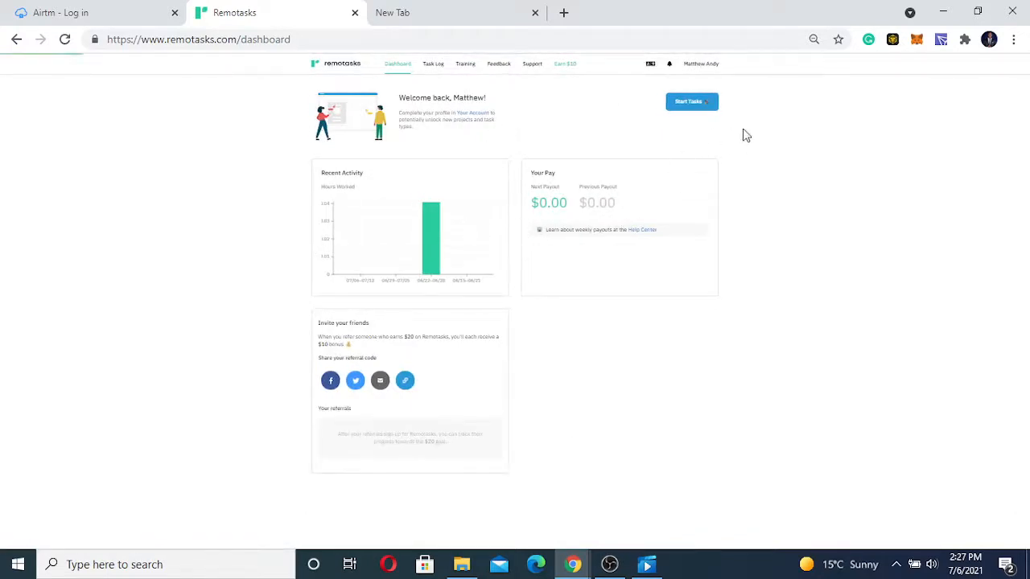
pyautogui.moveTo(585, 185)
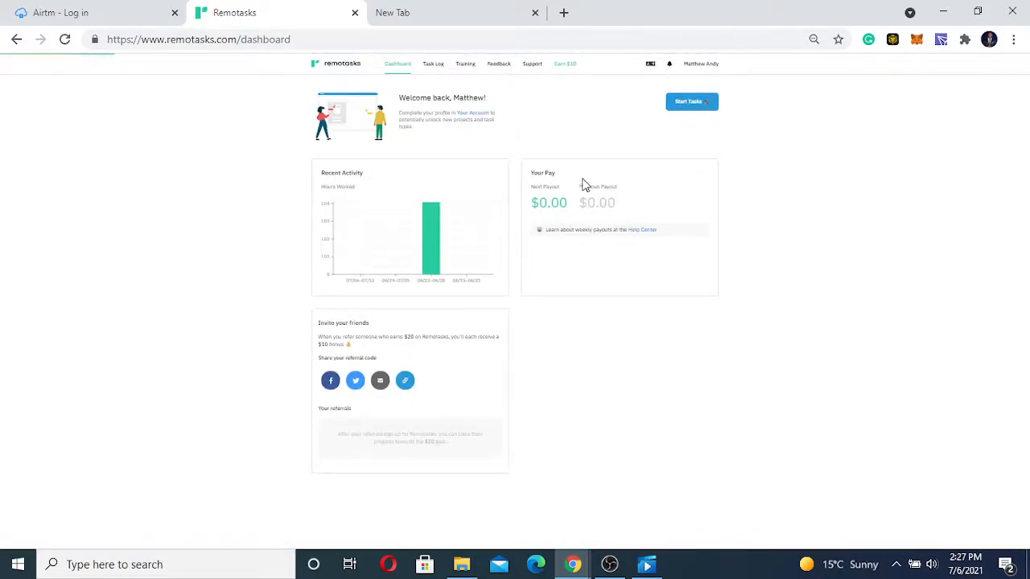
pyautogui.click(458, 64)
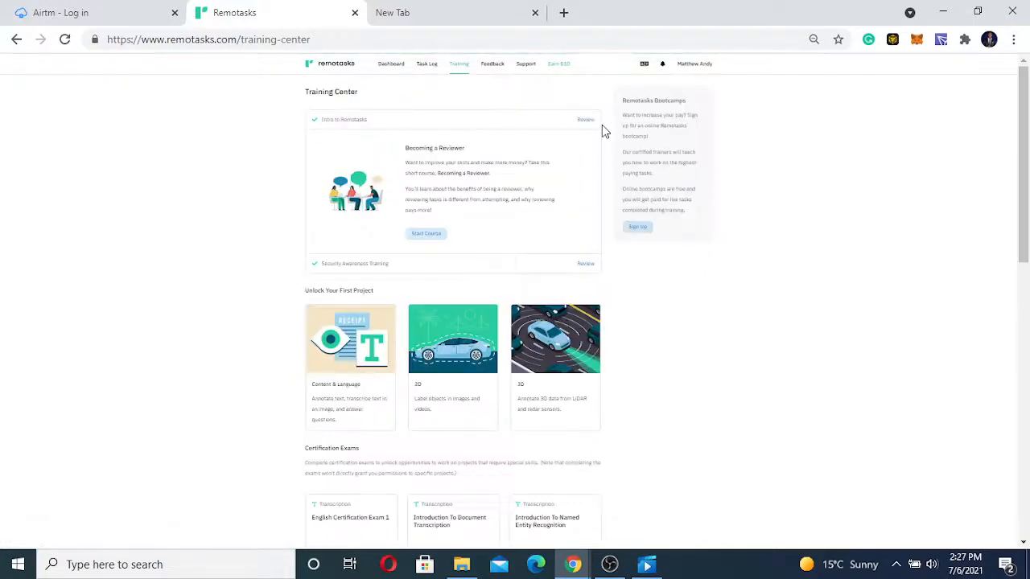
pyautogui.moveTo(336, 243)
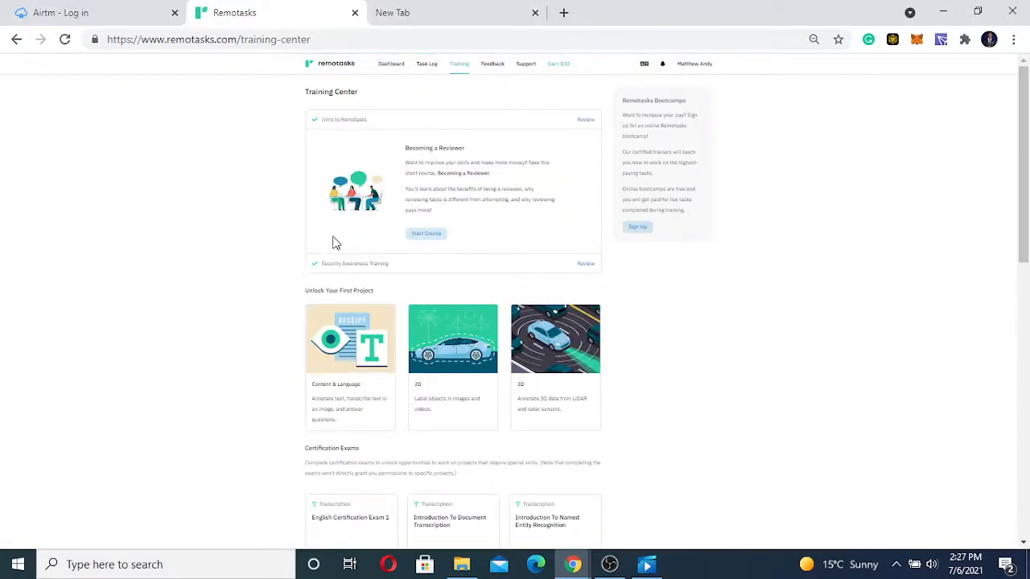
pyautogui.moveTo(597, 142)
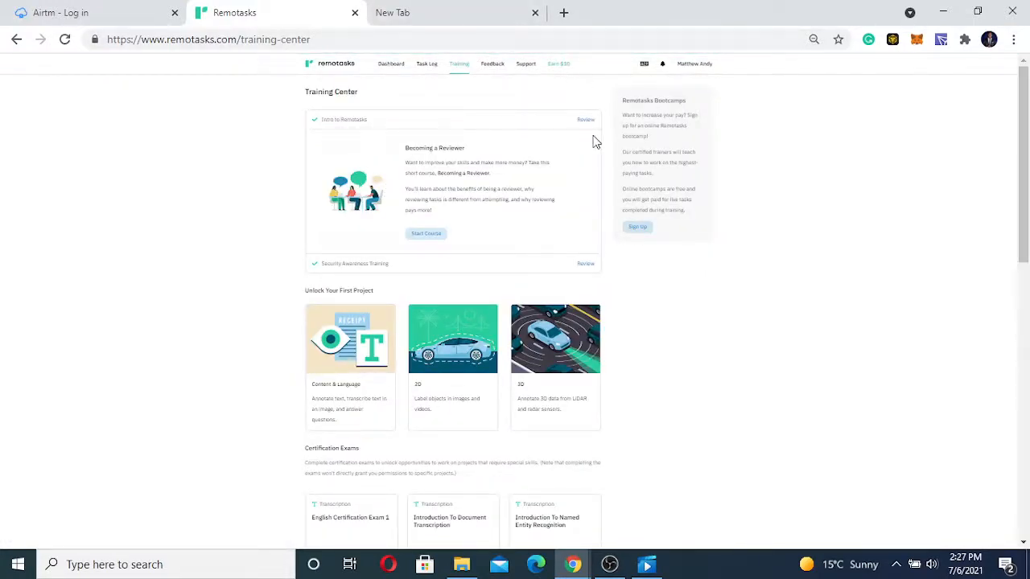
pyautogui.moveTo(579, 178)
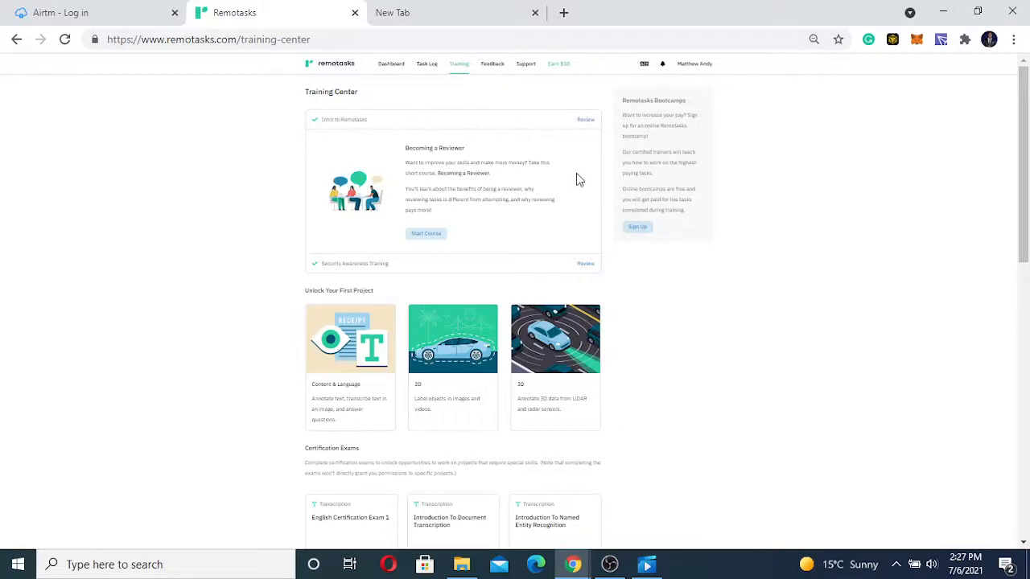
pyautogui.moveTo(674, 307)
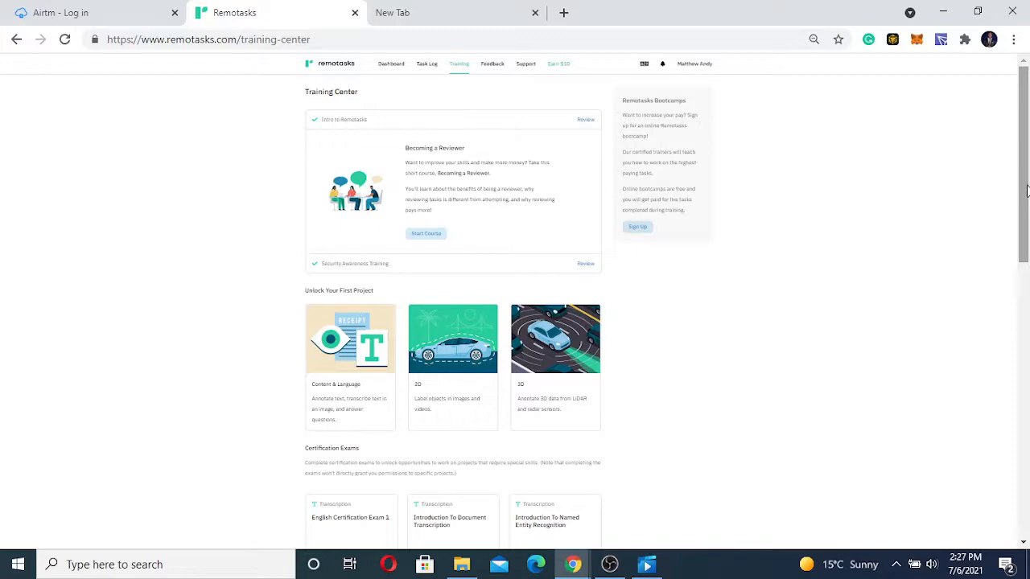
pyautogui.scroll(-3)
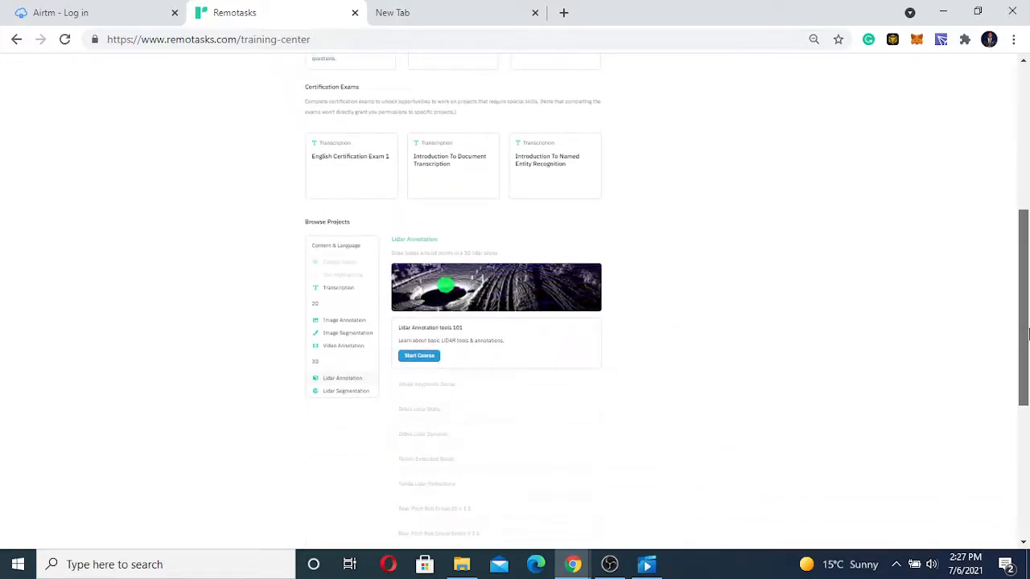
pyautogui.scroll(-3)
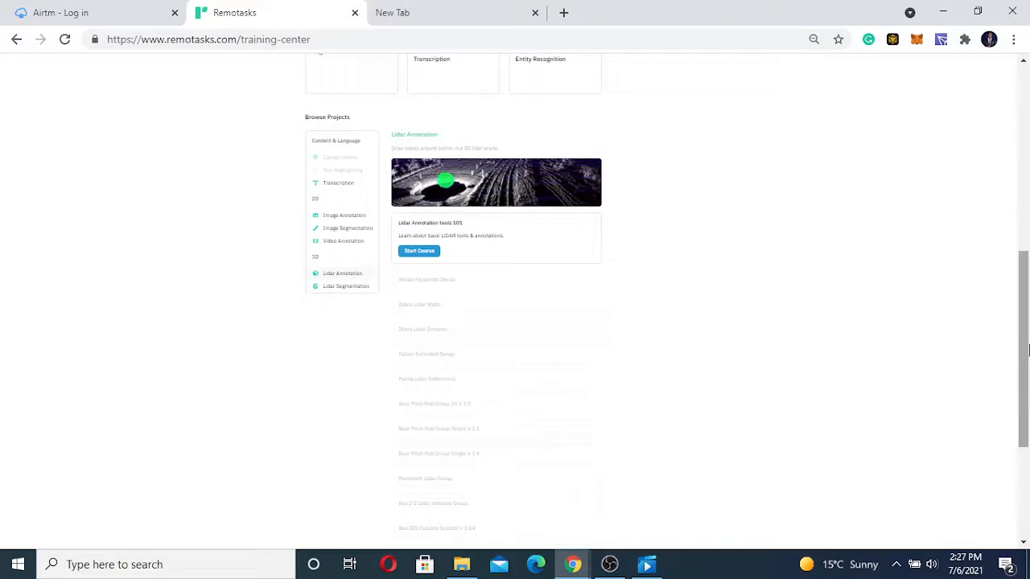
pyautogui.scroll(-3)
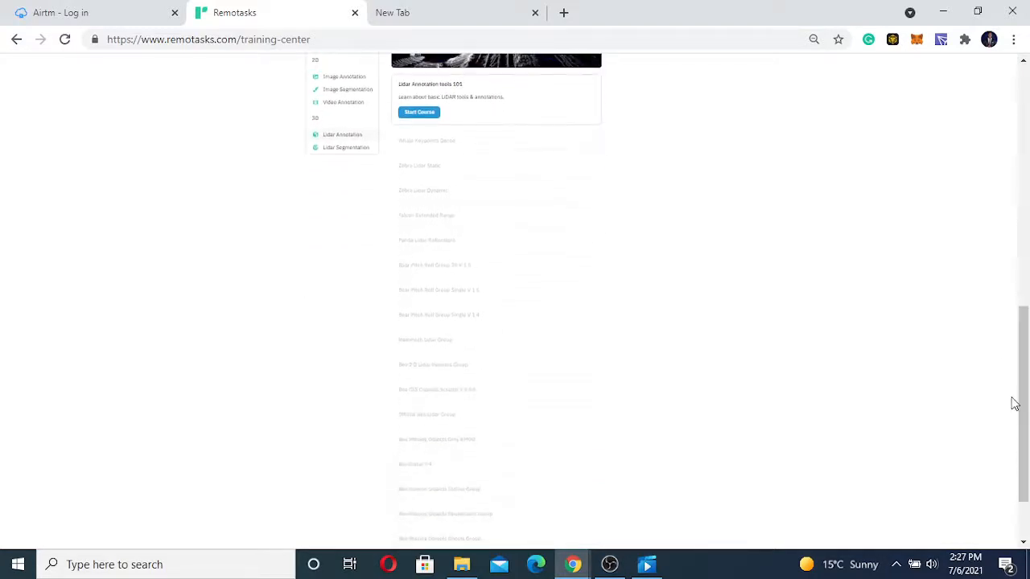
pyautogui.scroll(3)
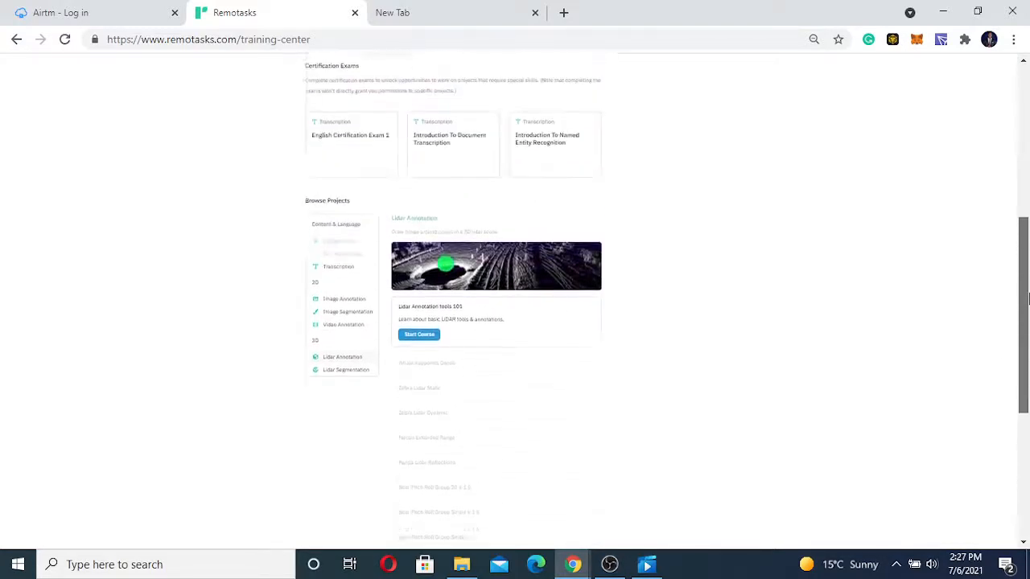
pyautogui.scroll(3)
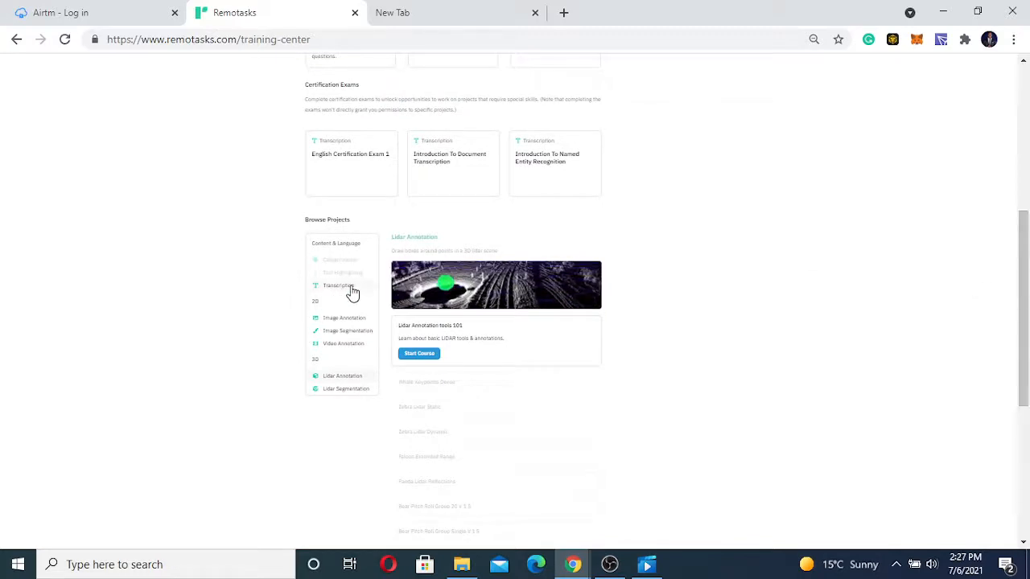
pyautogui.moveTo(350, 303)
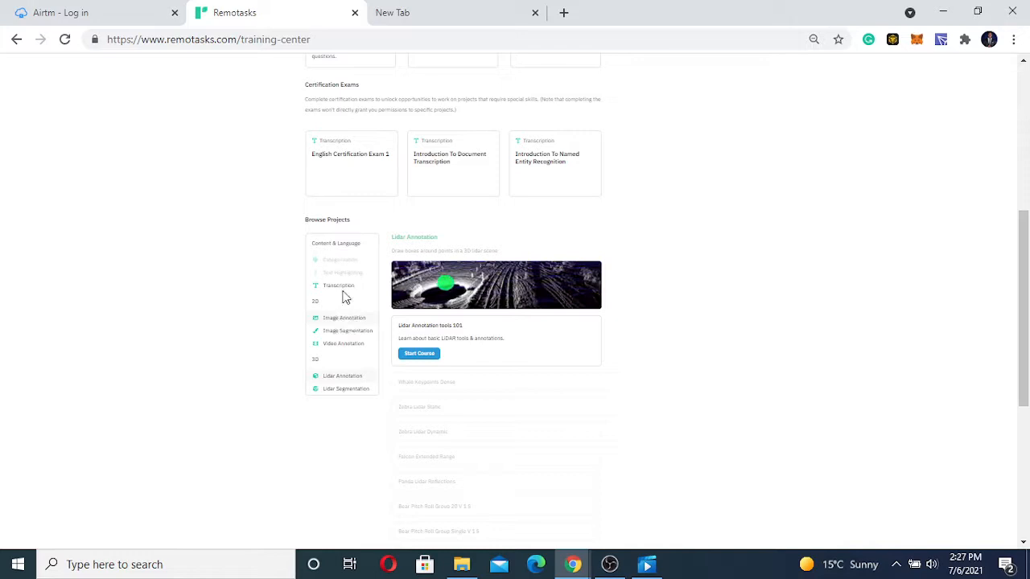
pyautogui.moveTo(339, 330)
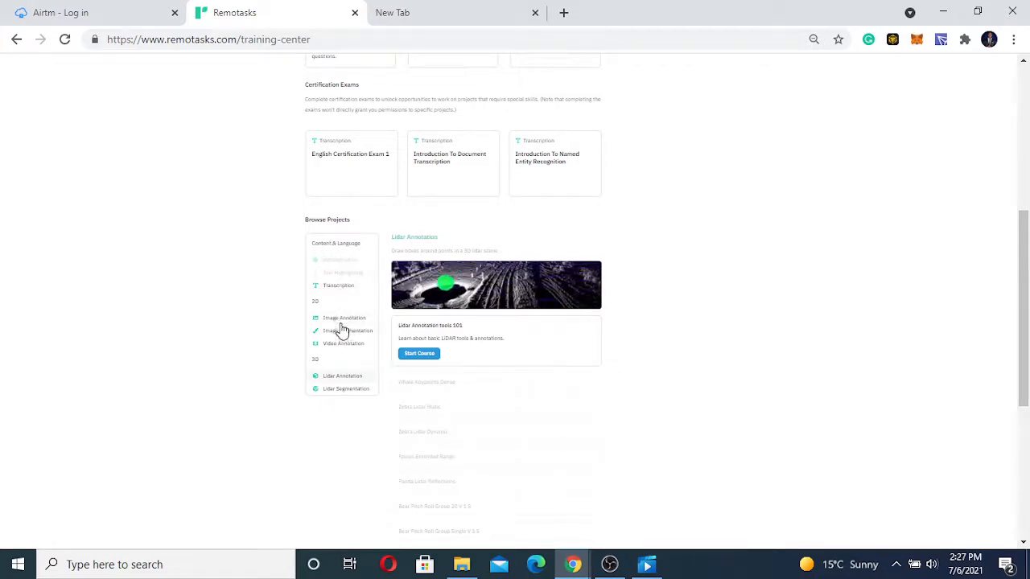
pyautogui.moveTo(338, 302)
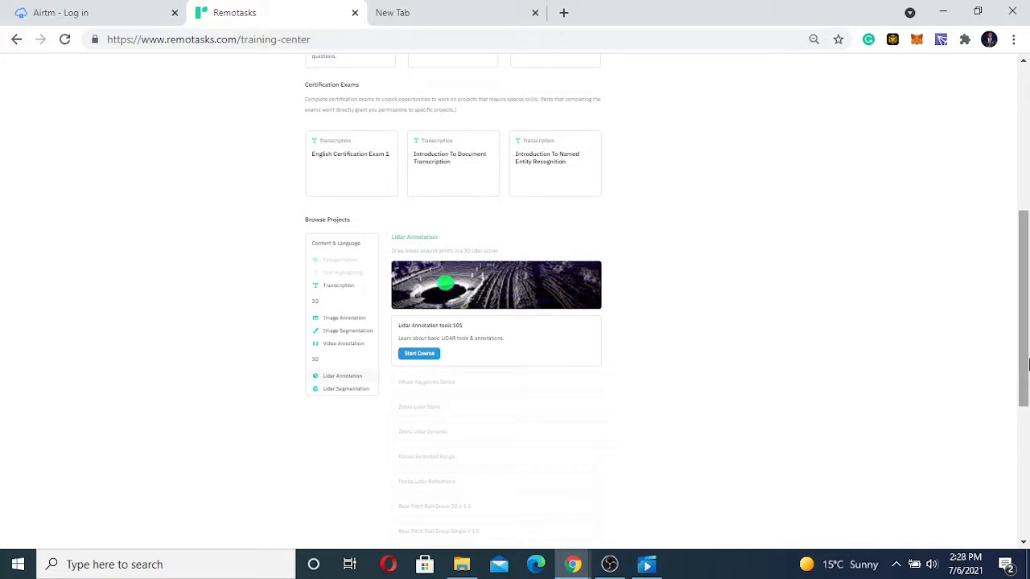
pyautogui.scroll(3)
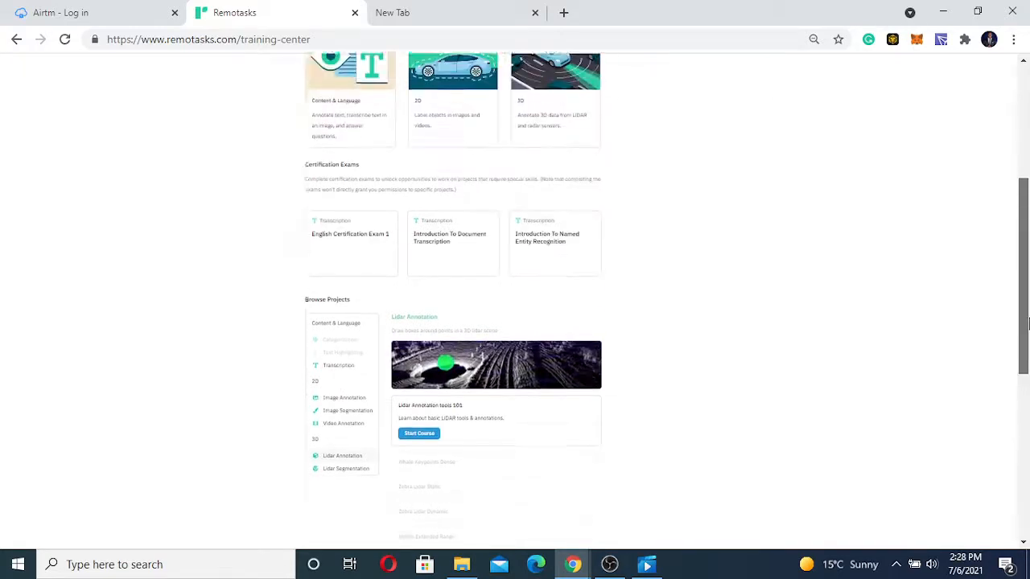
pyautogui.scroll(3)
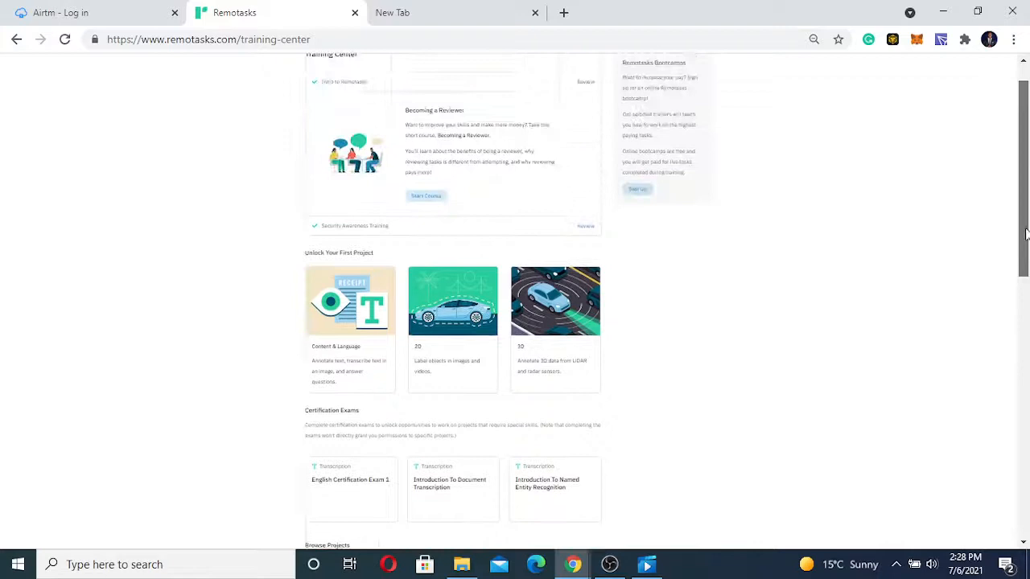
pyautogui.scroll(3)
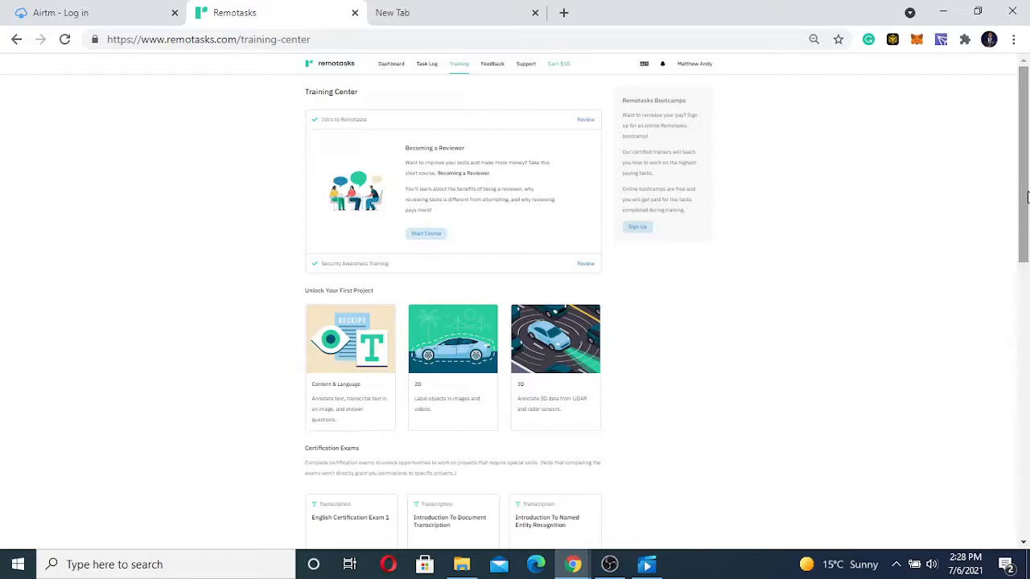
pyautogui.moveTo(619, 196)
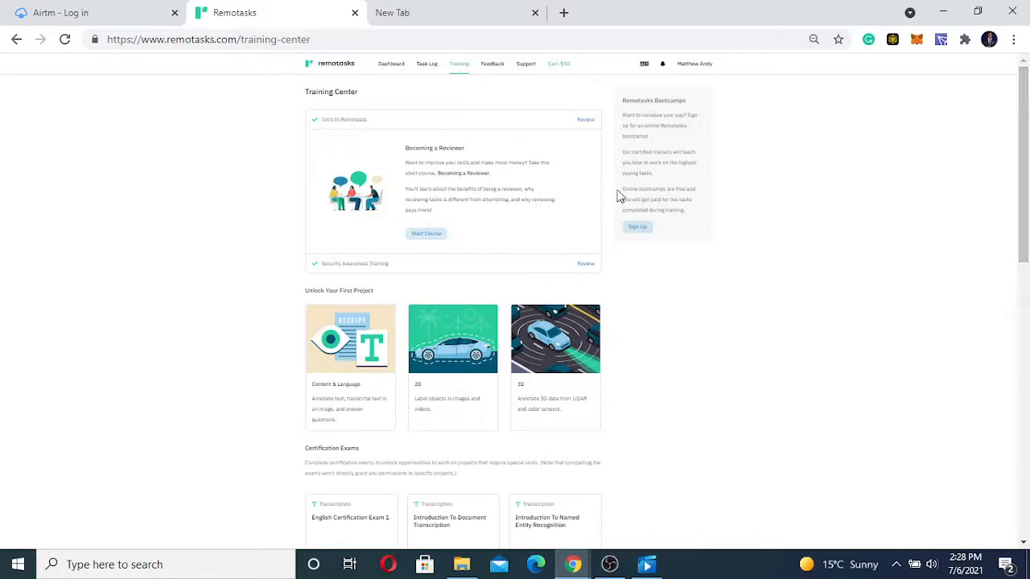
pyautogui.moveTo(638, 227)
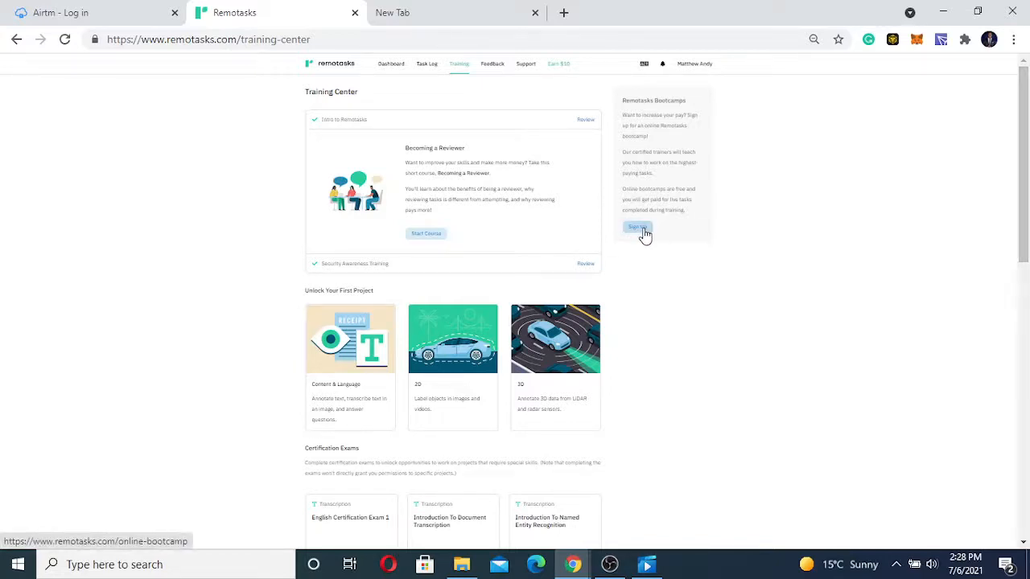
# Open the Remotasks Bootcamps online sign-up page and scroll through it
pyautogui.click(637, 227)
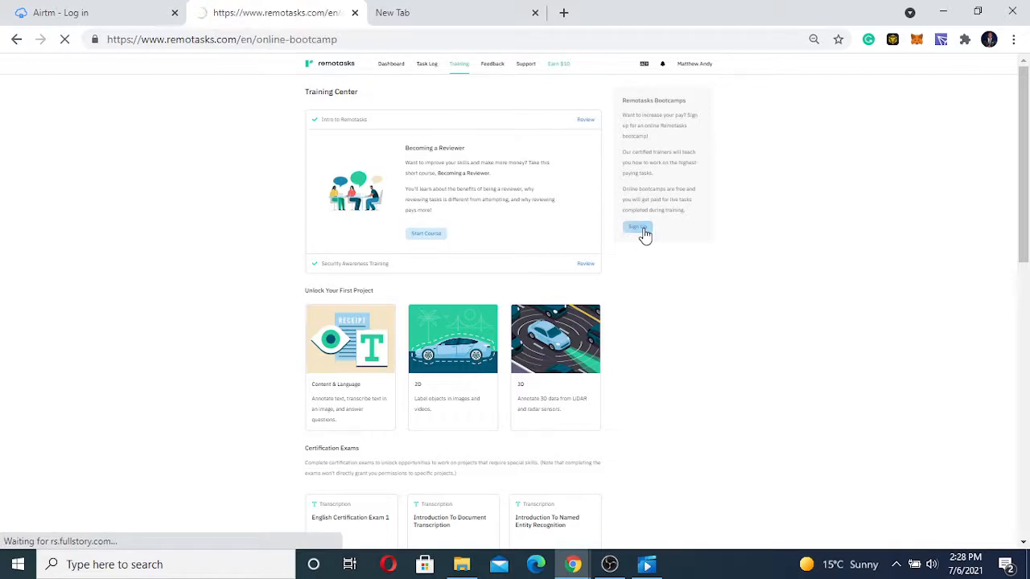
pyautogui.click(636, 227)
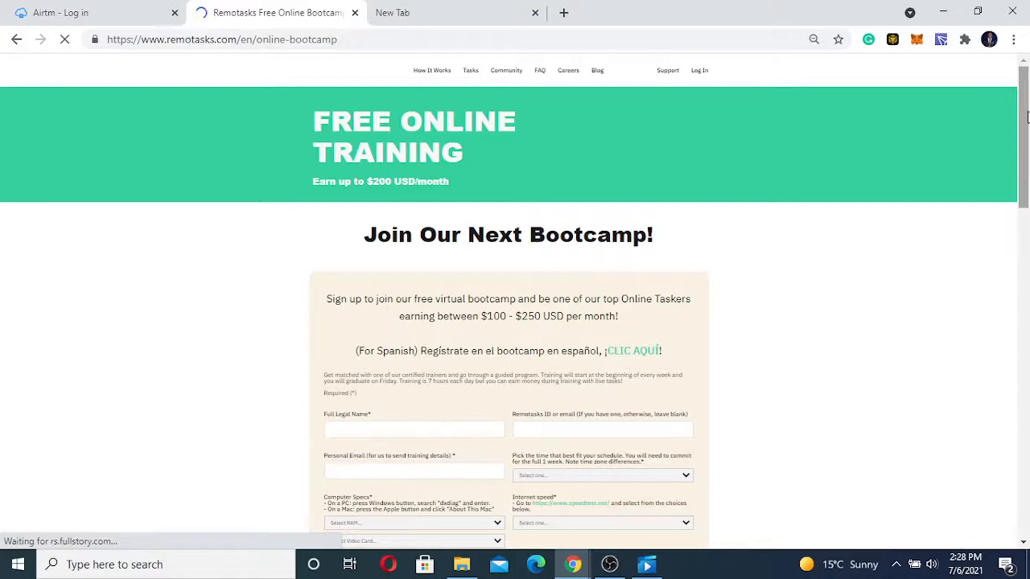
pyautogui.scroll(-3)
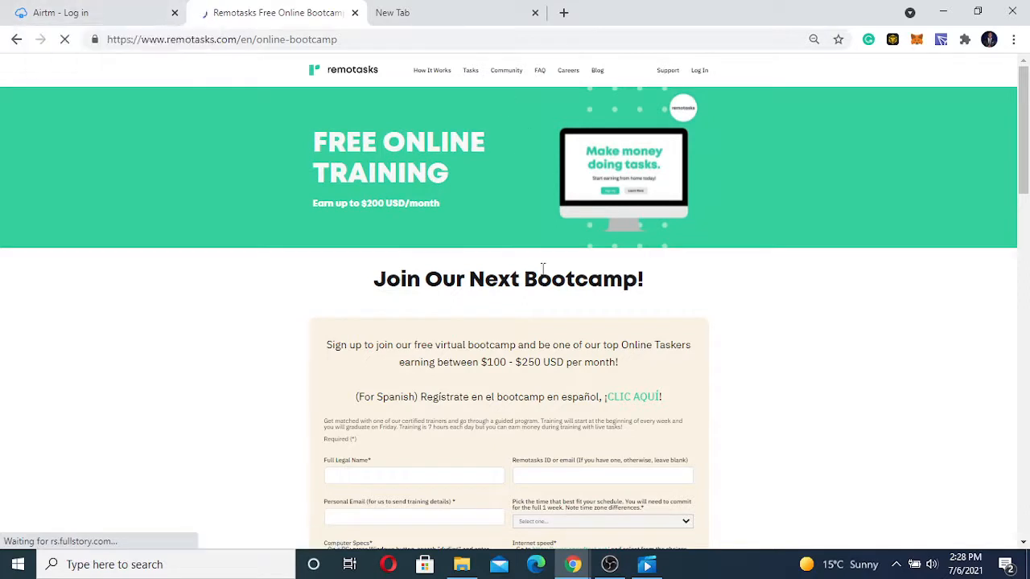
# Move through the blank tab and Airtm login tab, returning to the new tab
pyautogui.click(453, 13)
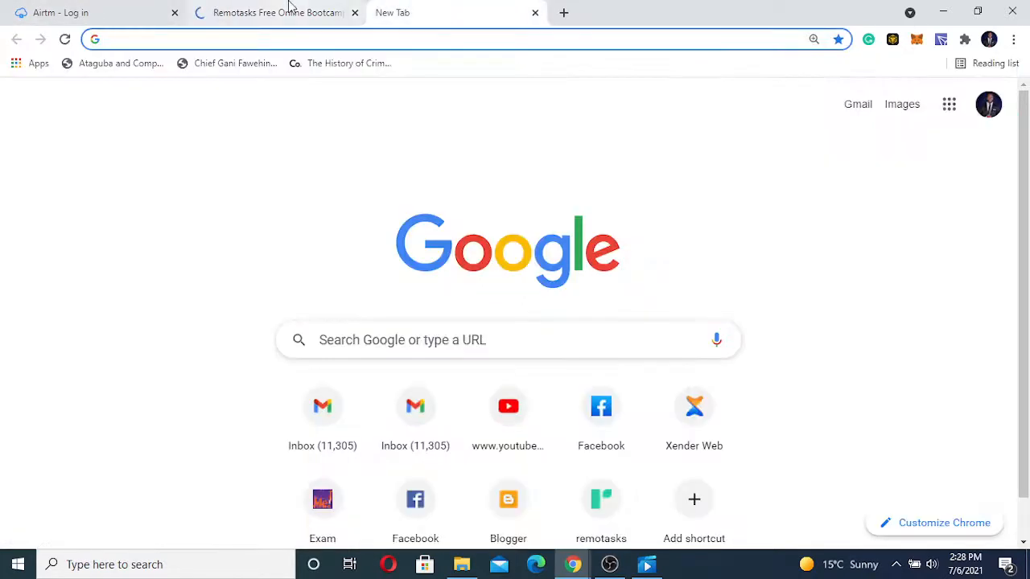
pyautogui.click(274, 12)
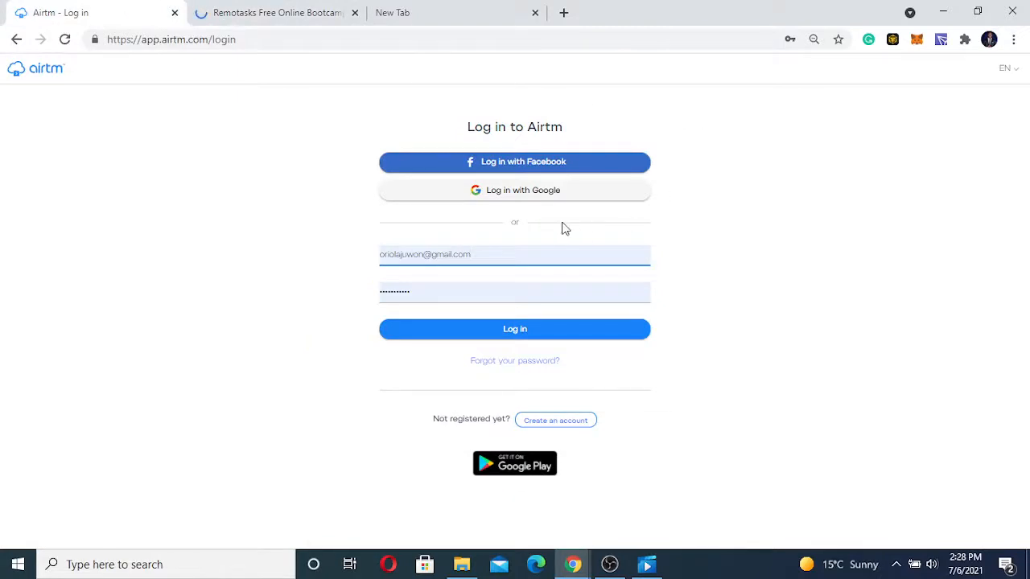
pyautogui.click(515, 255)
pyautogui.write('disc')
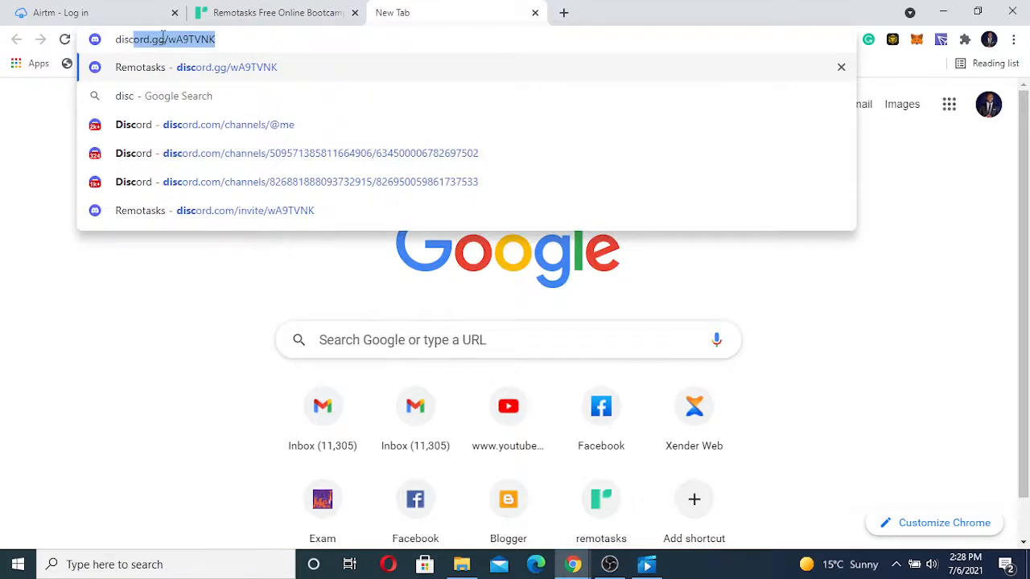
# Load the discord.gg/wA9TVNK Remotasks server invite and accept it
pyautogui.write('ord')
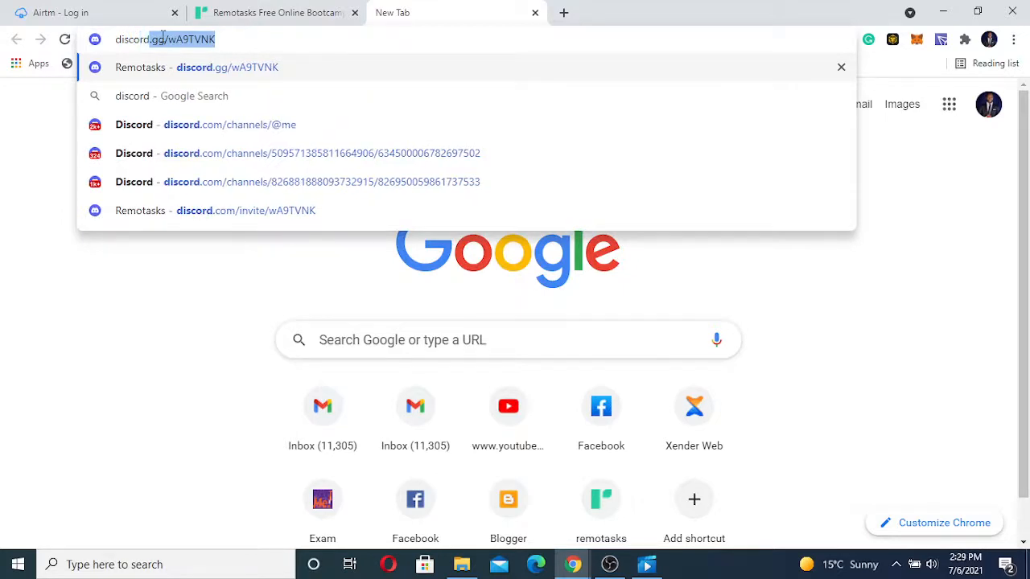
pyautogui.click(245, 210)
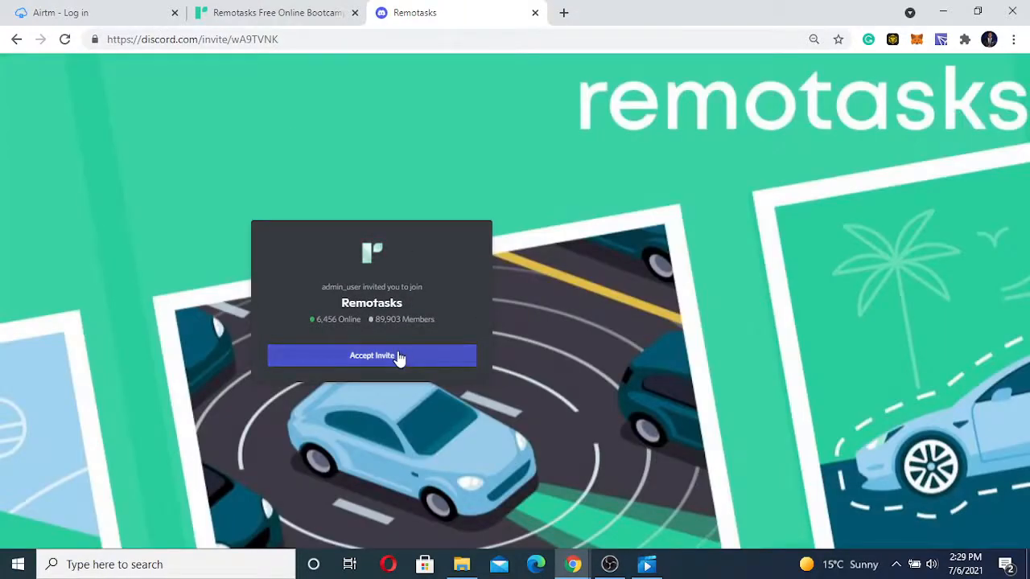
pyautogui.click(273, 12)
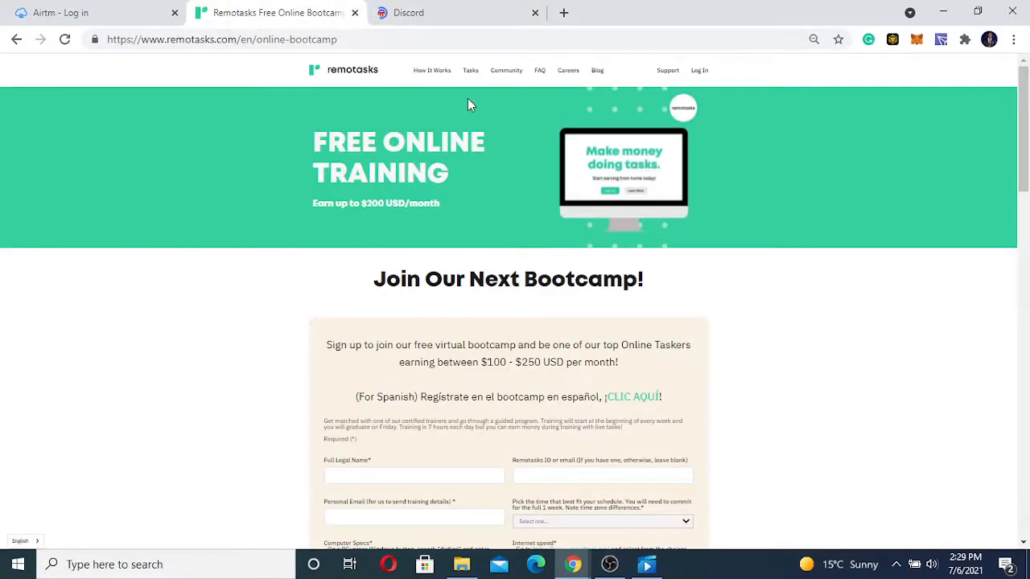
pyautogui.click(743, 12)
pyautogui.write('d')
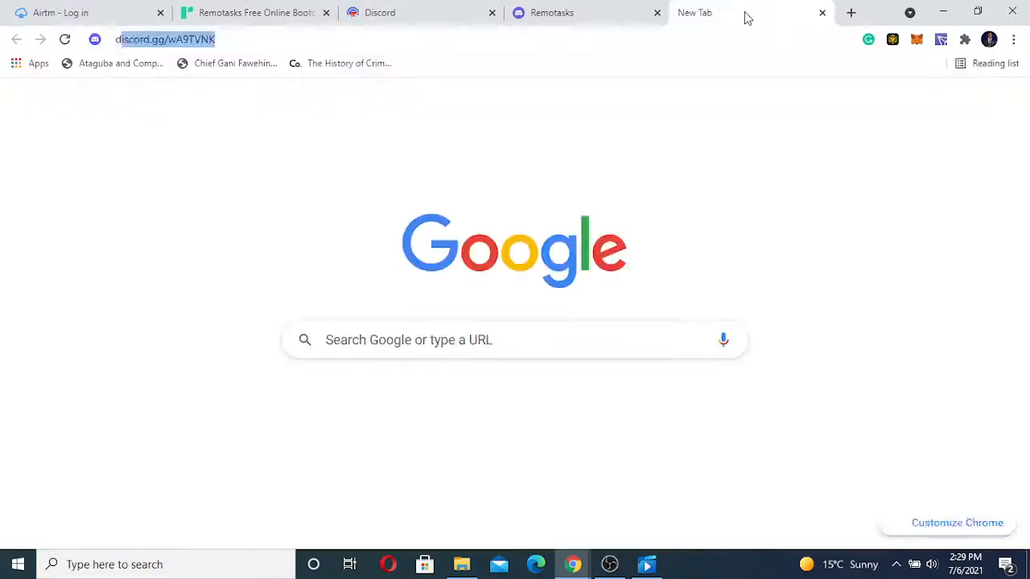
# Load the discord.gg/wA9TVNK invite, showing the Remotasks first-steps channel
pyautogui.click(165, 39)
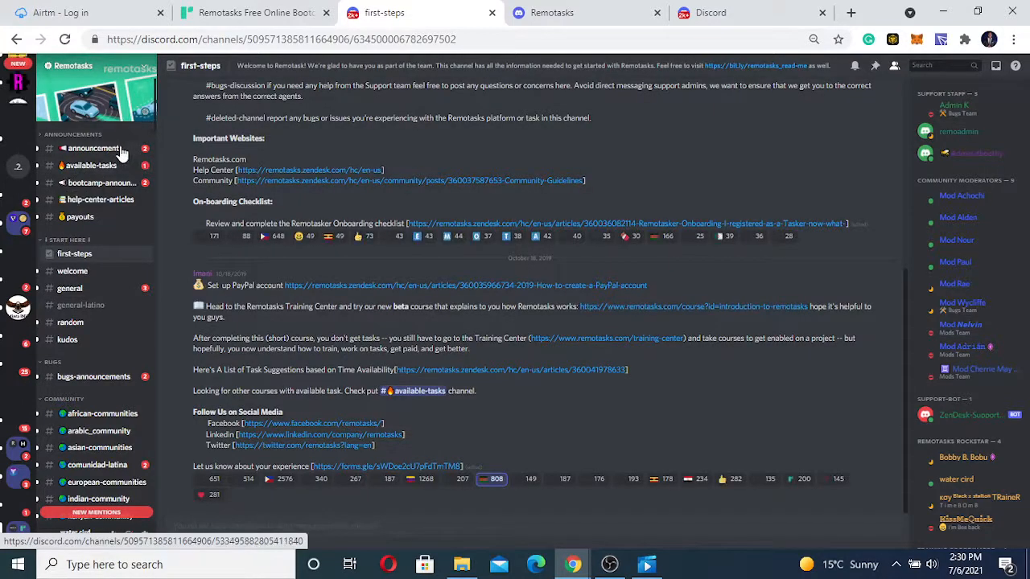
# View the #announcements channel and scroll through its messages
pyautogui.click(95, 148)
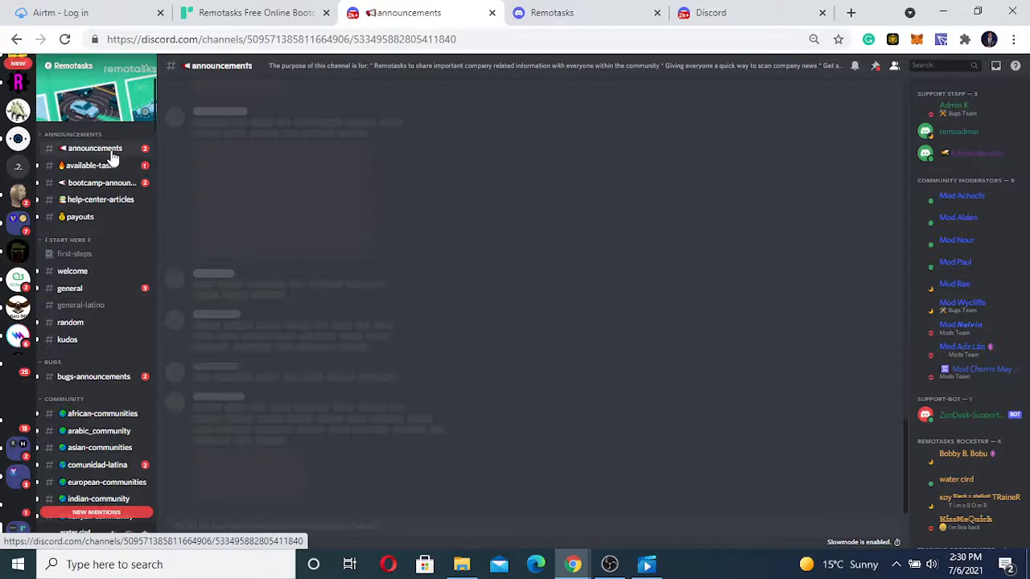
pyautogui.click(95, 148)
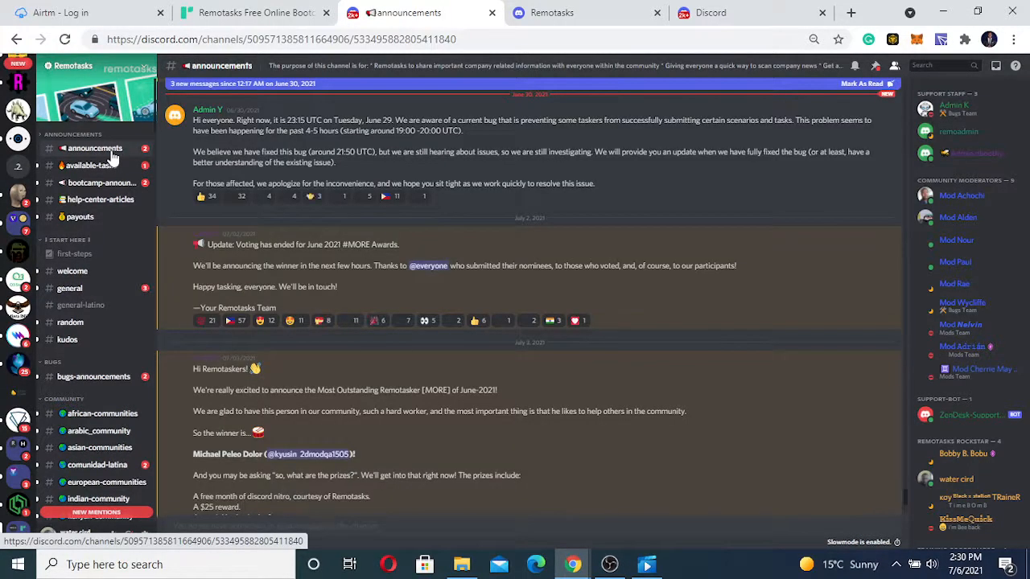
pyautogui.moveTo(754, 273)
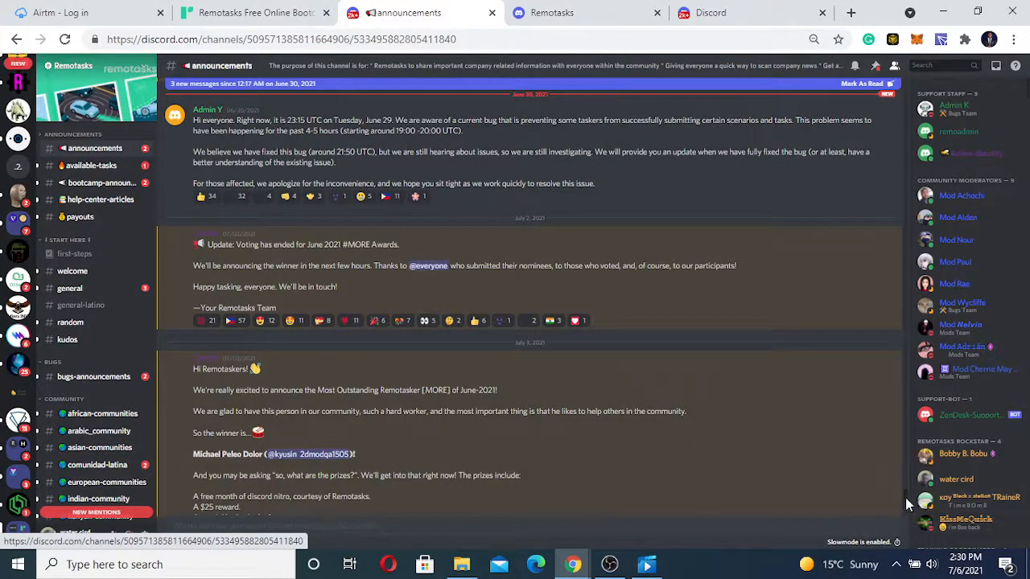
pyautogui.scroll(-3)
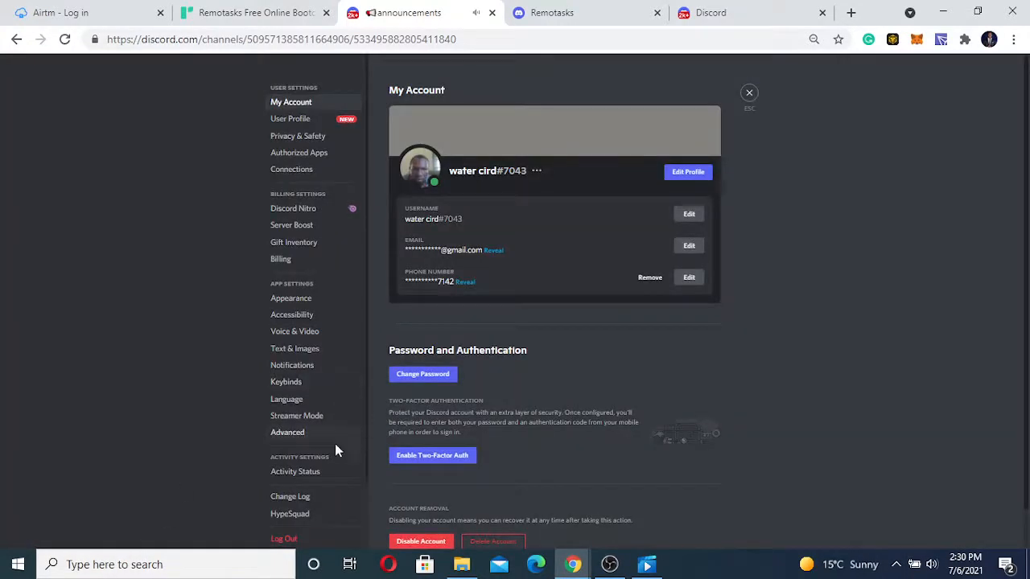
pyautogui.moveTo(300, 388)
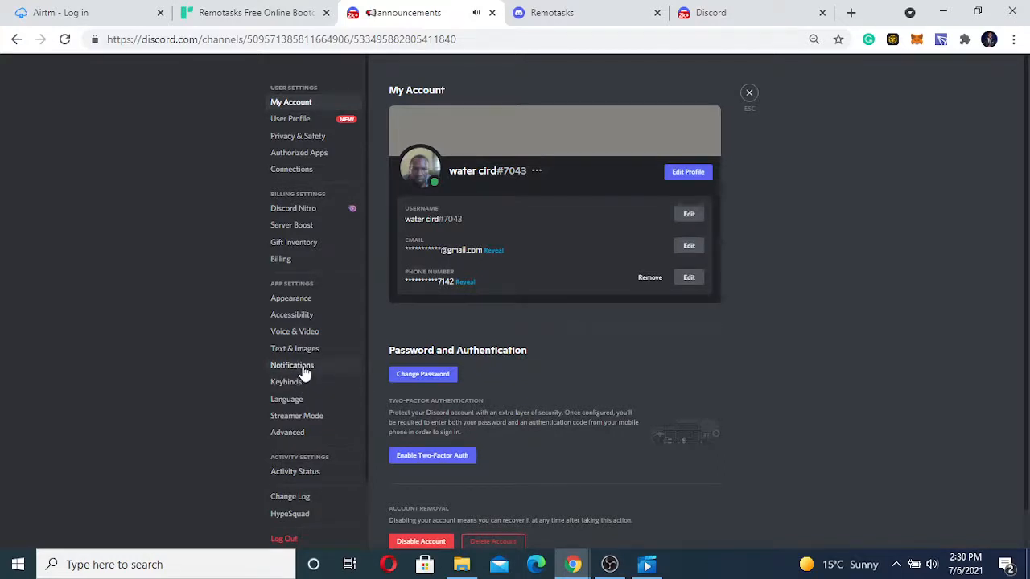
# Open Notifications settings and scroll through the sound options
pyautogui.click(292, 364)
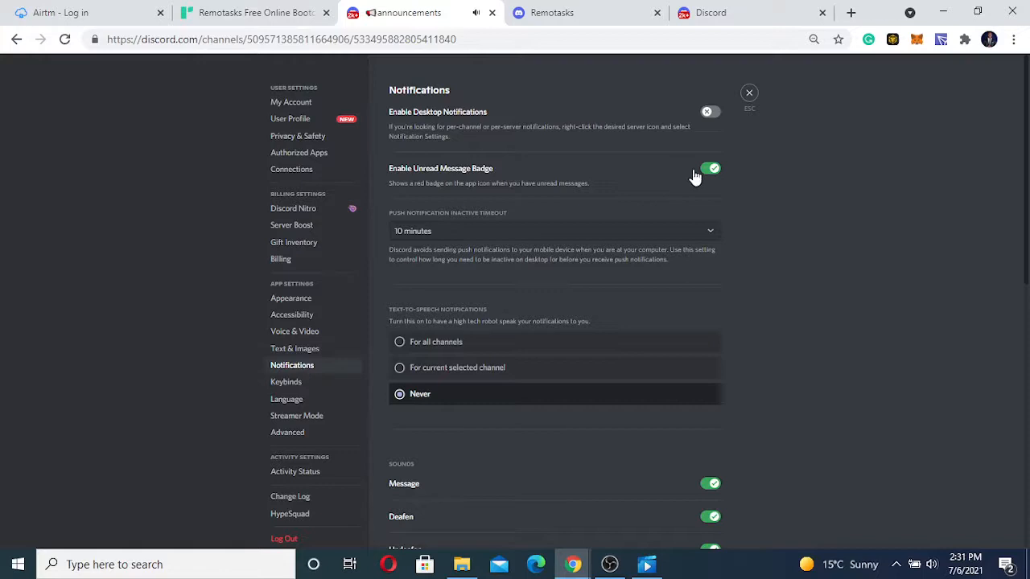
pyautogui.moveTo(716, 181)
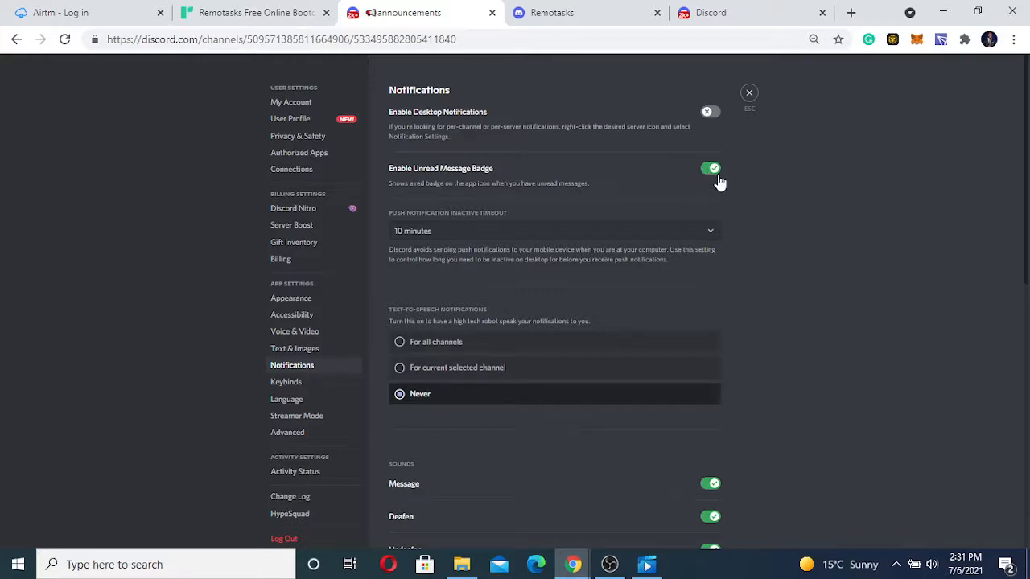
pyautogui.scroll(-3)
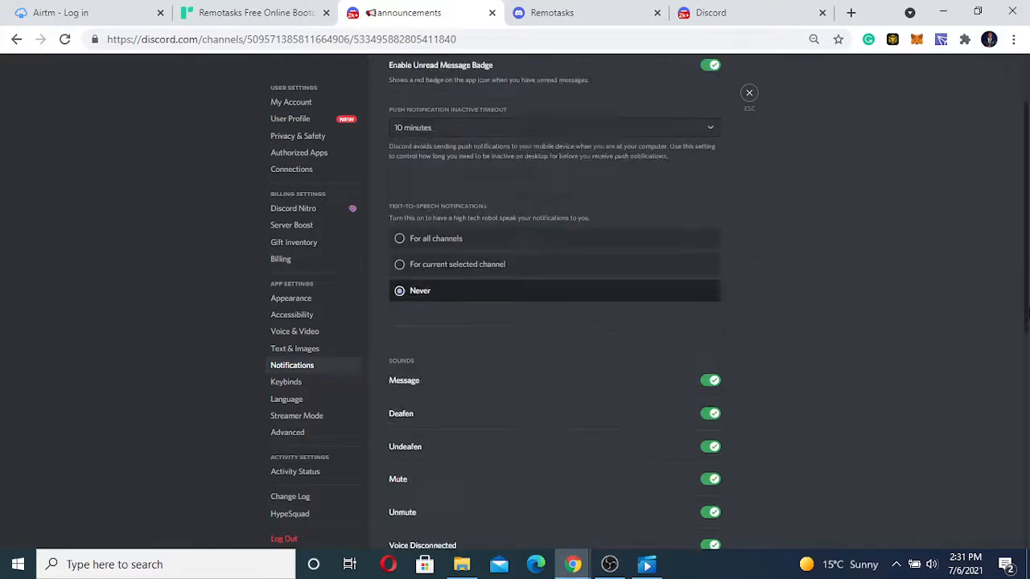
pyautogui.scroll(-3)
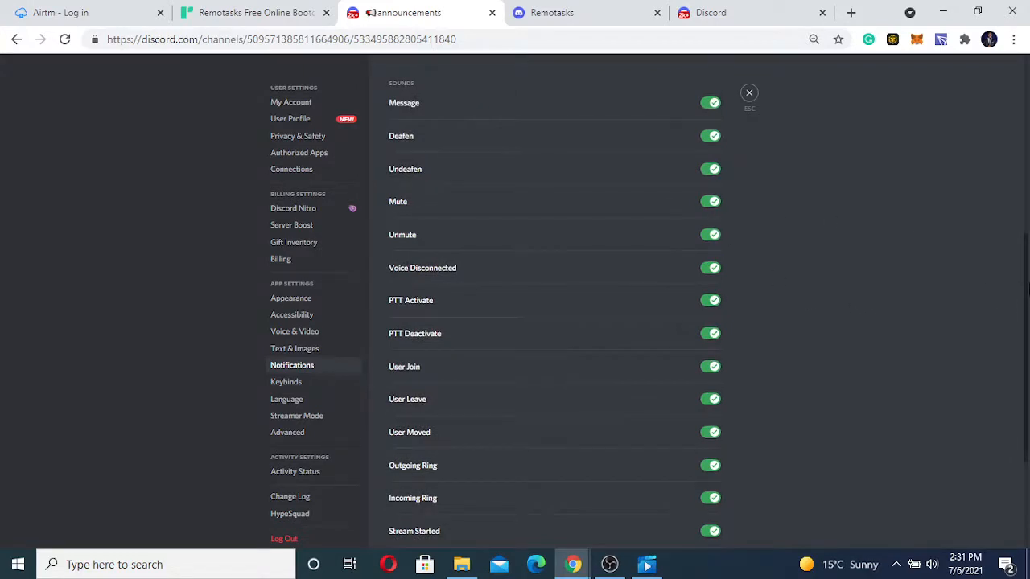
pyautogui.scroll(3)
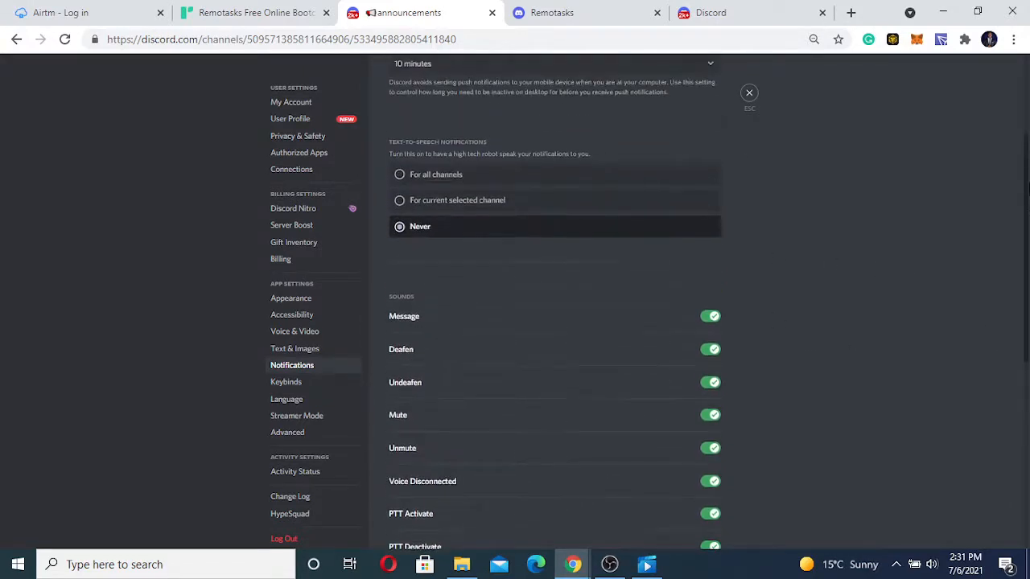
pyautogui.scroll(3)
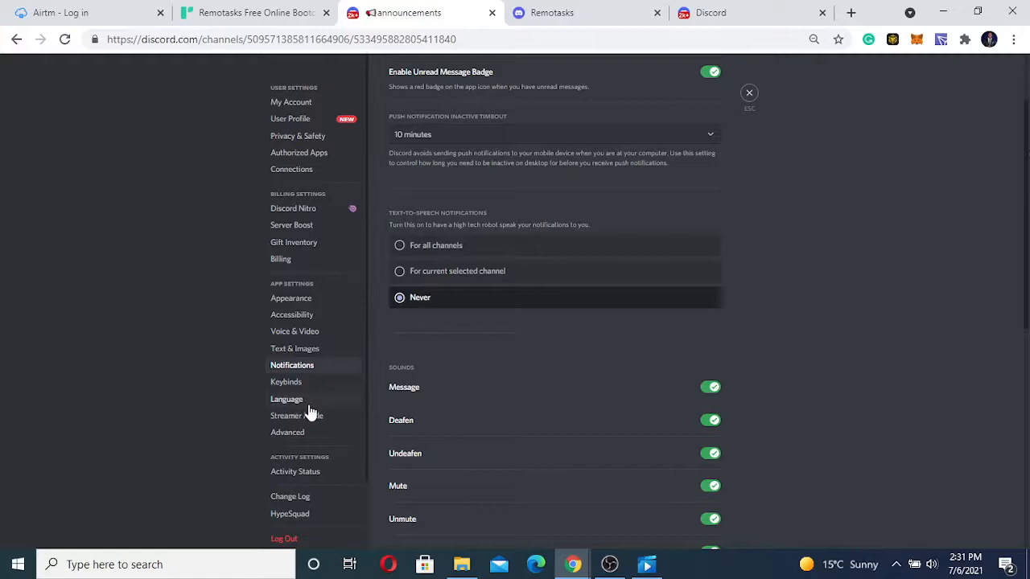
pyautogui.moveTo(286, 196)
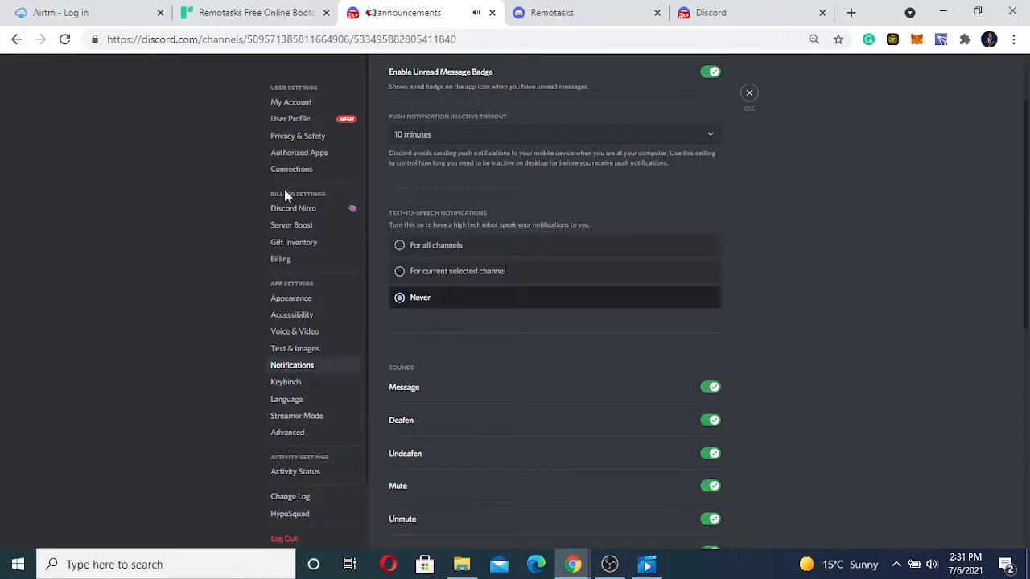
pyautogui.moveTo(336, 151)
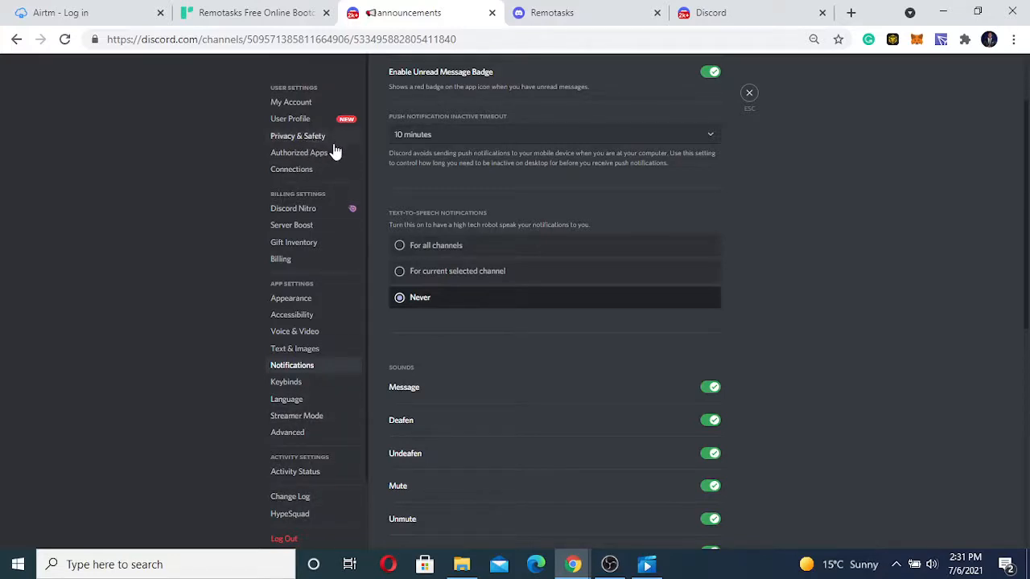
pyautogui.moveTo(295, 330)
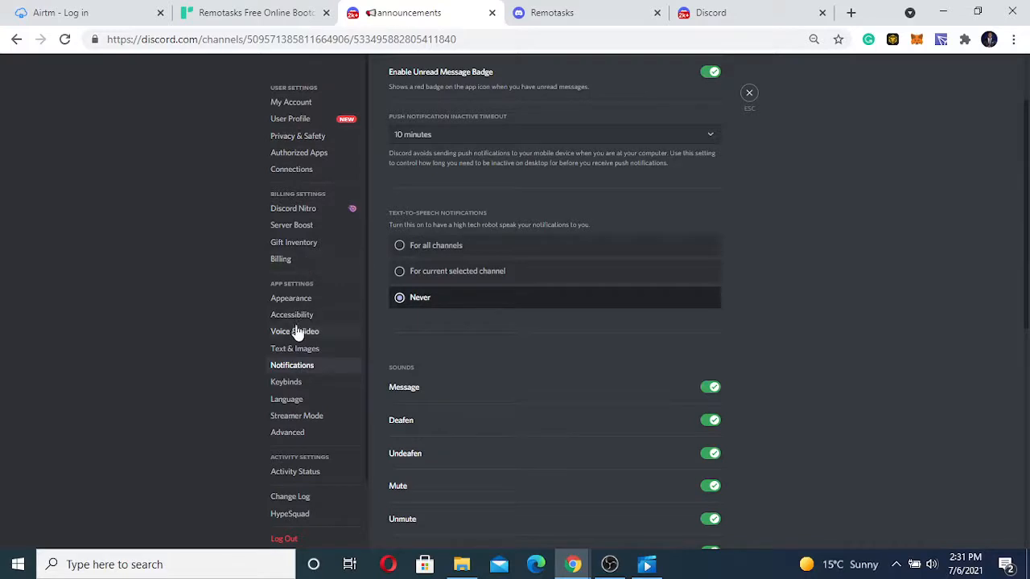
pyautogui.moveTo(696, 377)
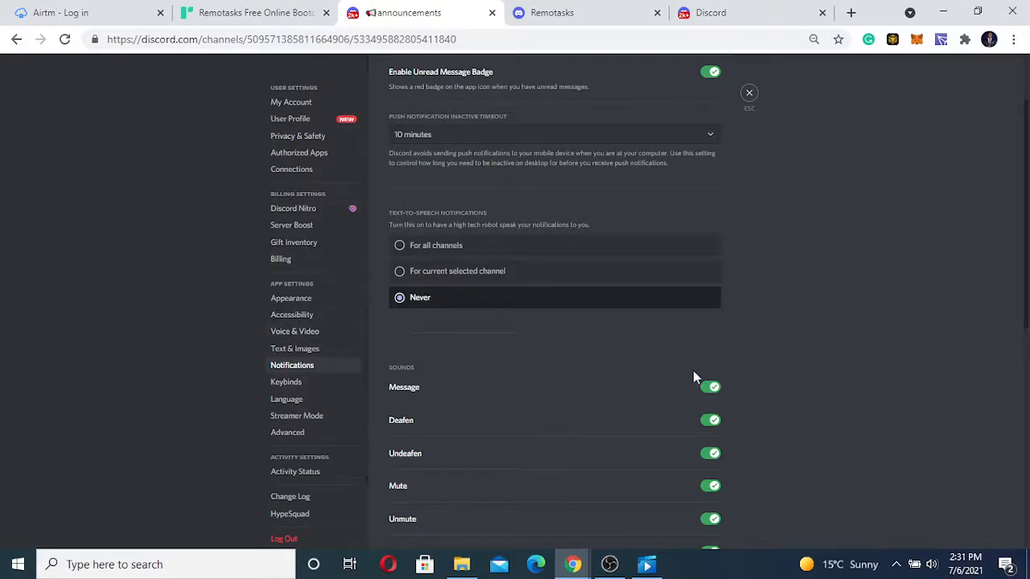
pyautogui.scroll(3)
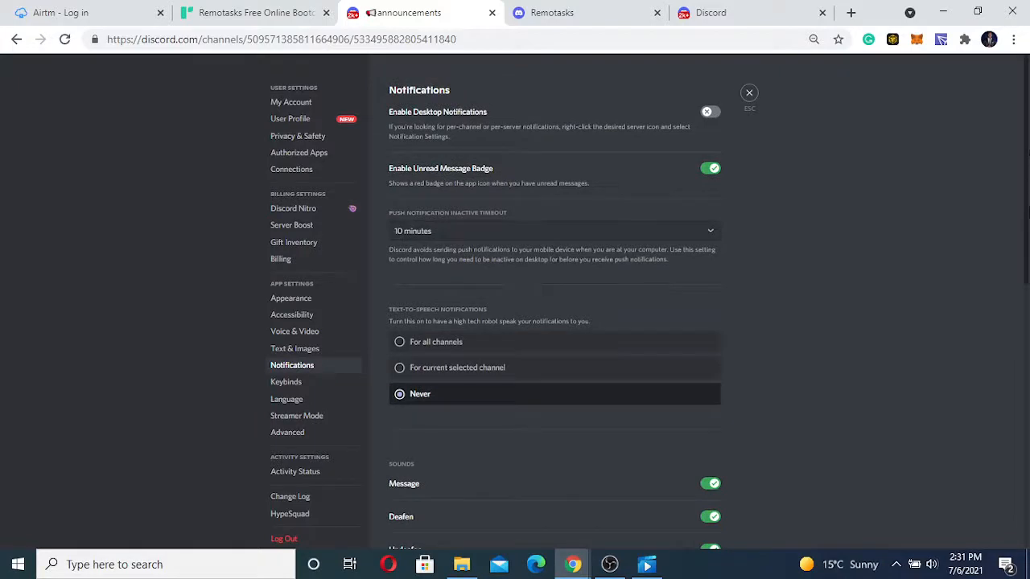
pyautogui.scroll(-3)
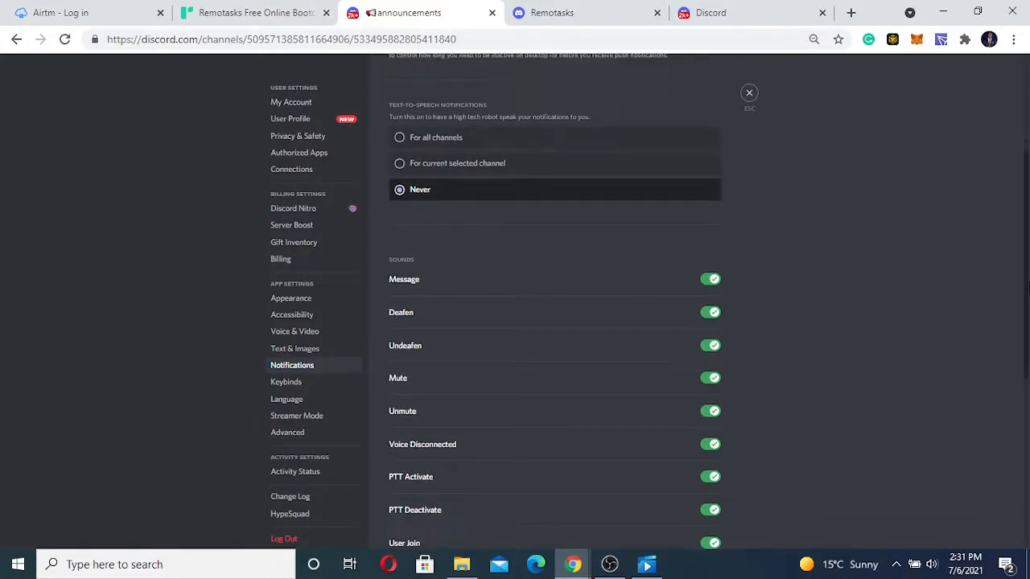
# Switch off the Message, Deafen, Mute and Unmute sounds, then close settings
pyautogui.click(711, 279)
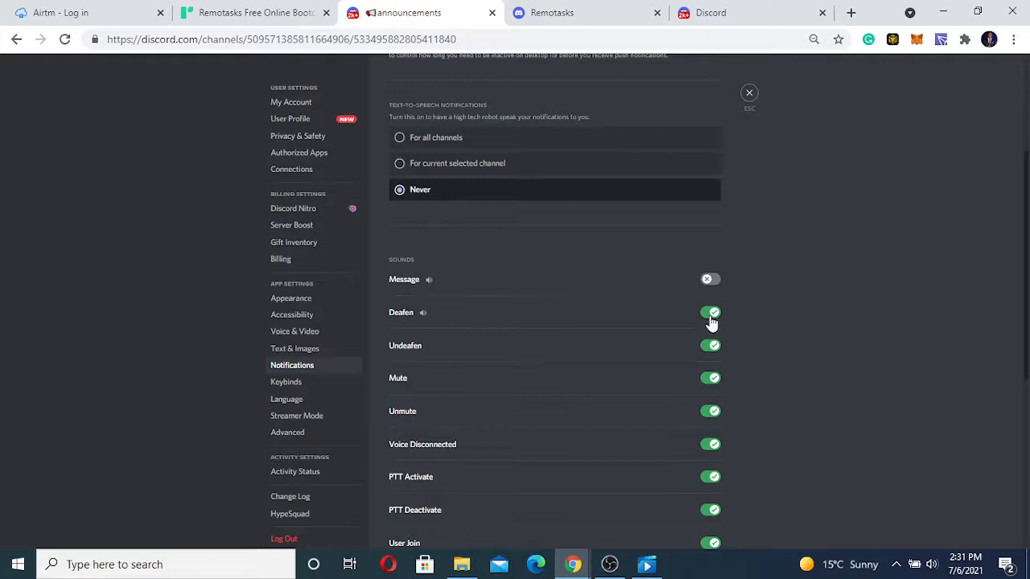
pyautogui.click(709, 312)
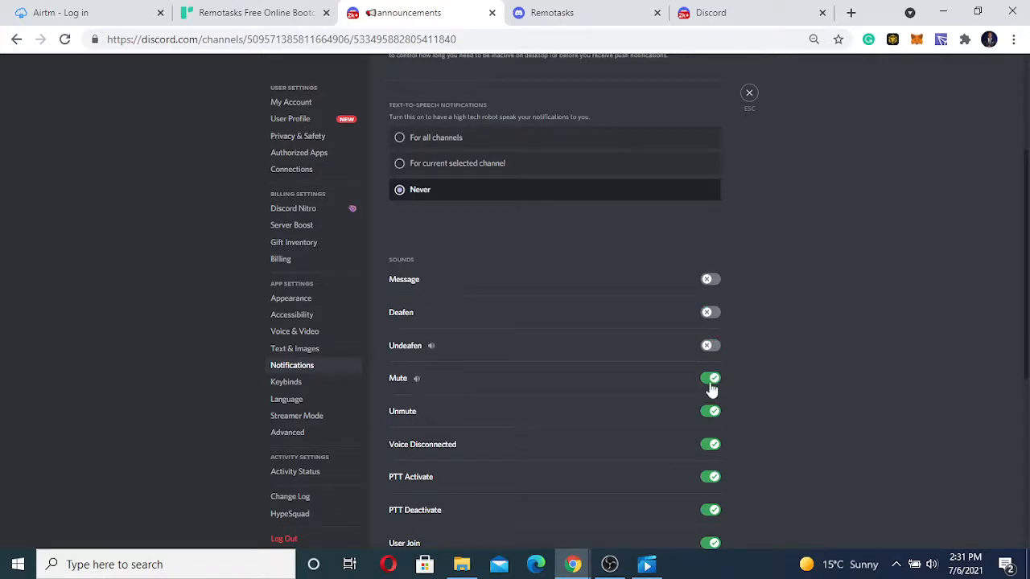
pyautogui.click(711, 378)
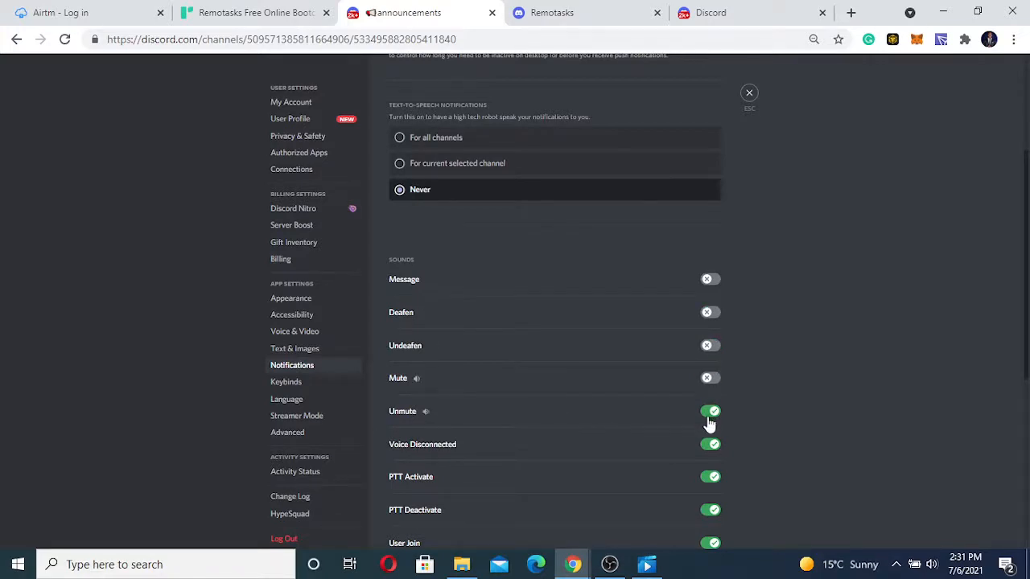
pyautogui.click(710, 411)
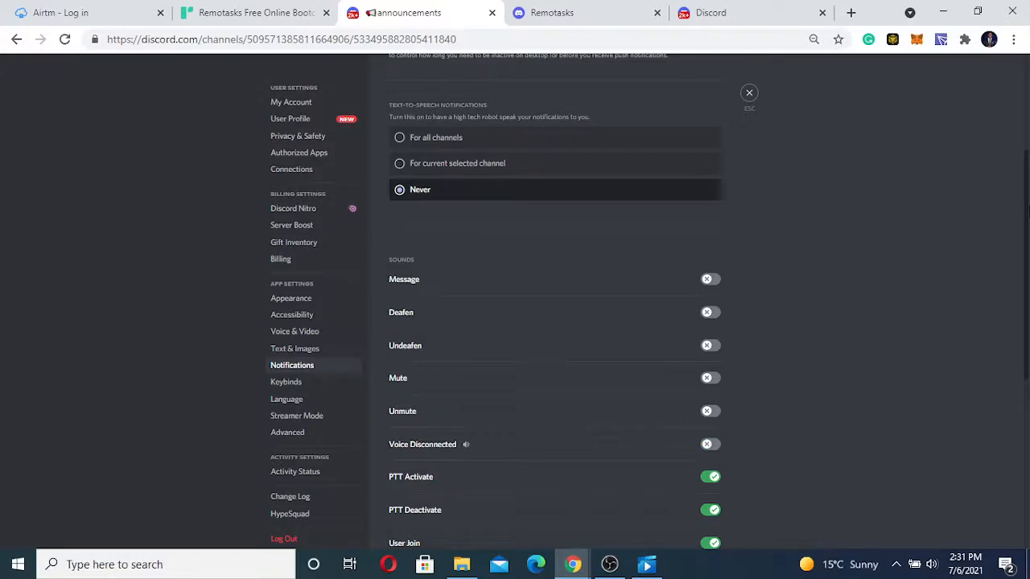
pyautogui.scroll(-3)
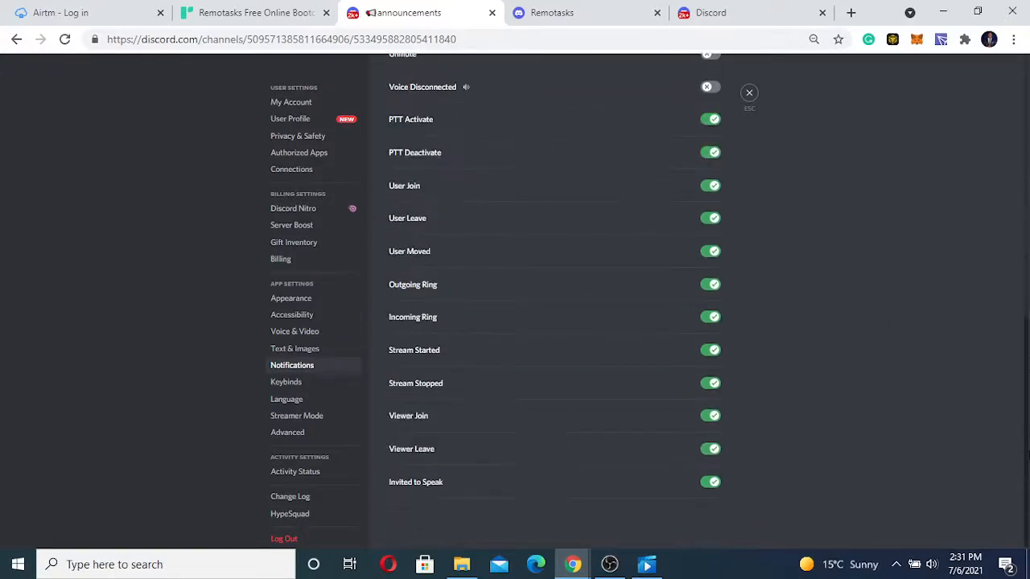
pyautogui.moveTo(205, 137)
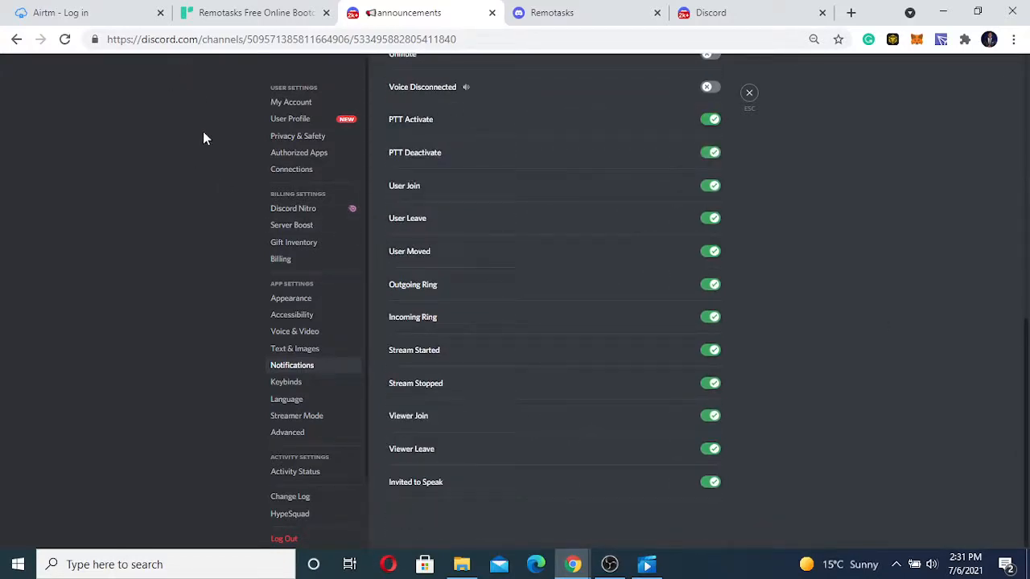
pyautogui.scroll(3)
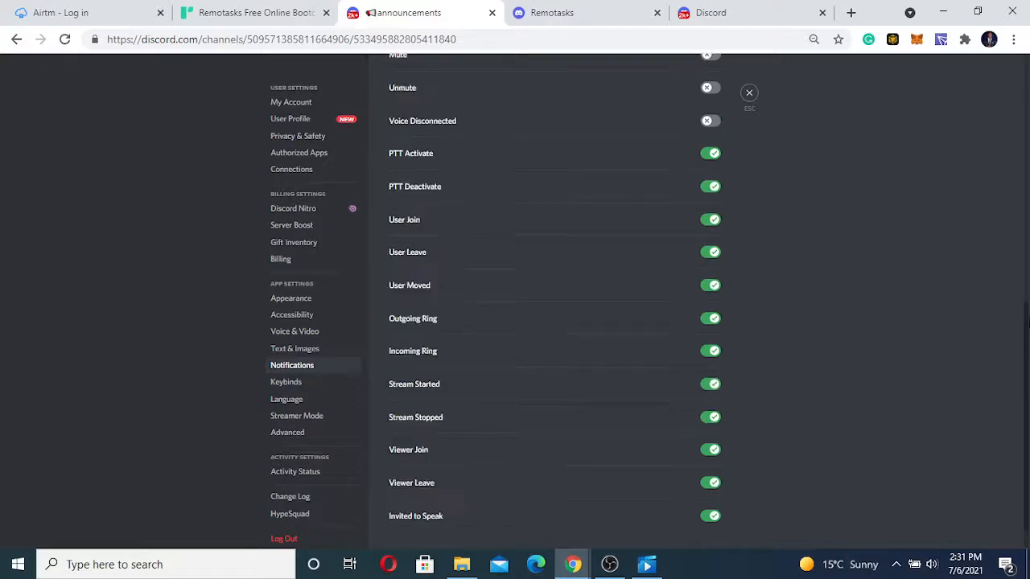
pyautogui.scroll(3)
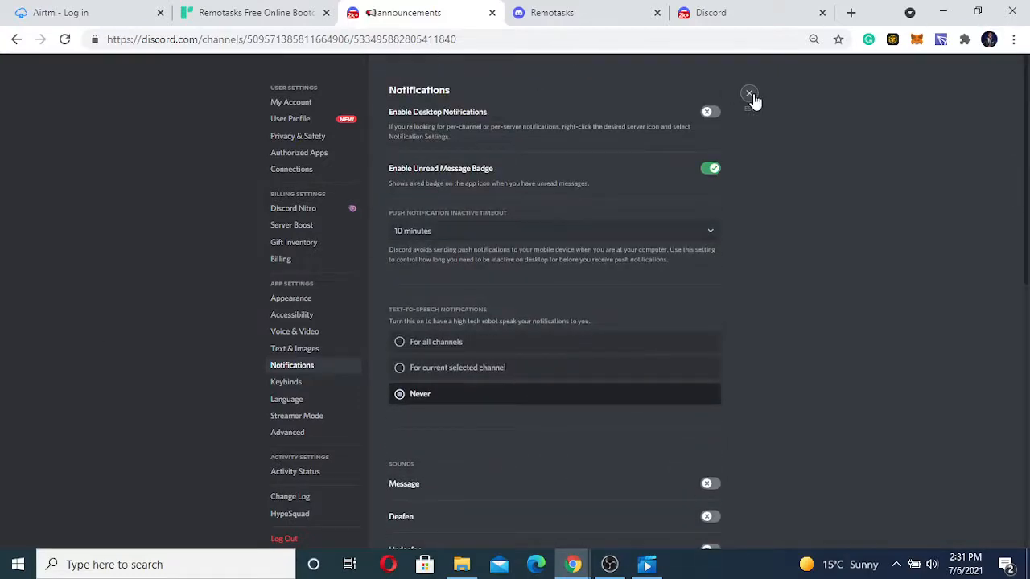
pyautogui.click(749, 93)
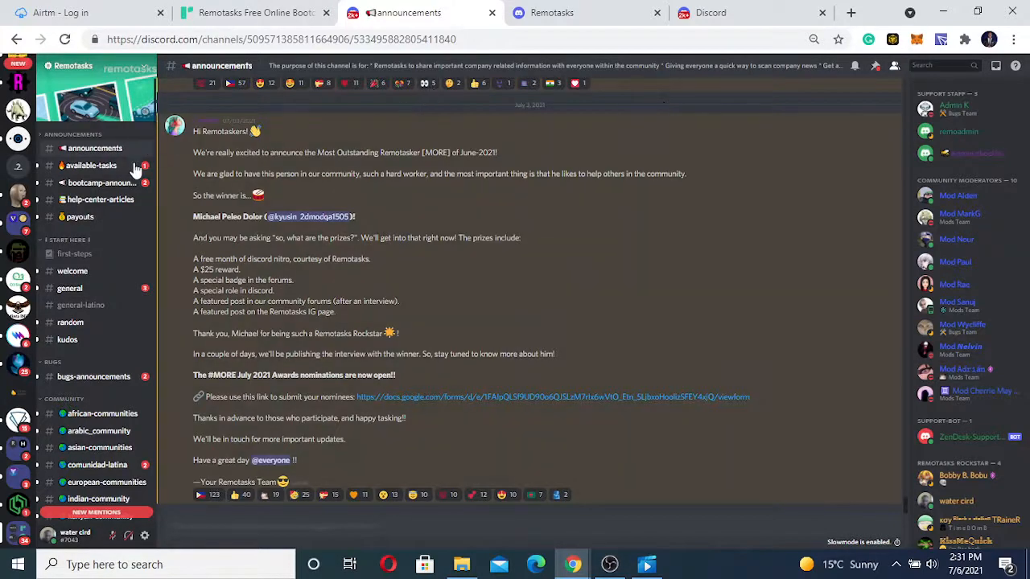
# Browse #available-tasks, then read #bootcamp-announcements about Pineapple Project and Falcon ER
pyautogui.click(91, 148)
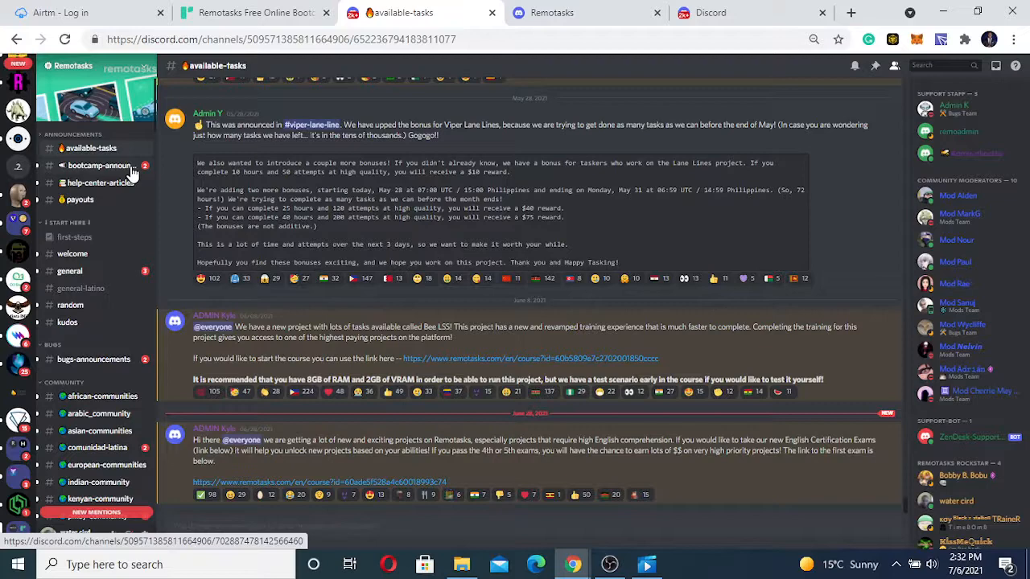
pyautogui.click(97, 166)
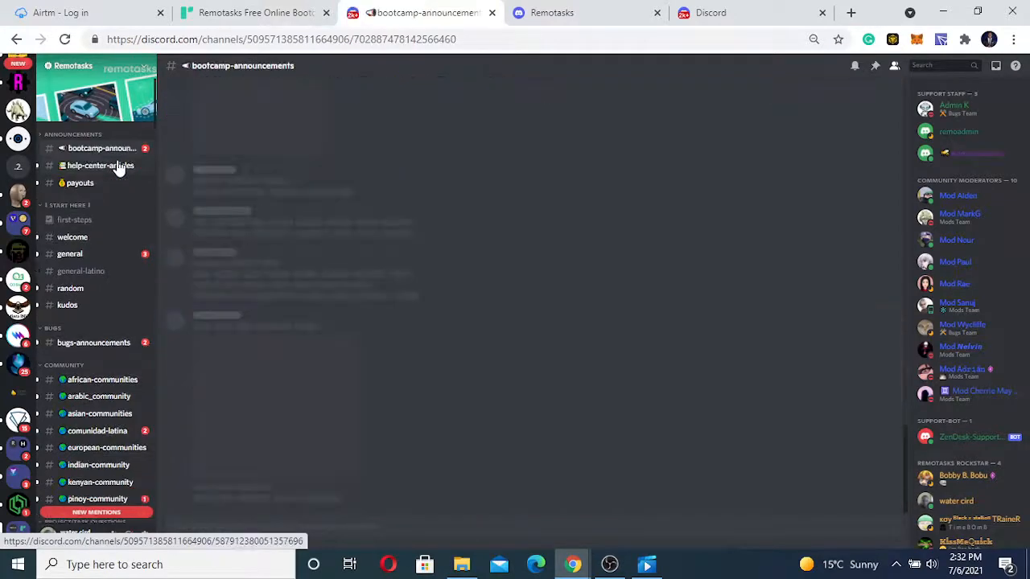
pyautogui.click(102, 148)
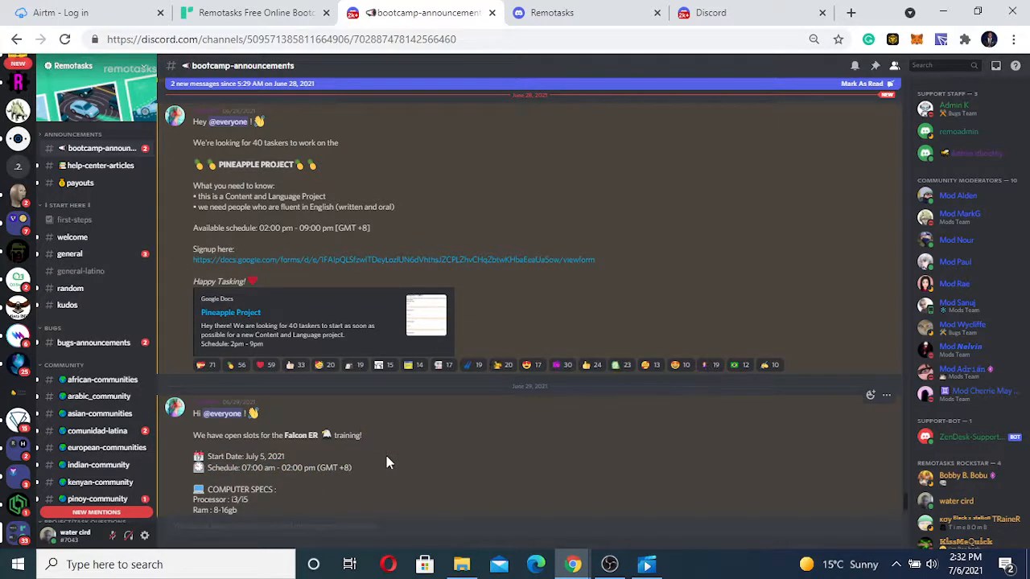
pyautogui.moveTo(201, 411)
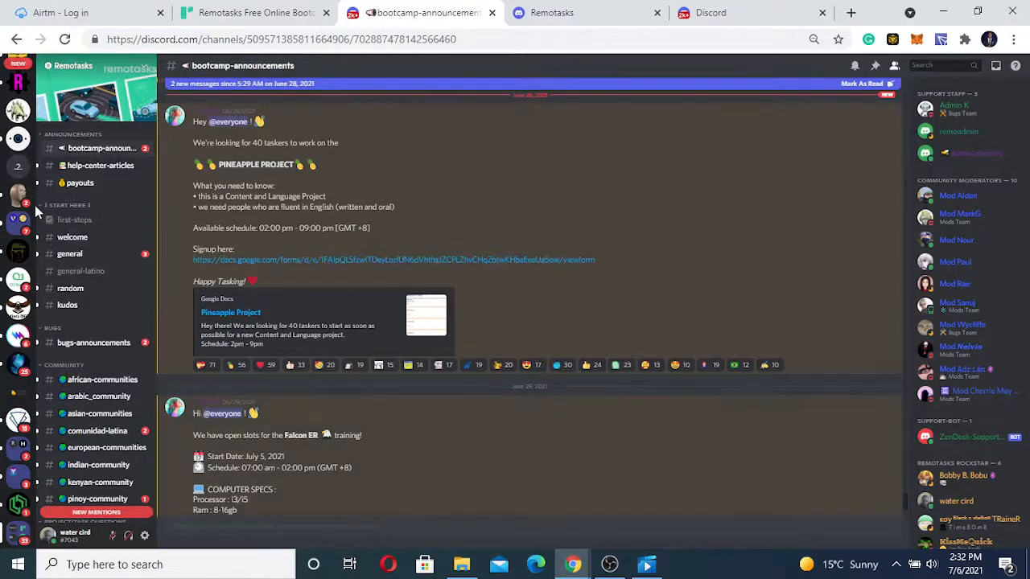
pyautogui.moveTo(163, 243)
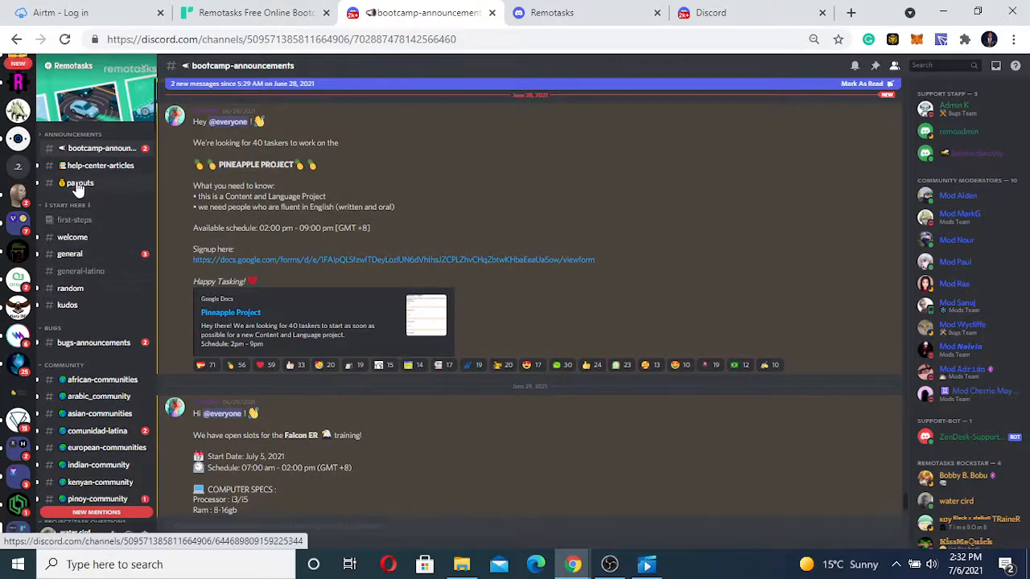
# Open #payouts and scroll to the Airtm payment and Bee task pay updates
pyautogui.click(80, 183)
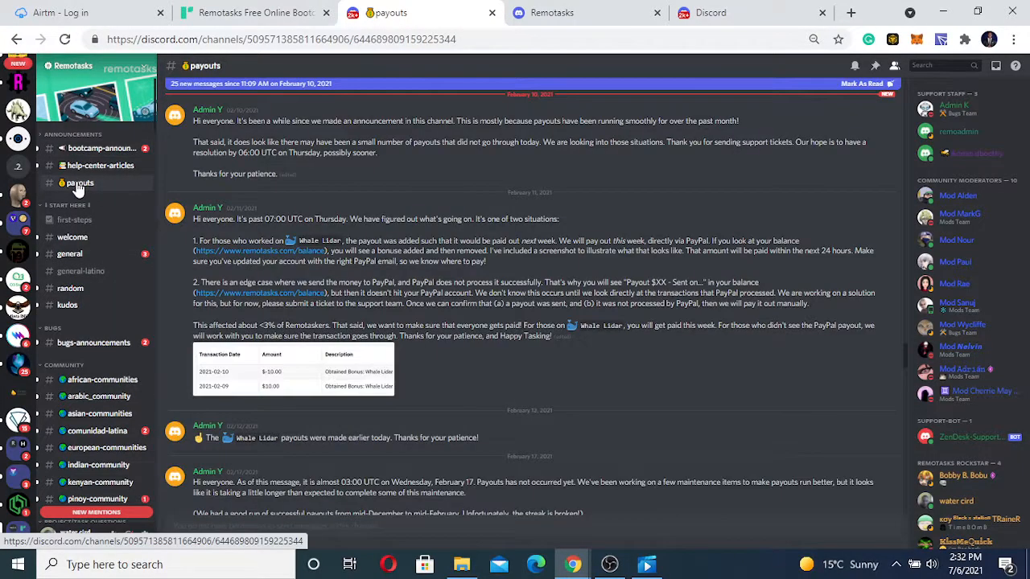
pyautogui.moveTo(869, 375)
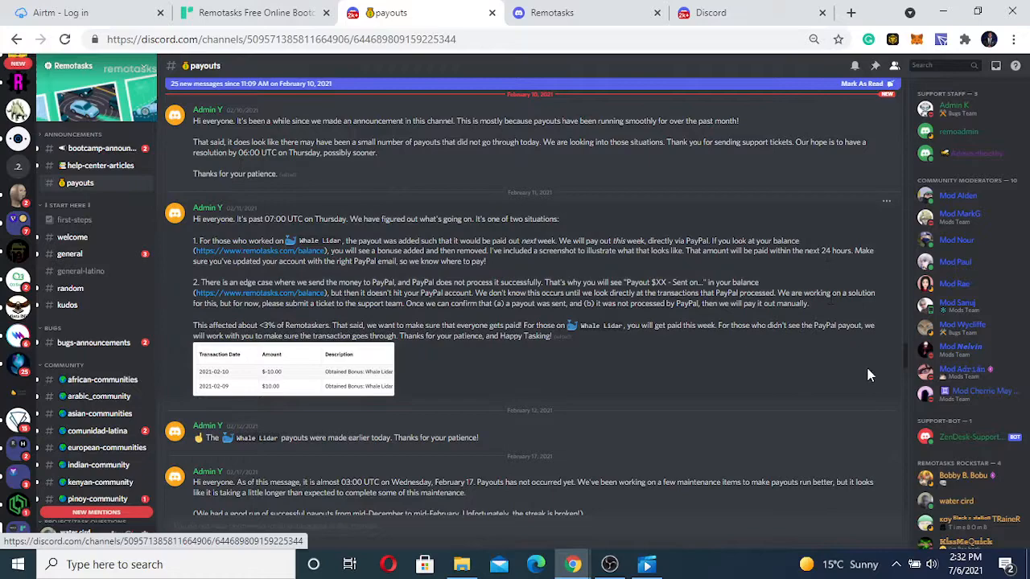
pyautogui.scroll(-3)
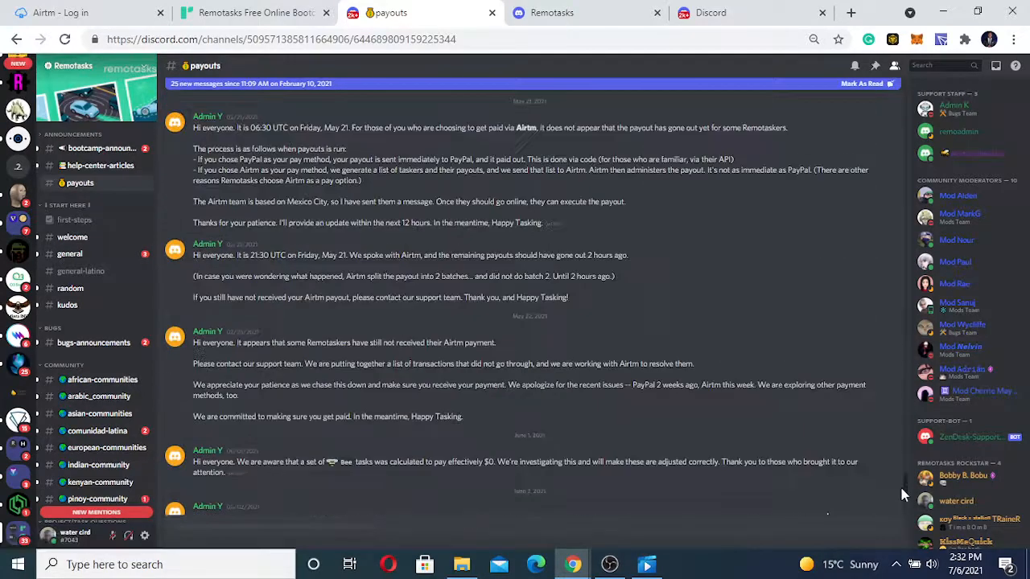
pyautogui.scroll(-3)
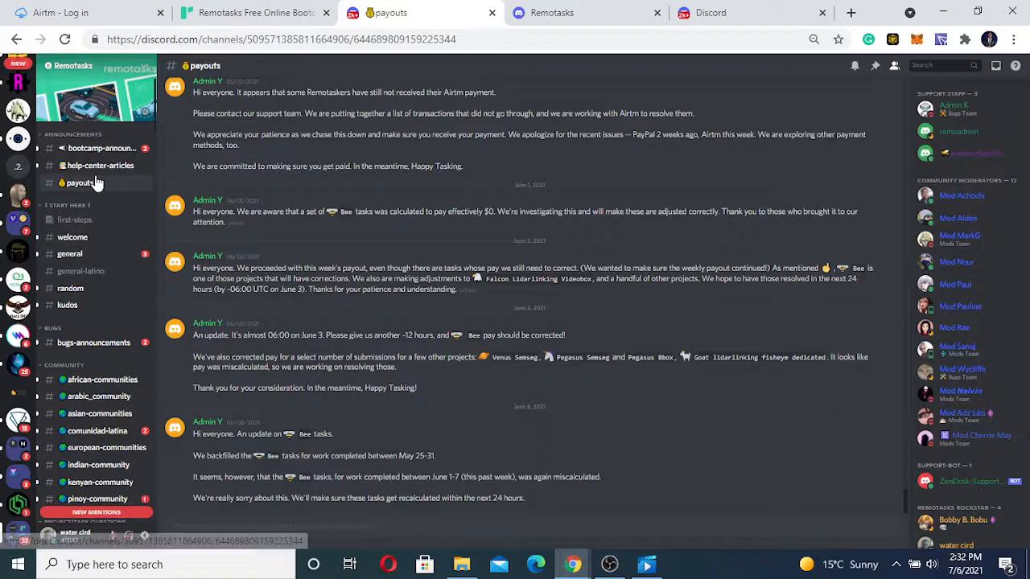
pyautogui.moveTo(151, 165)
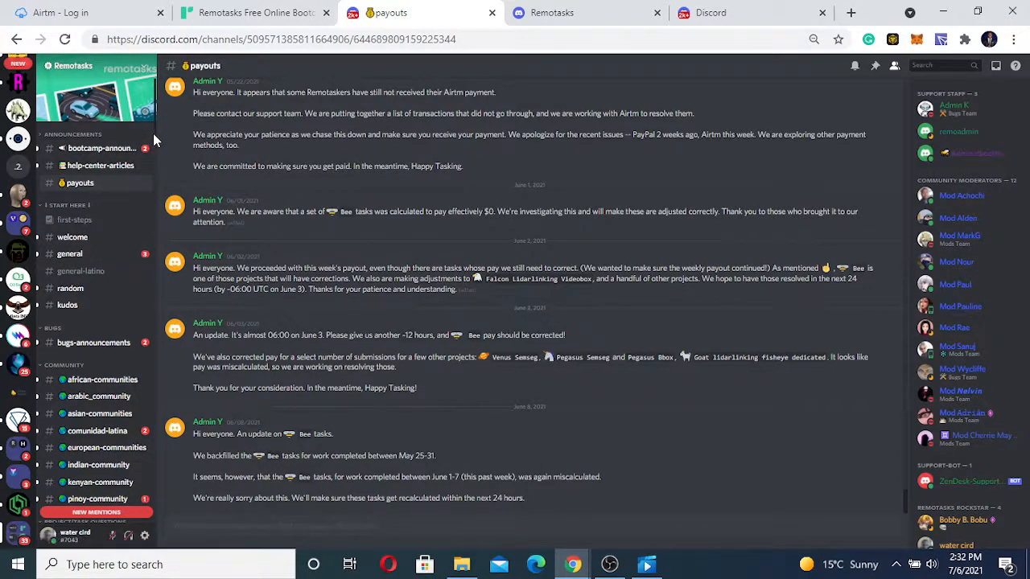
pyautogui.moveTo(732, 197)
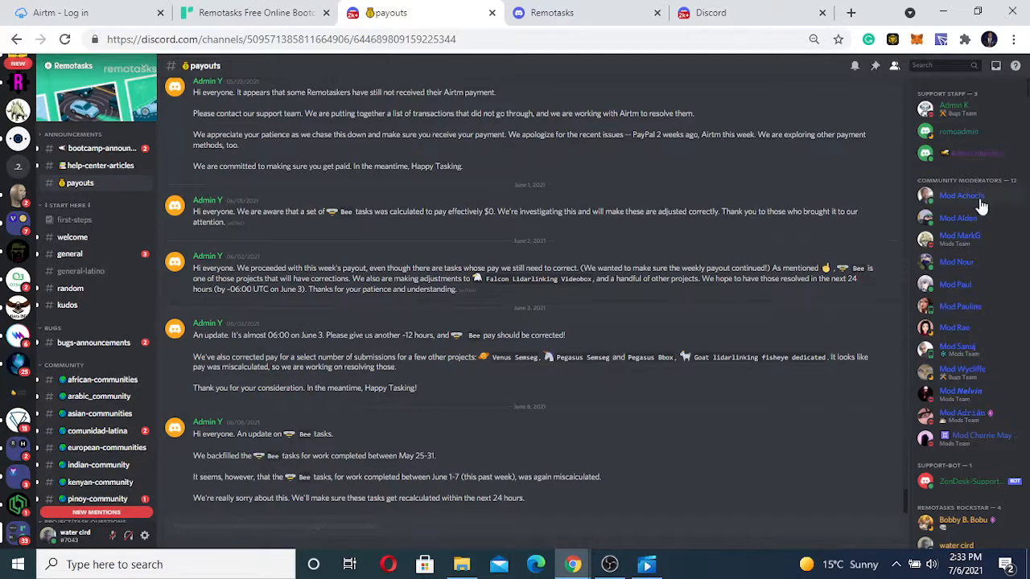
pyautogui.moveTo(933, 175)
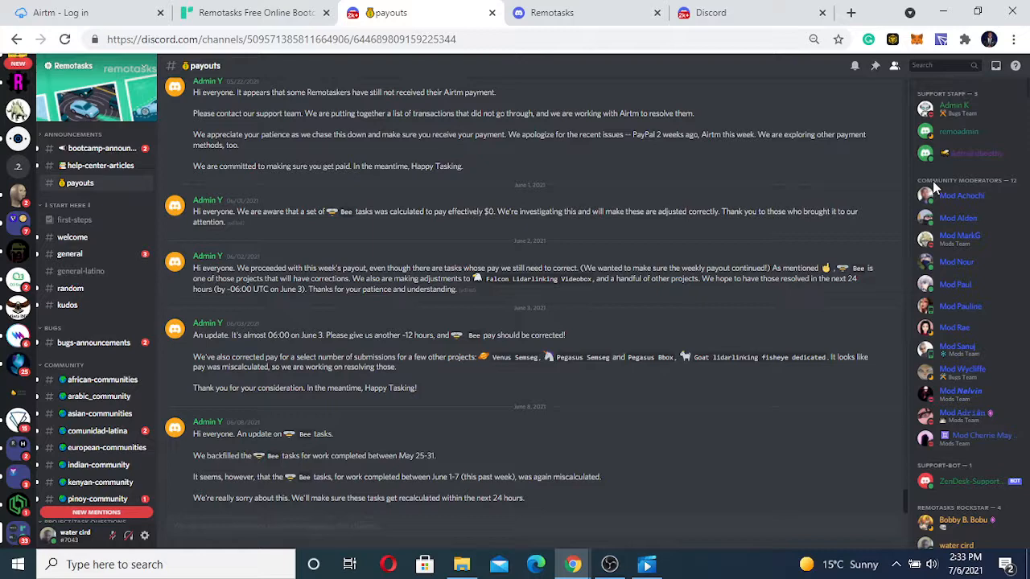
pyautogui.moveTo(969, 318)
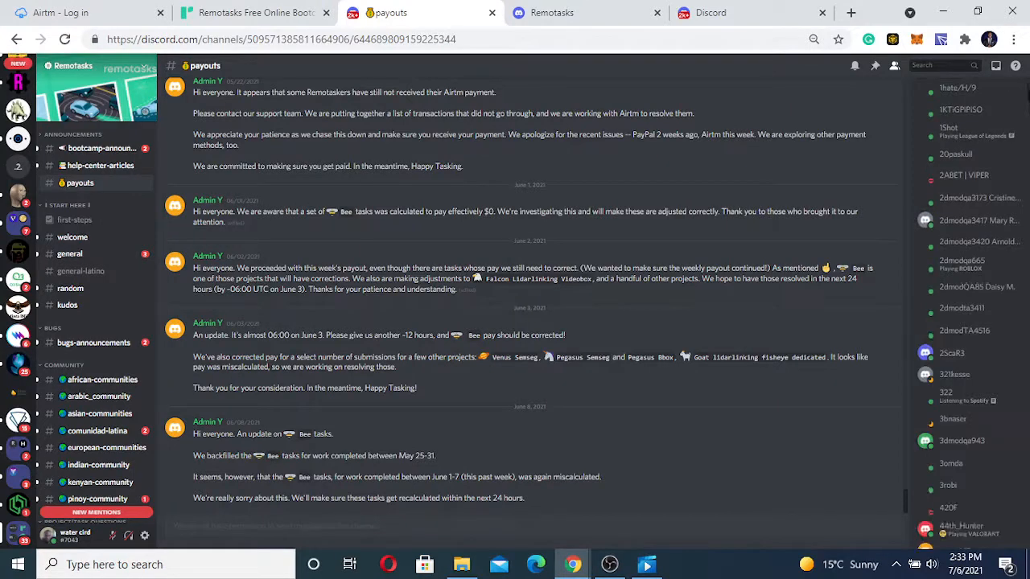
pyautogui.scroll(3)
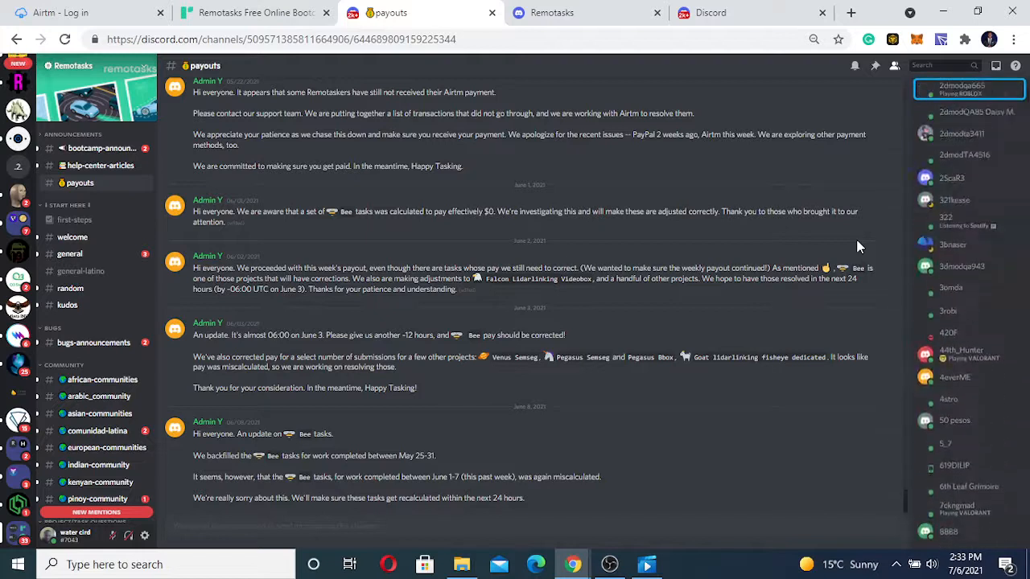
pyautogui.scroll(-3)
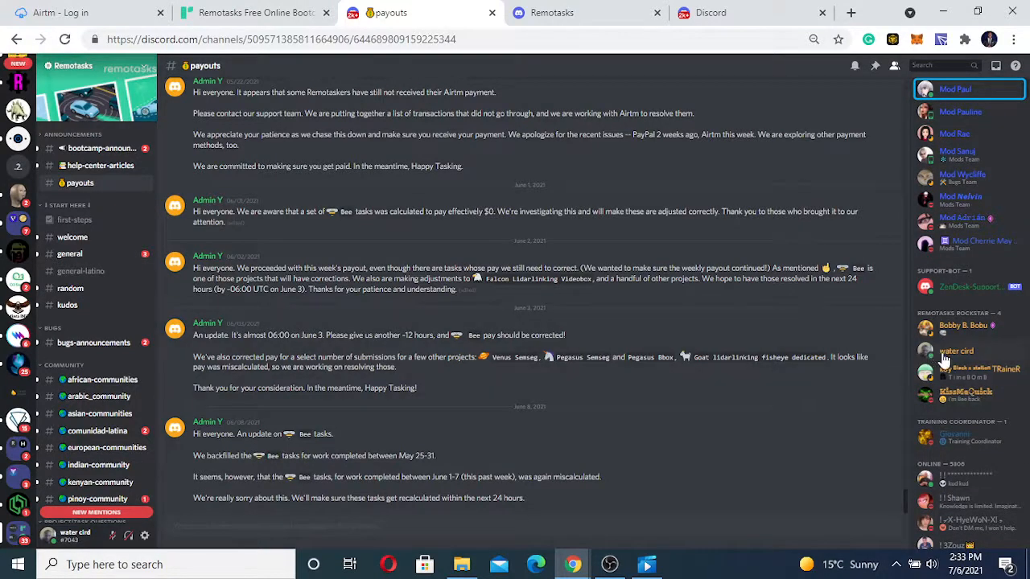
pyautogui.moveTo(116, 326)
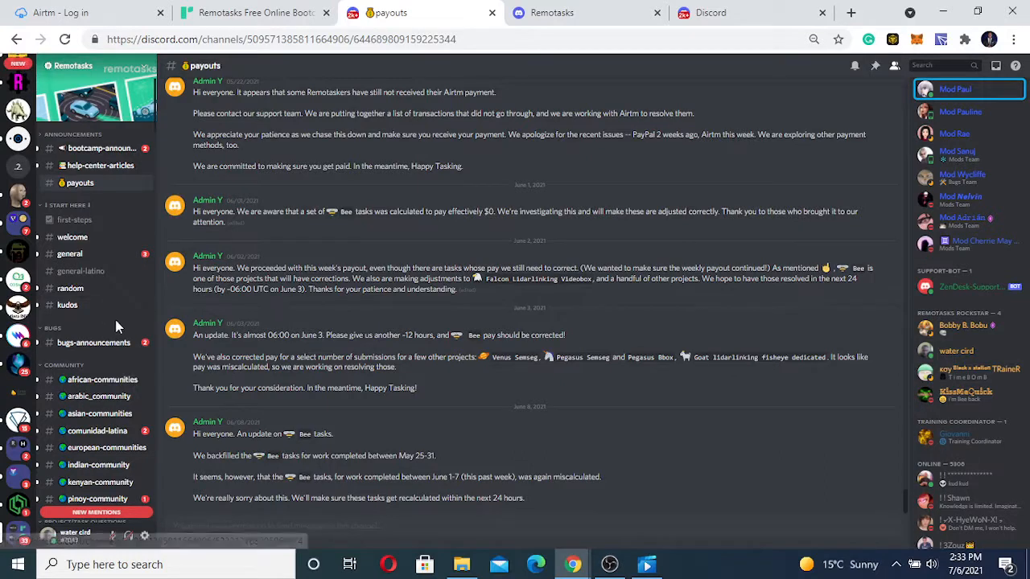
# Scroll the channel list past Community and lidar channels, then open #3d-questions
pyautogui.scroll(-3)
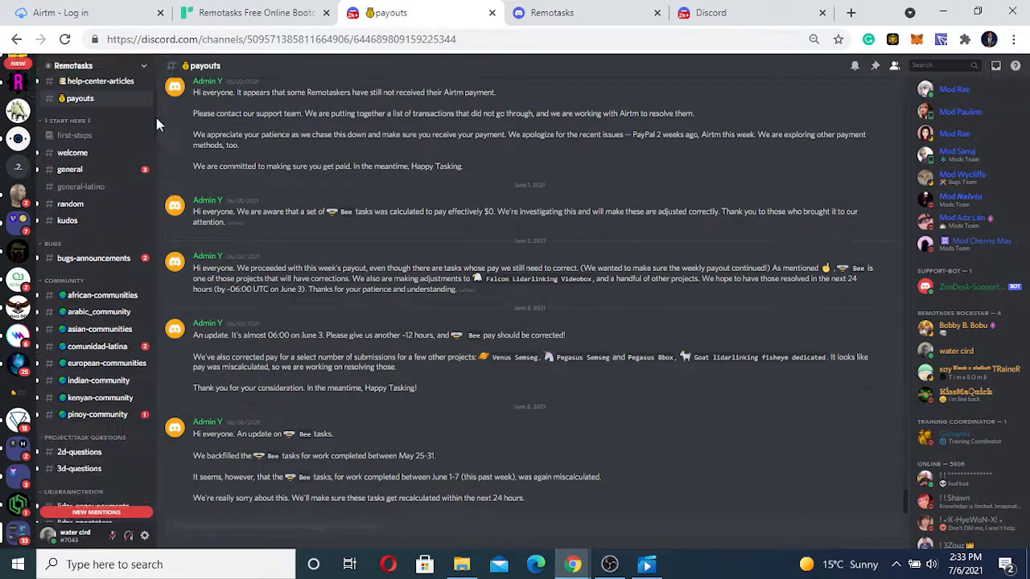
pyautogui.scroll(-3)
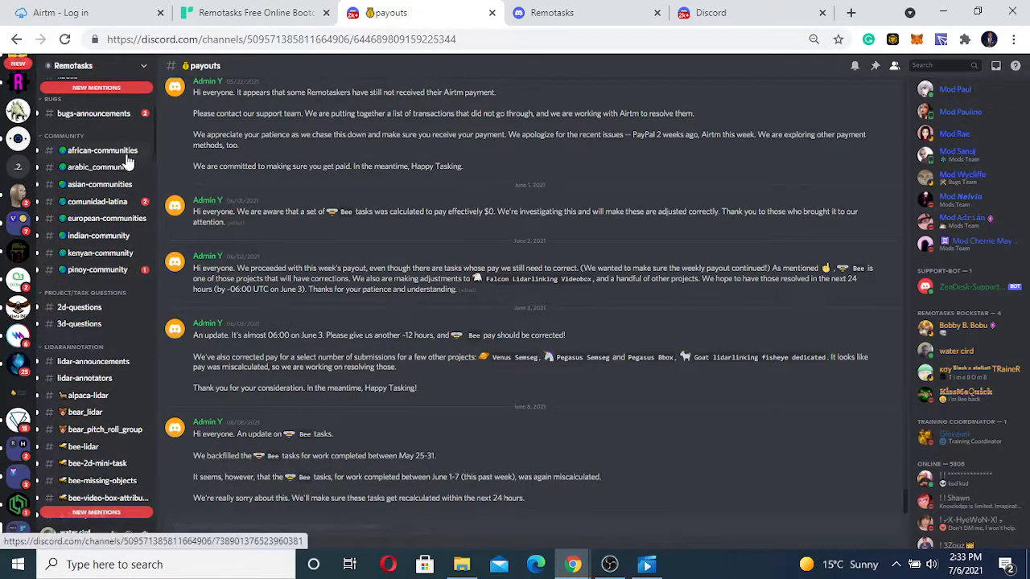
pyautogui.moveTo(133, 189)
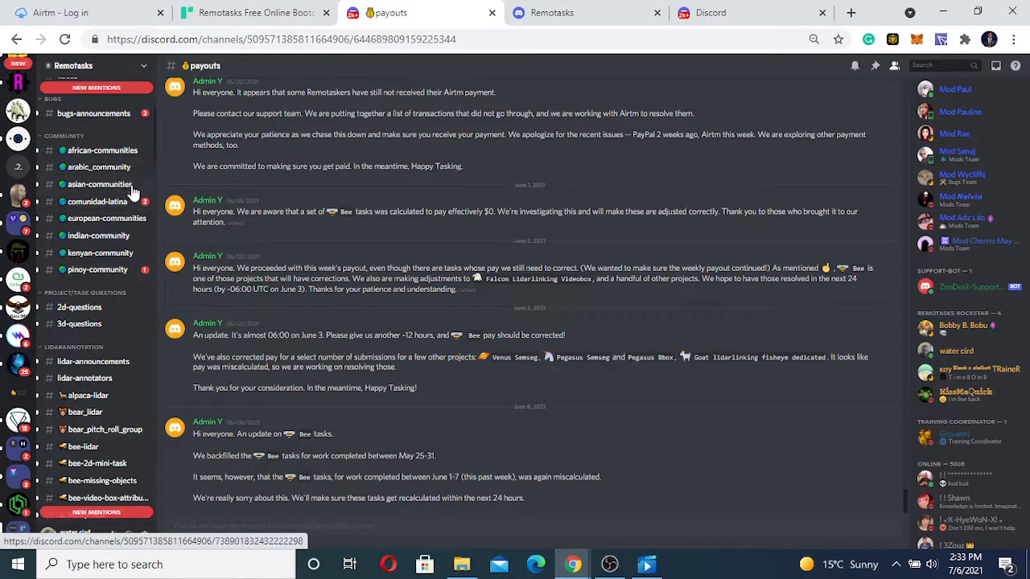
pyautogui.moveTo(96, 252)
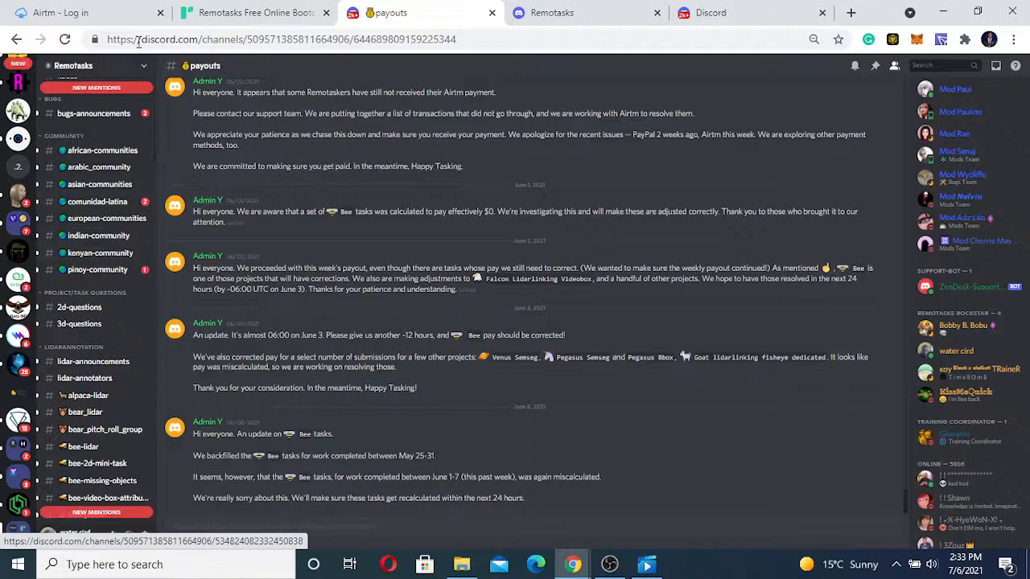
pyautogui.moveTo(124, 235)
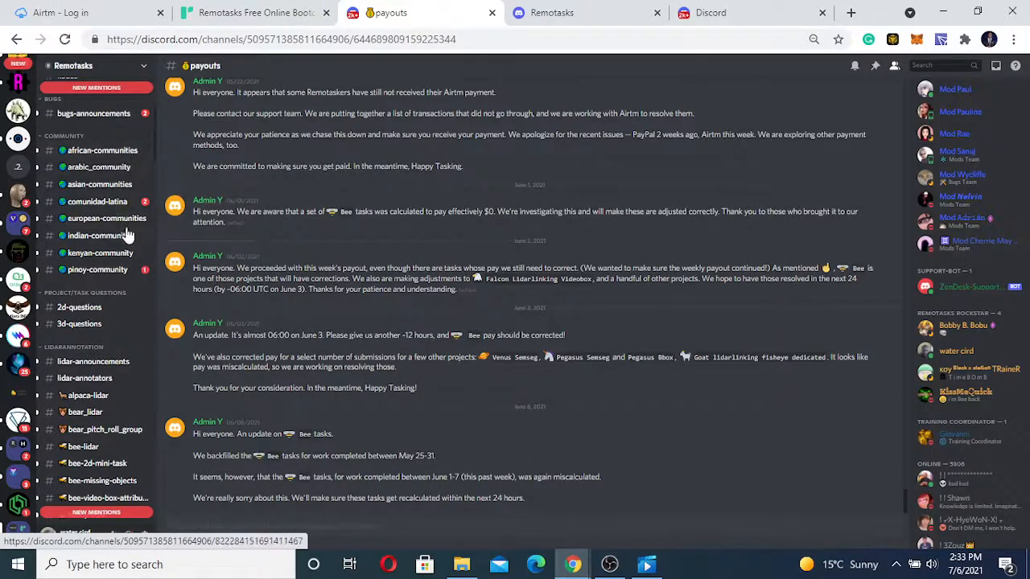
pyautogui.moveTo(102, 150)
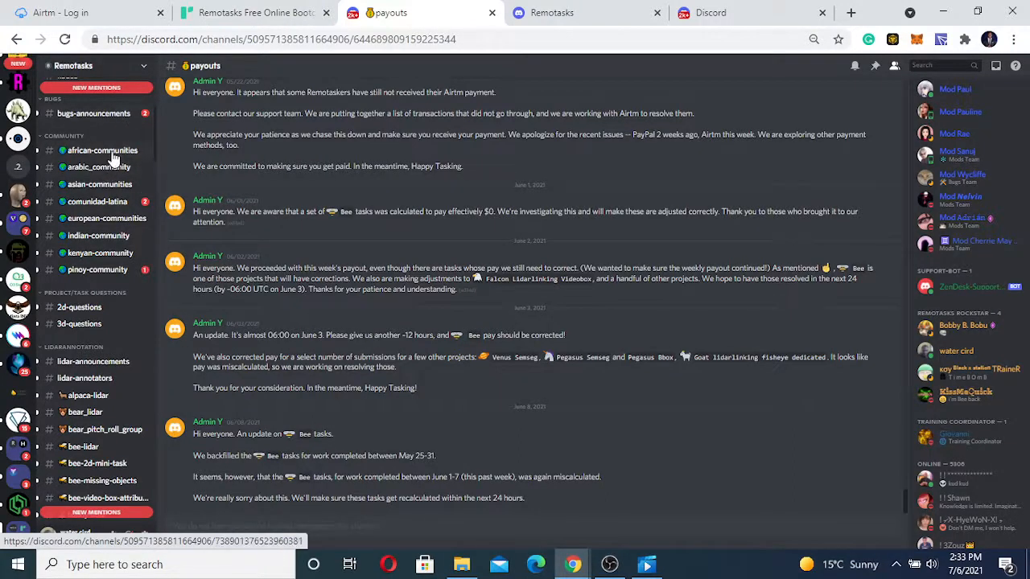
pyautogui.moveTo(148, 157)
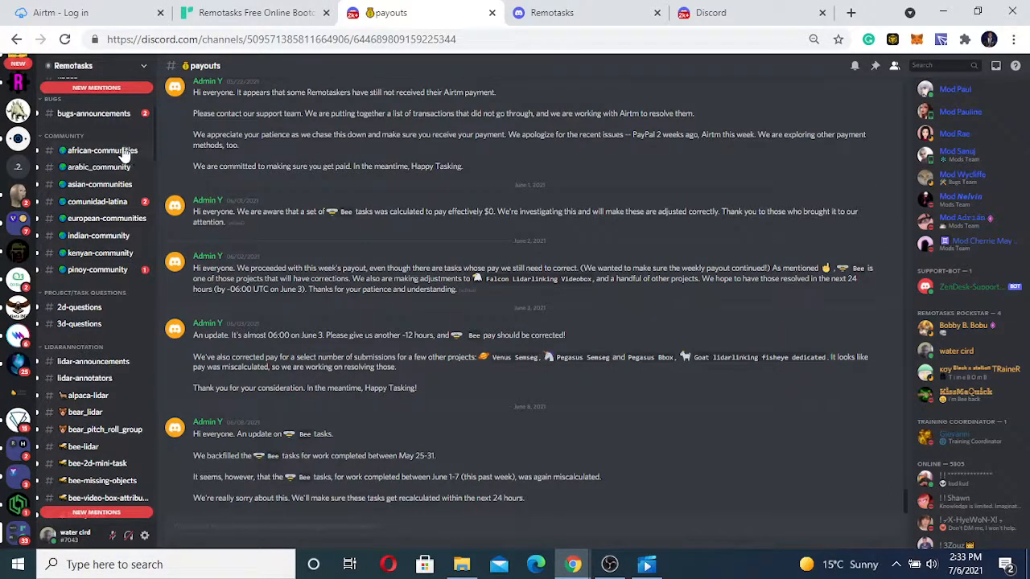
pyautogui.moveTo(153, 158)
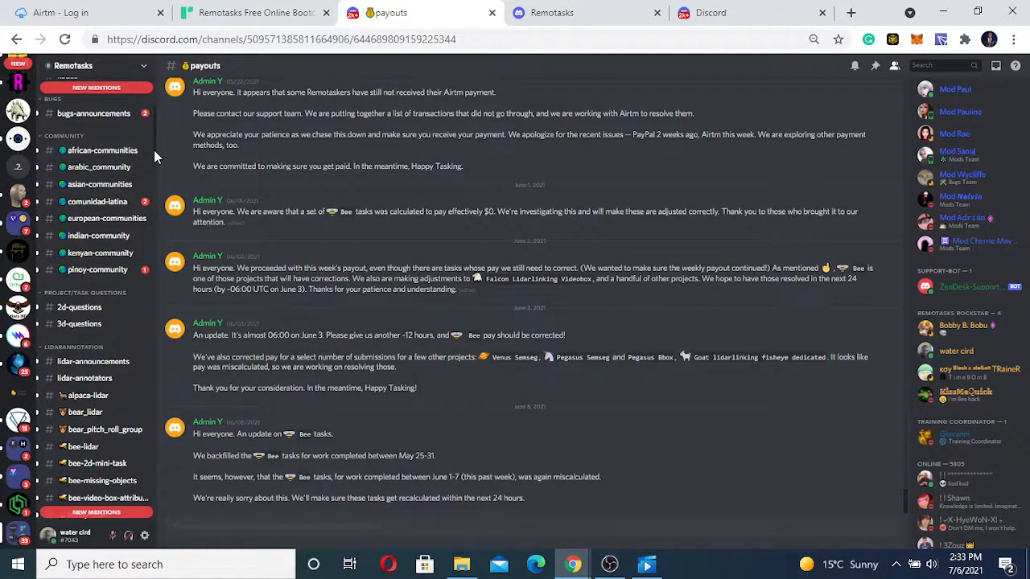
pyautogui.moveTo(131, 218)
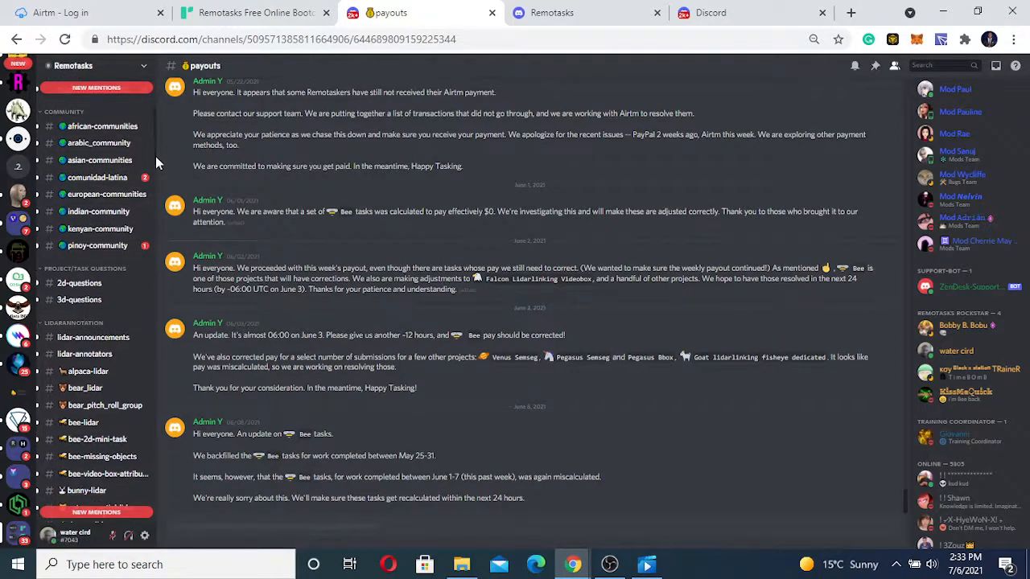
pyautogui.scroll(-3)
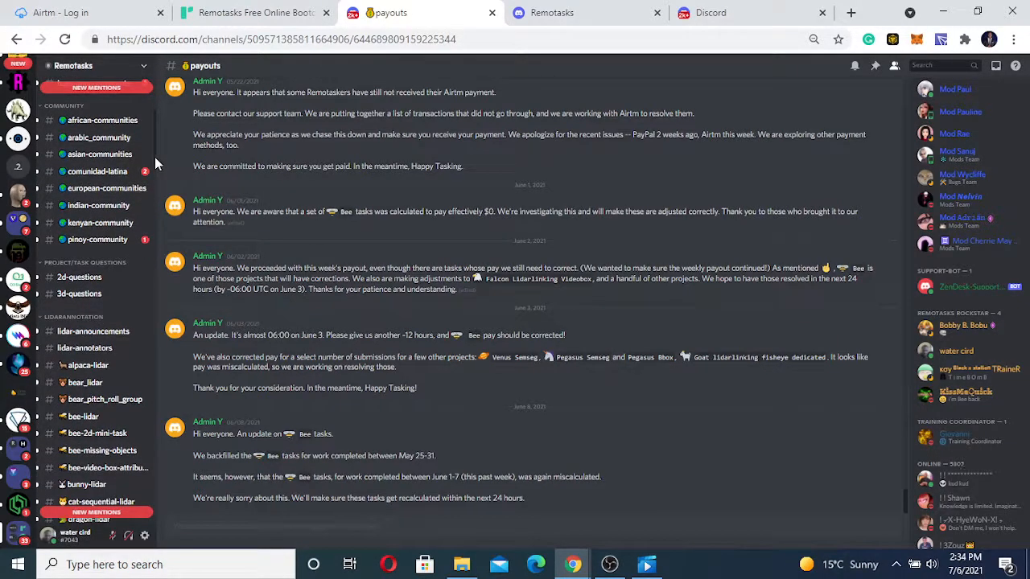
pyautogui.scroll(-3)
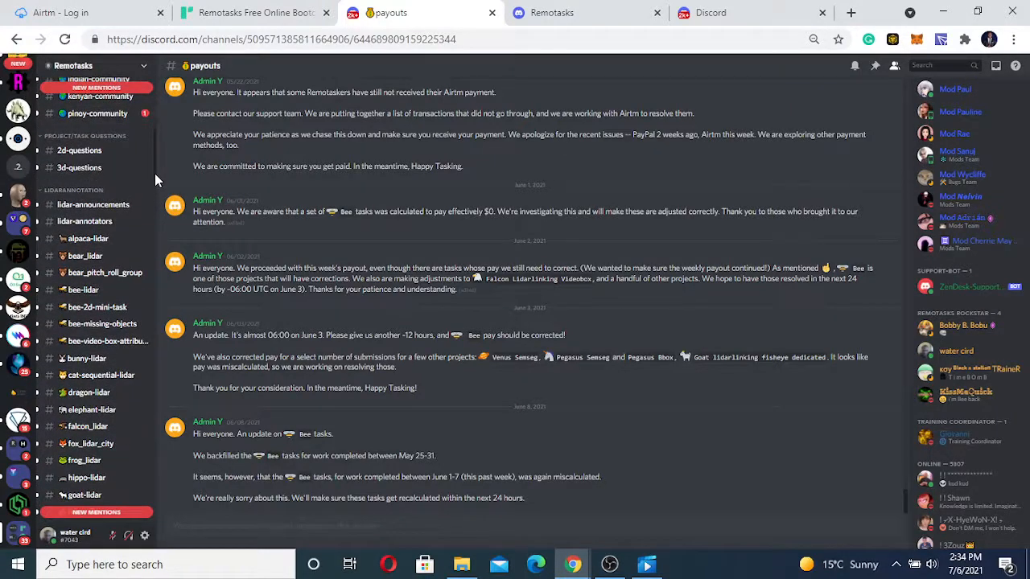
pyautogui.click(79, 168)
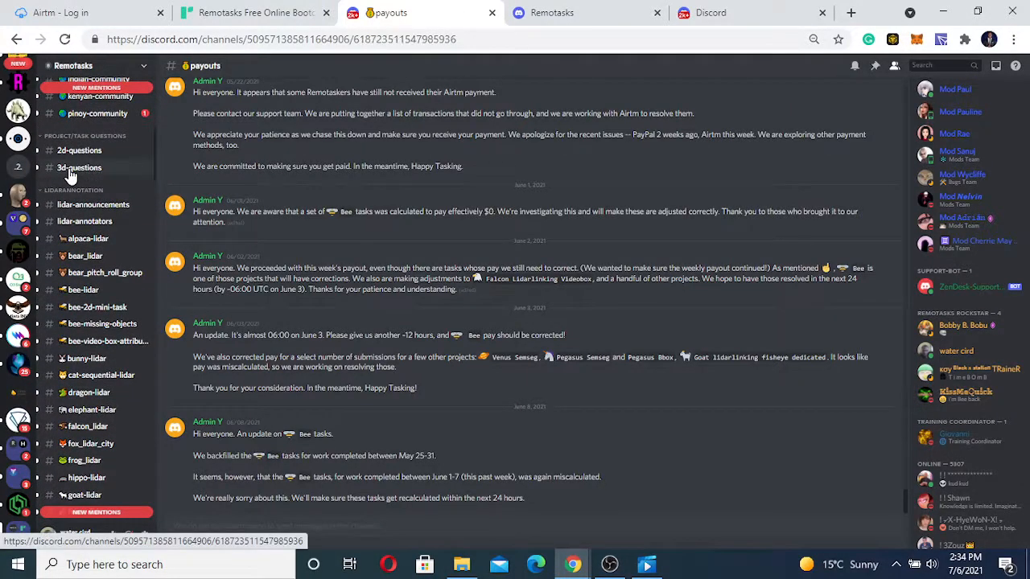
pyautogui.click(79, 168)
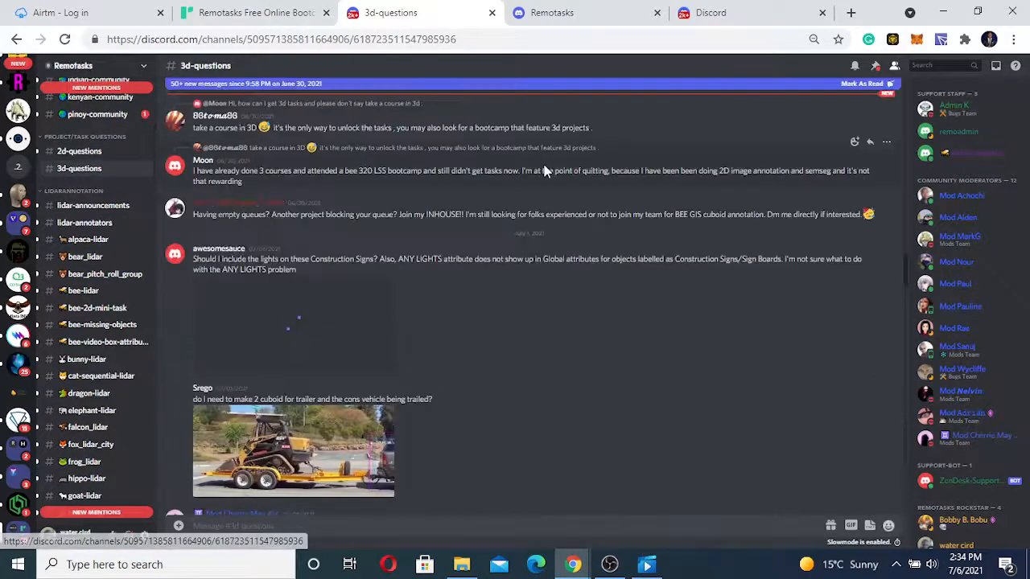
pyautogui.scroll(-3)
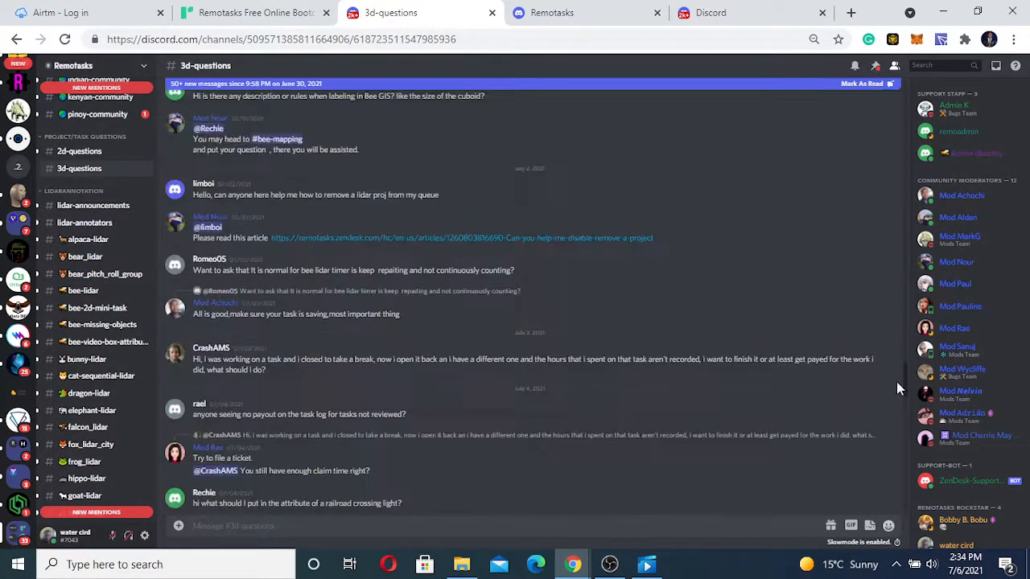
pyautogui.scroll(-3)
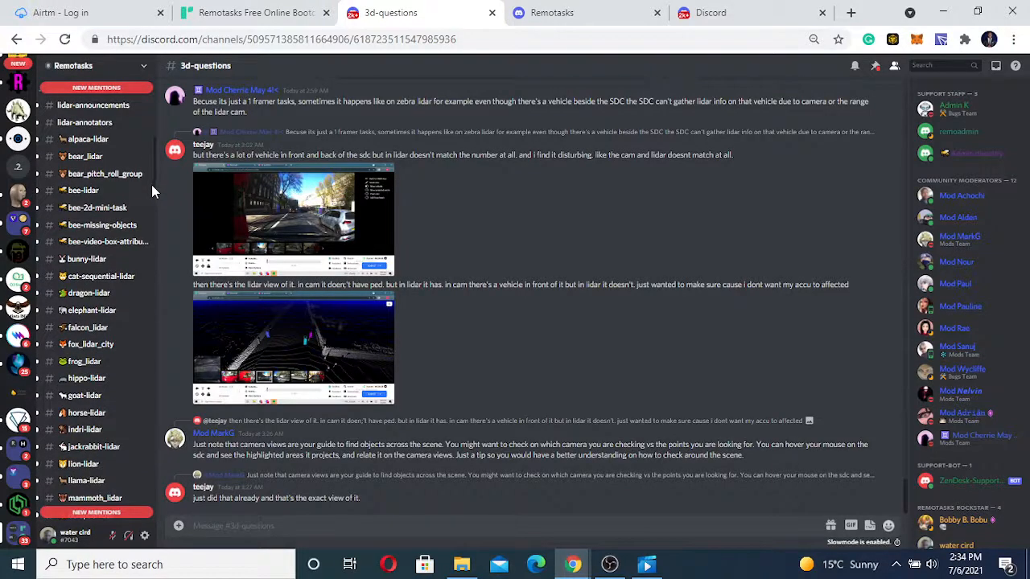
pyautogui.scroll(-3)
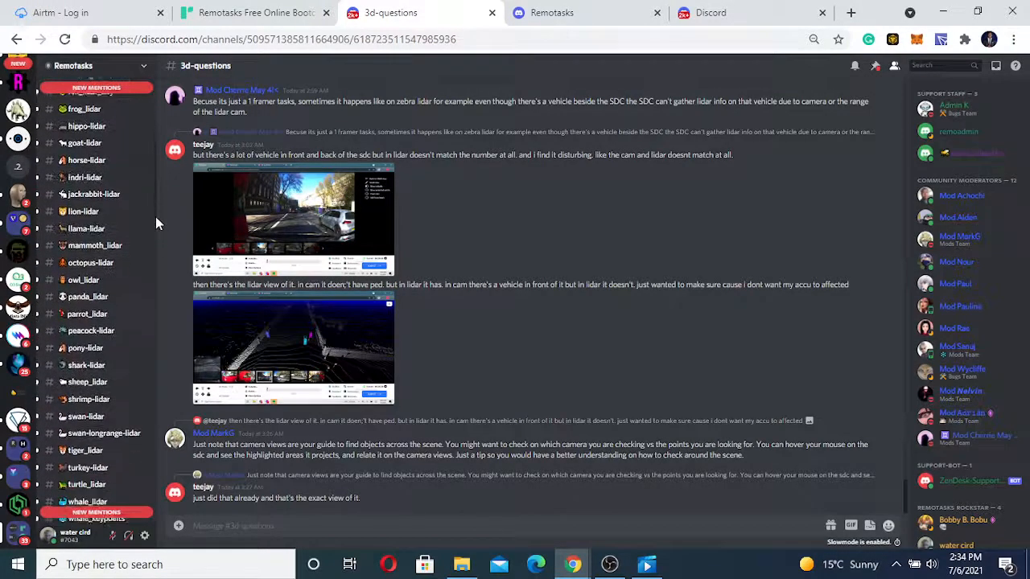
pyautogui.scroll(-3)
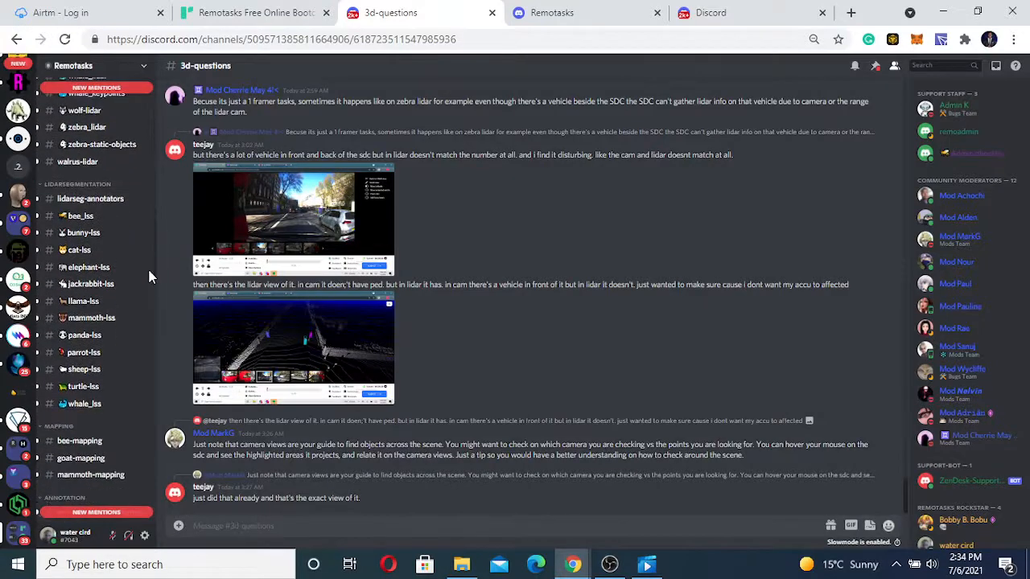
pyautogui.scroll(-3)
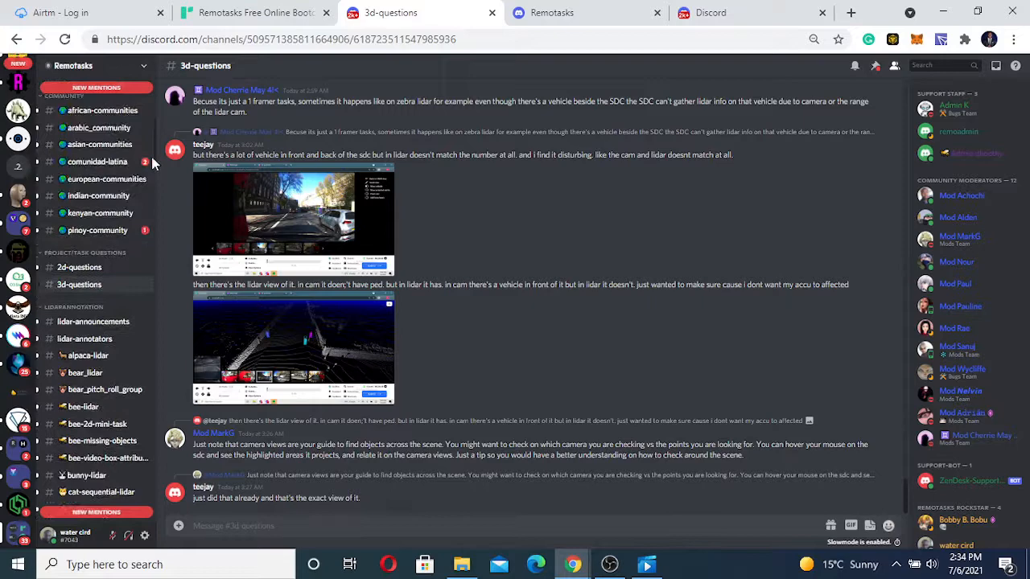
pyautogui.scroll(-3)
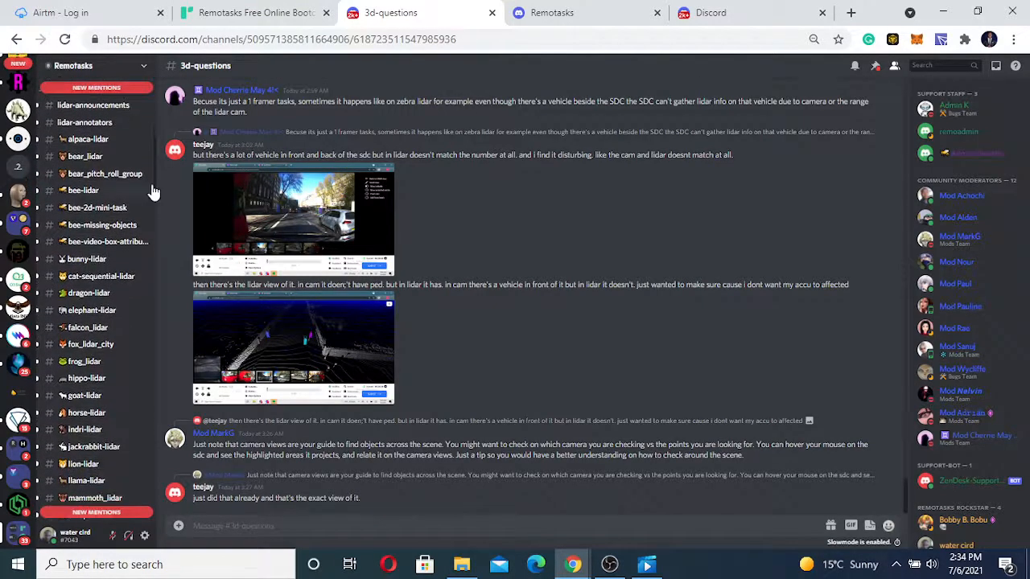
pyautogui.moveTo(122, 191)
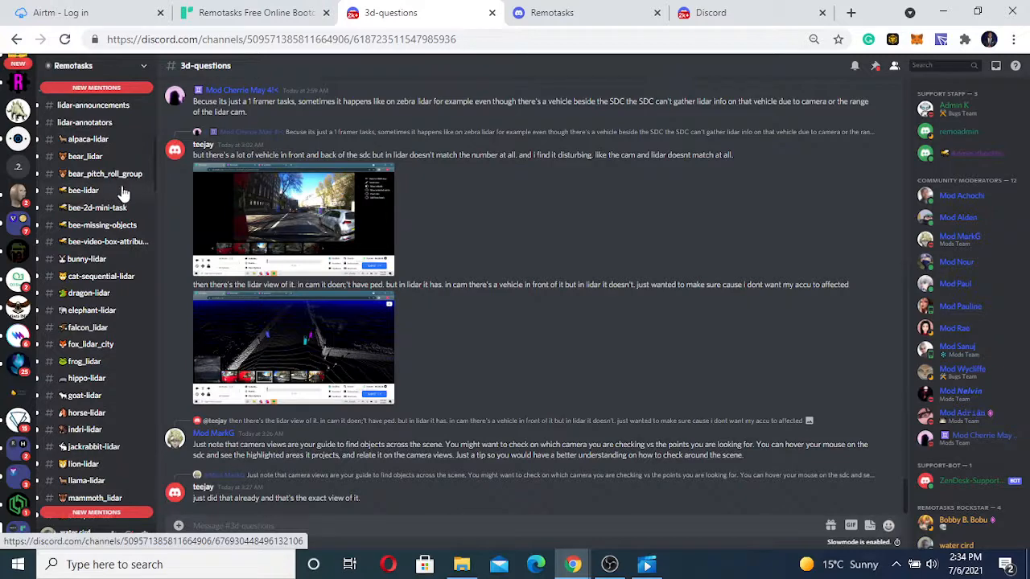
pyautogui.moveTo(157, 181)
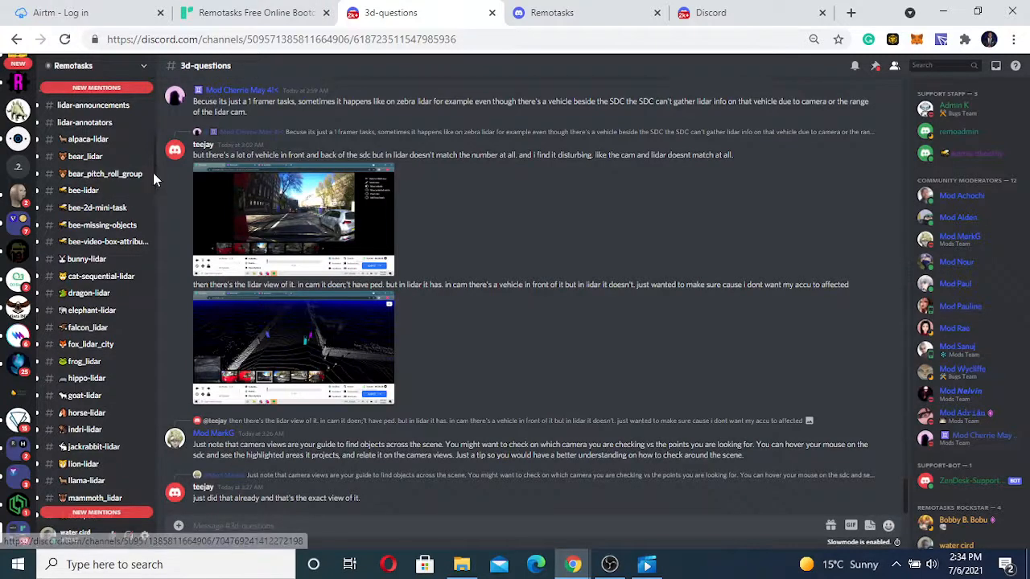
pyautogui.scroll(-3)
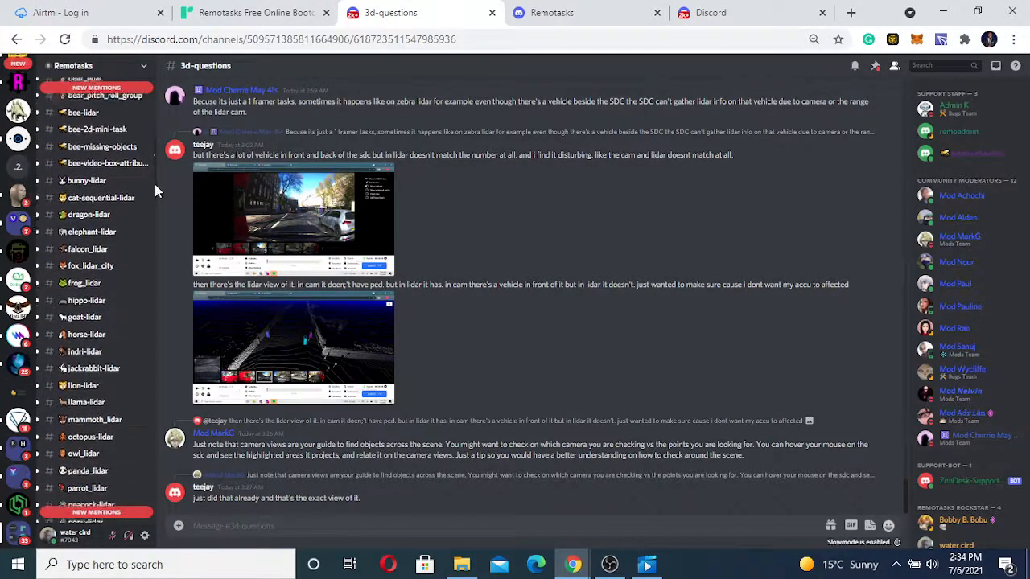
pyautogui.scroll(-3)
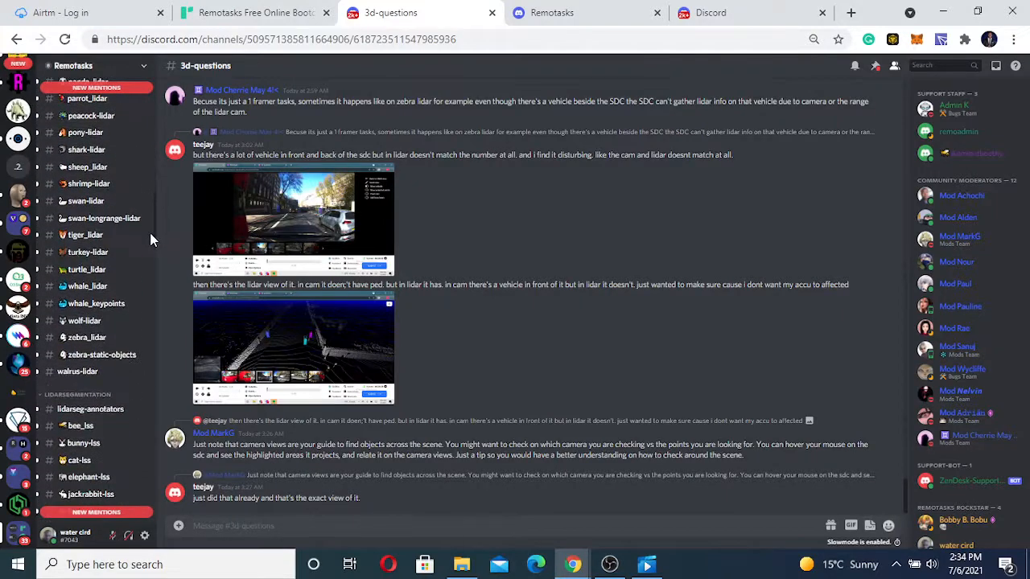
pyautogui.scroll(-3)
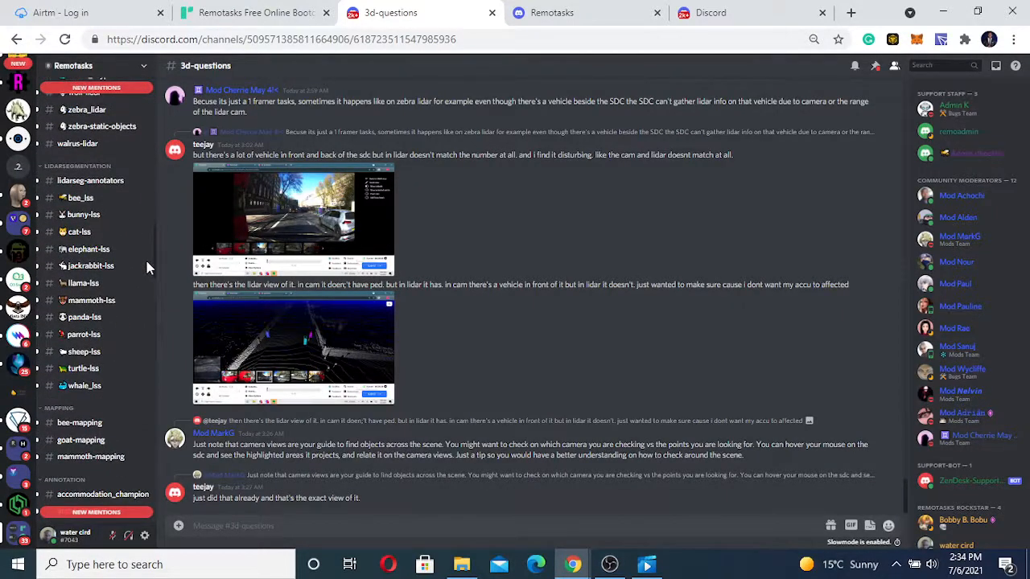
pyautogui.scroll(-3)
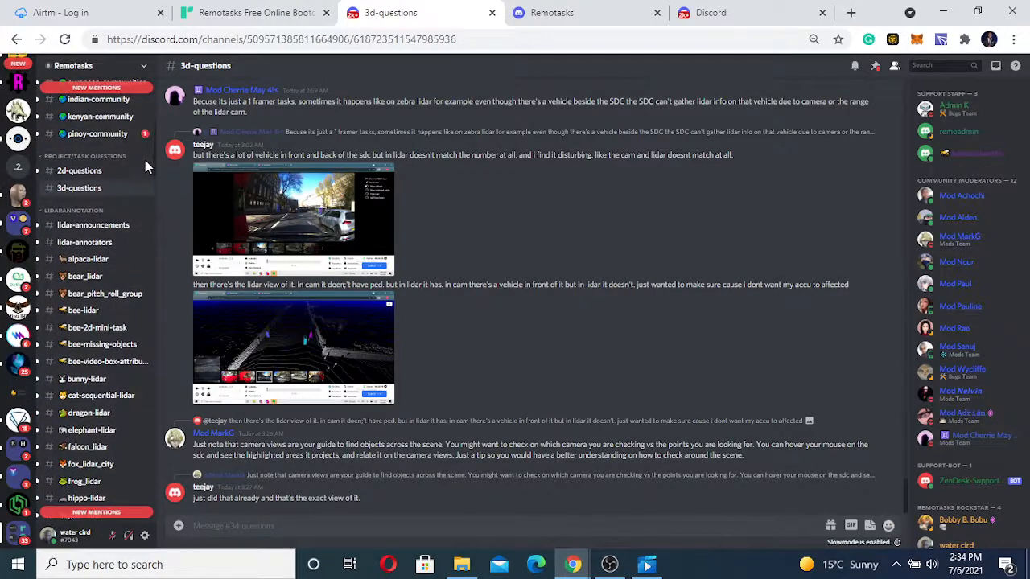
pyautogui.scroll(-3)
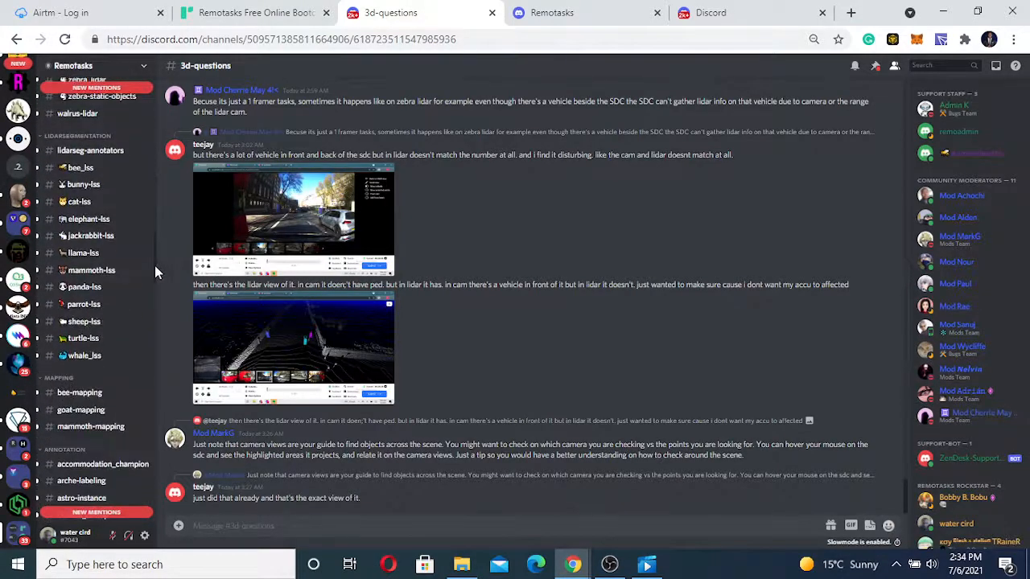
pyautogui.scroll(-3)
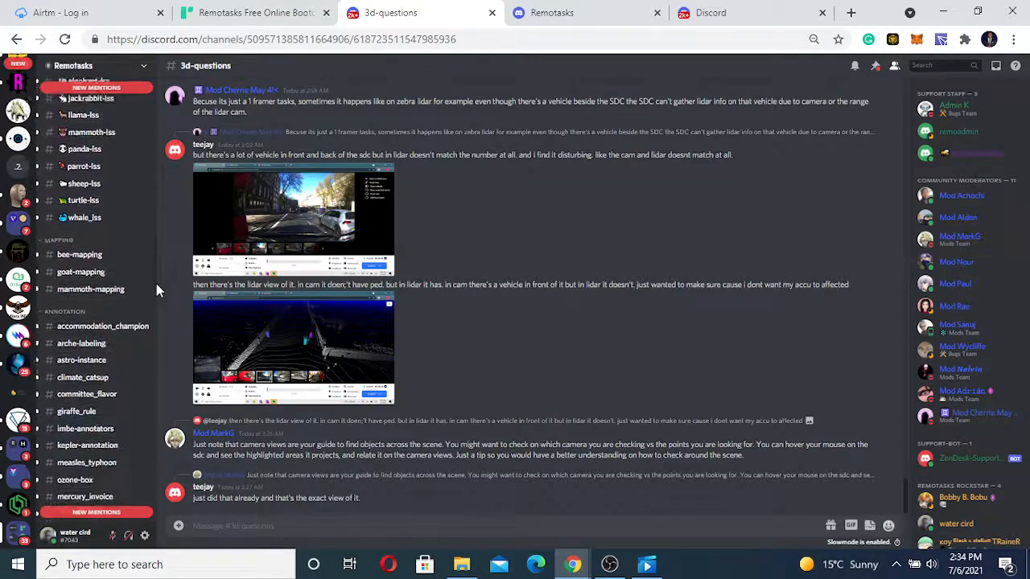
pyautogui.scroll(-3)
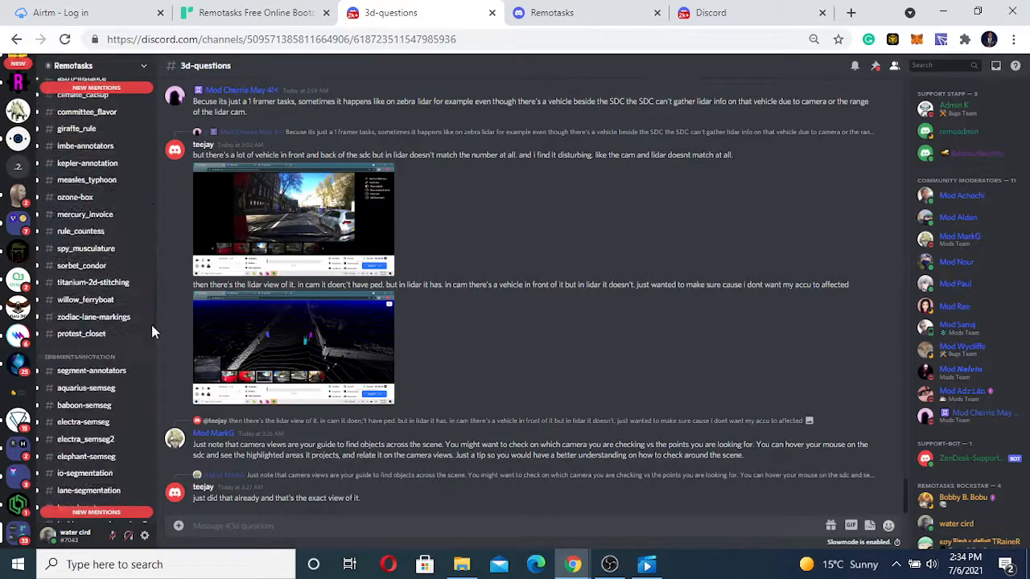
pyautogui.scroll(-3)
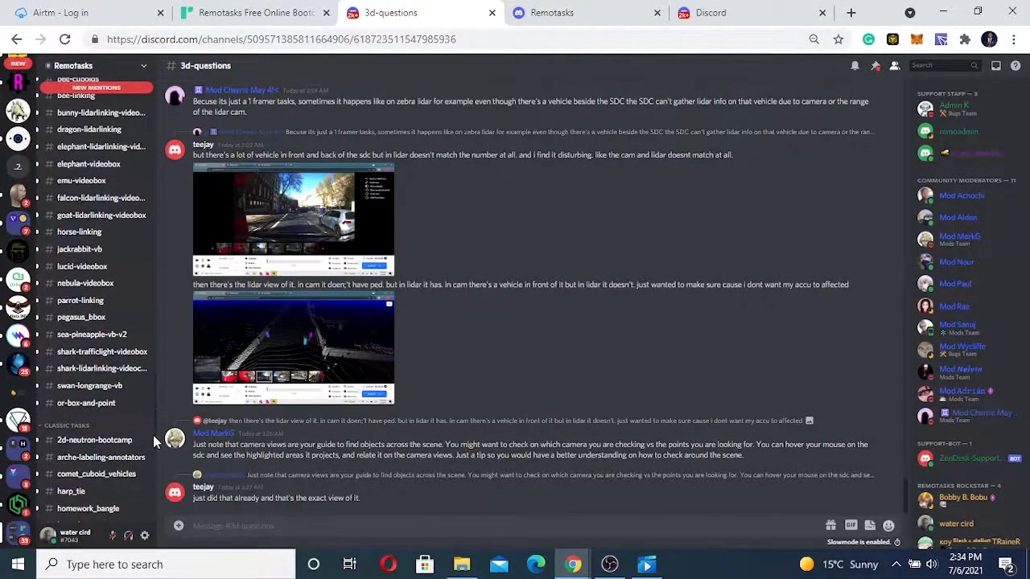
pyautogui.scroll(-3)
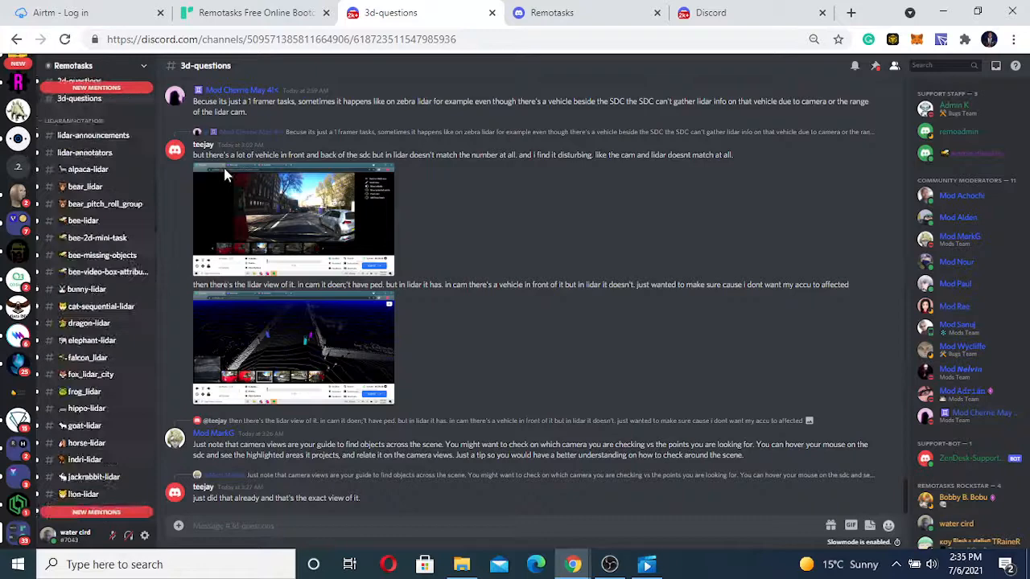
pyautogui.scroll(-3)
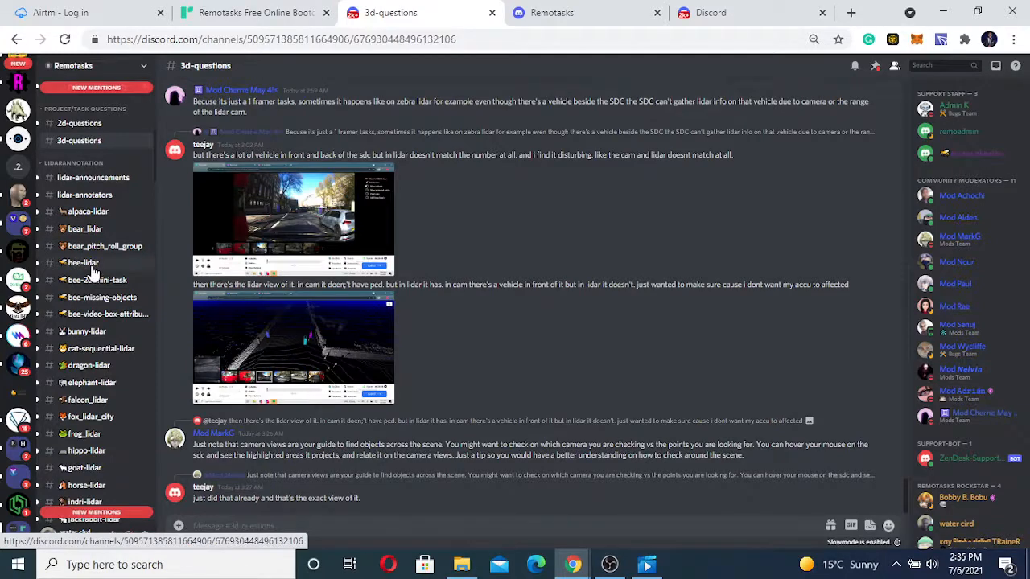
# Open #bee-lidar and scroll through taskers' labeling and payout questions
pyautogui.click(84, 262)
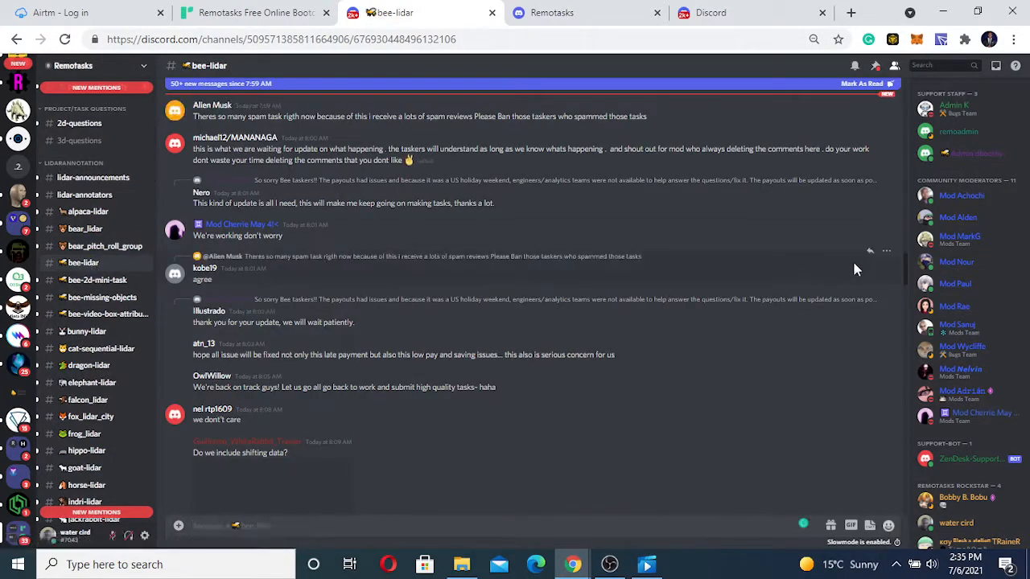
pyautogui.scroll(-3)
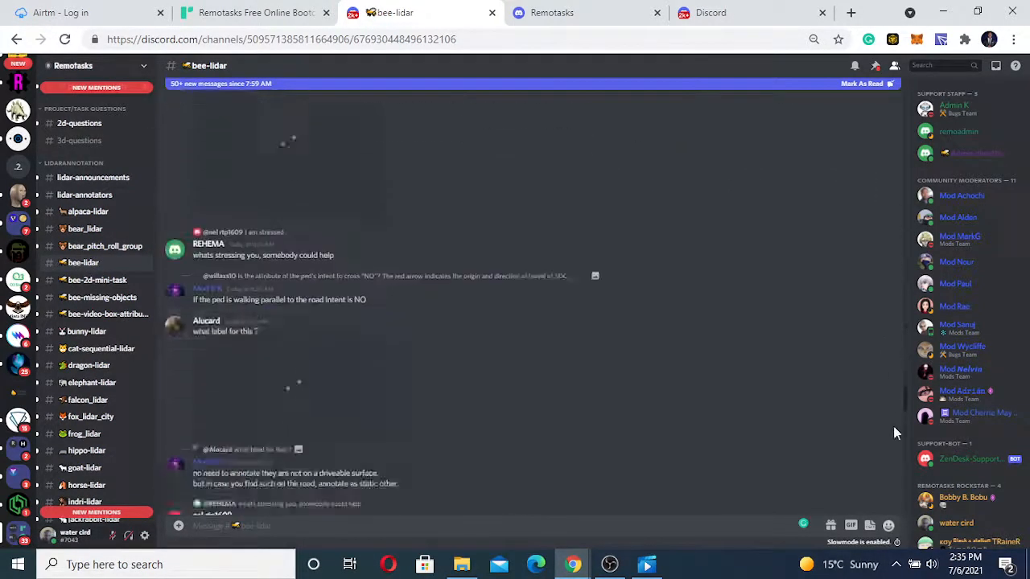
pyautogui.scroll(-3)
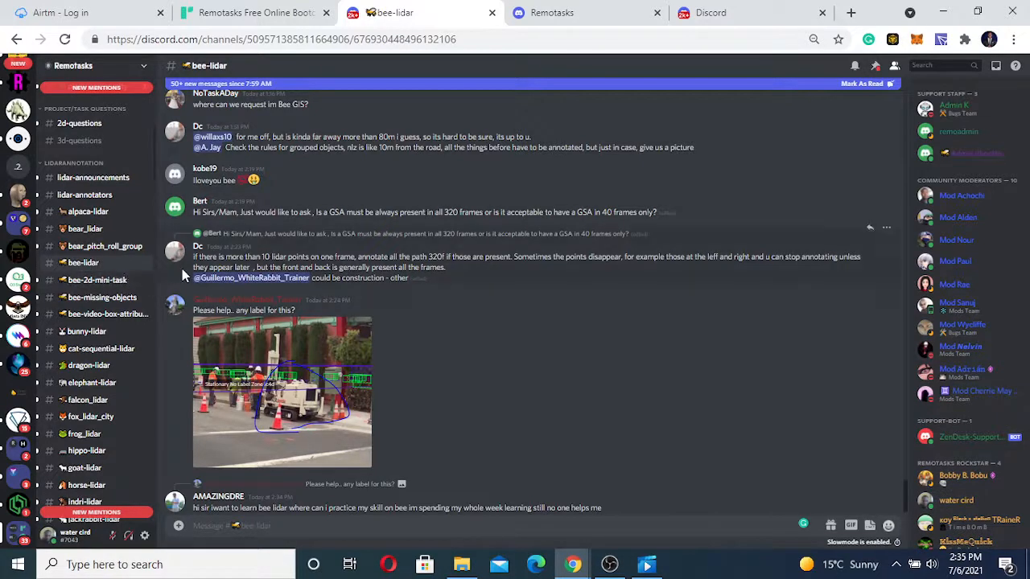
pyautogui.moveTo(221, 242)
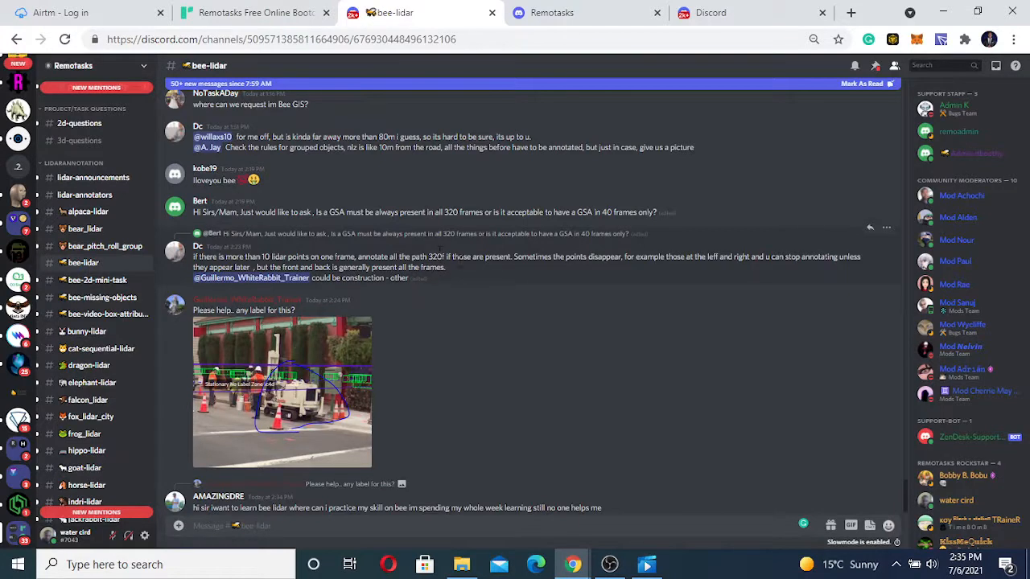
pyautogui.moveTo(483, 268)
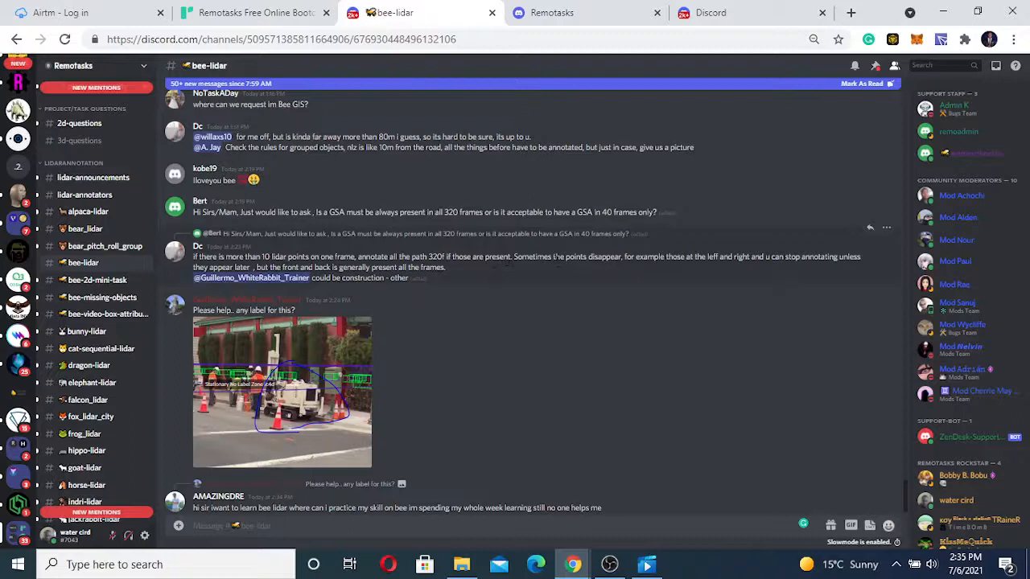
pyautogui.moveTo(656, 270)
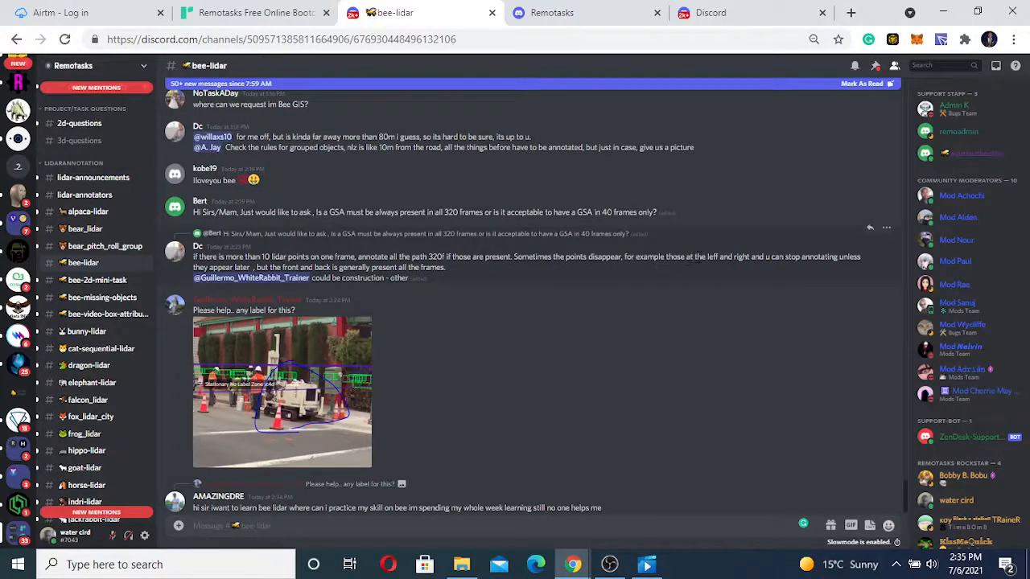
pyautogui.moveTo(764, 278)
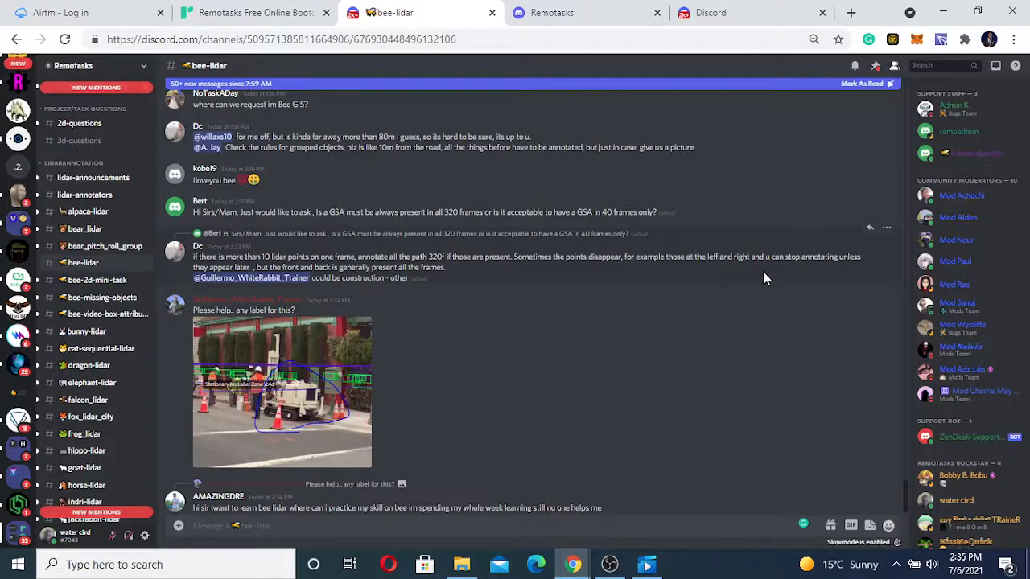
pyautogui.moveTo(850, 272)
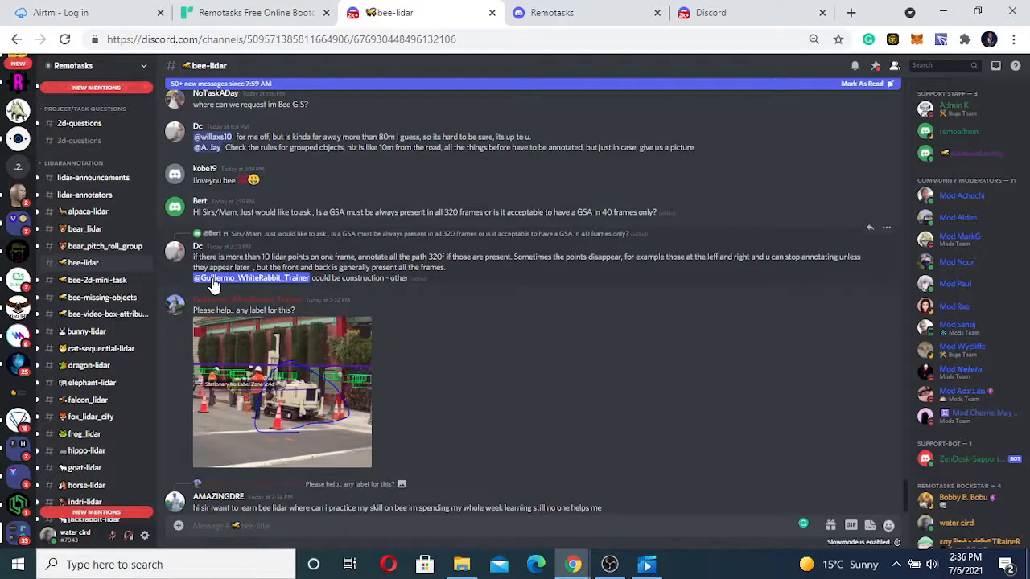
pyautogui.moveTo(218, 296)
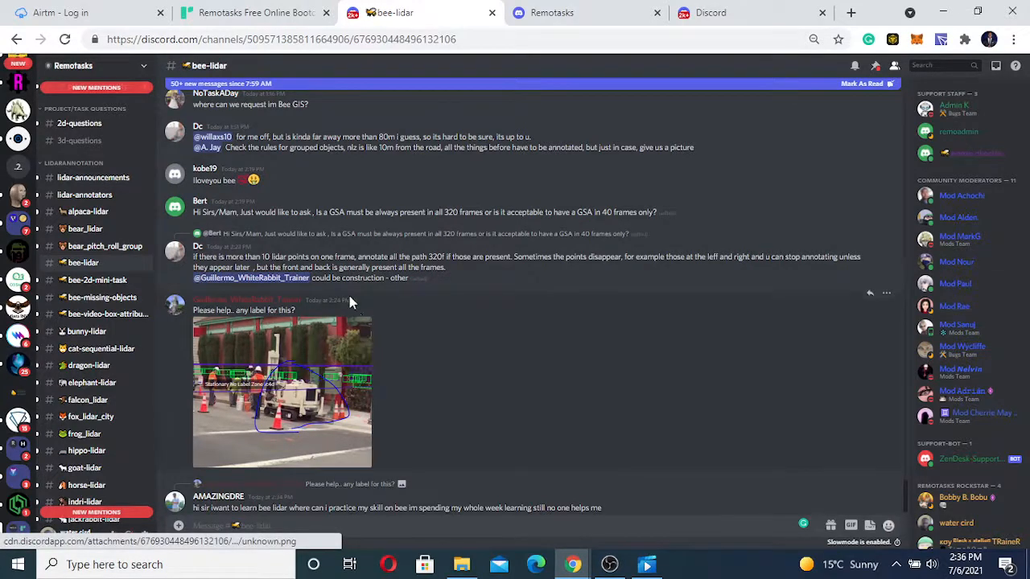
pyautogui.moveTo(971, 521)
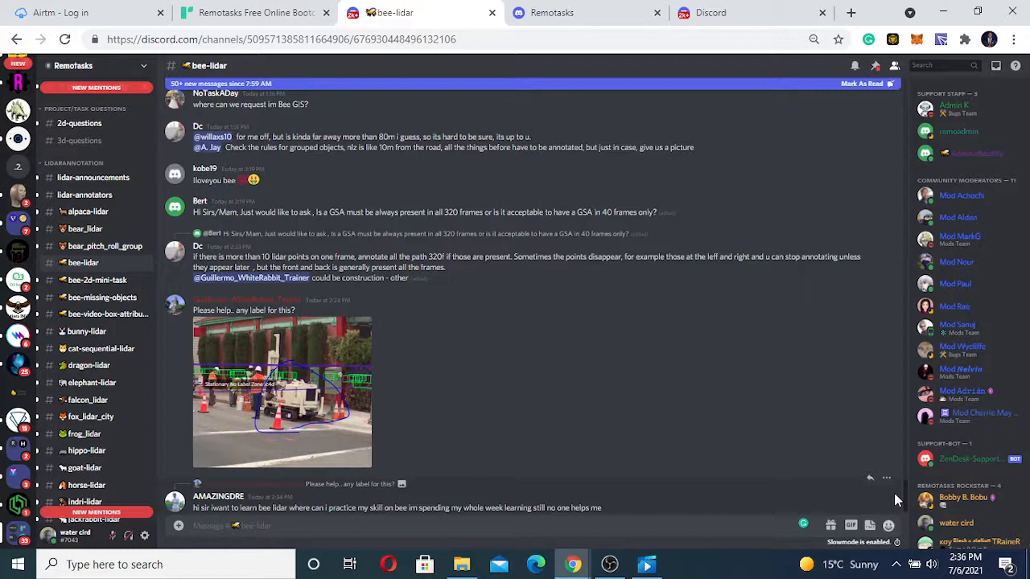
pyautogui.moveTo(904, 466)
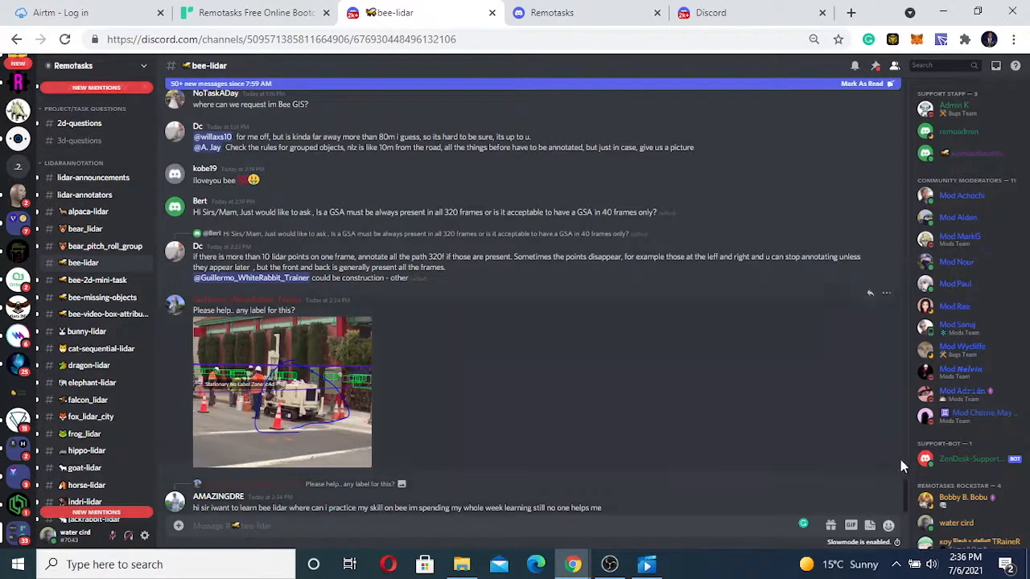
pyautogui.moveTo(615, 387)
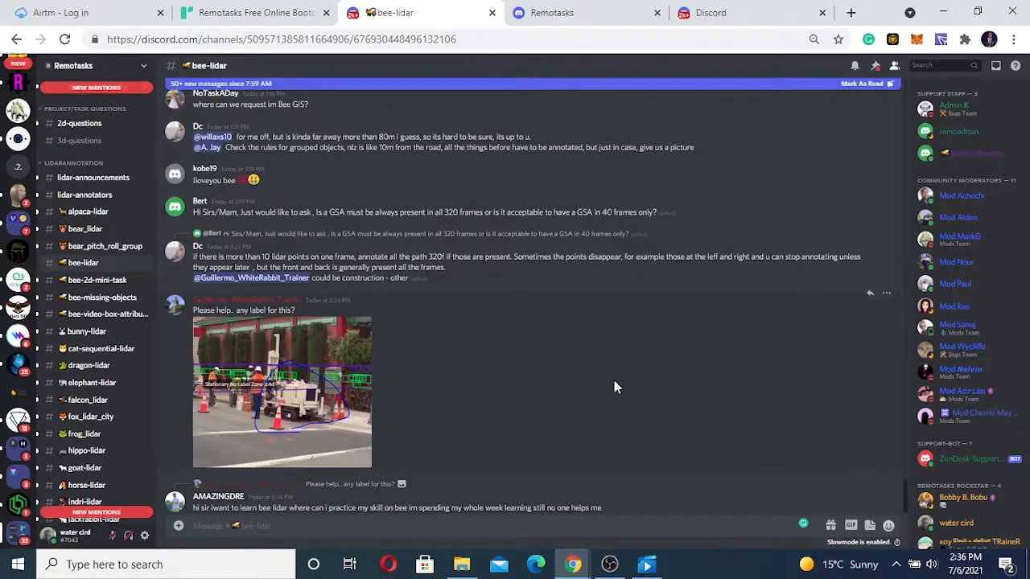
pyautogui.moveTo(822, 339)
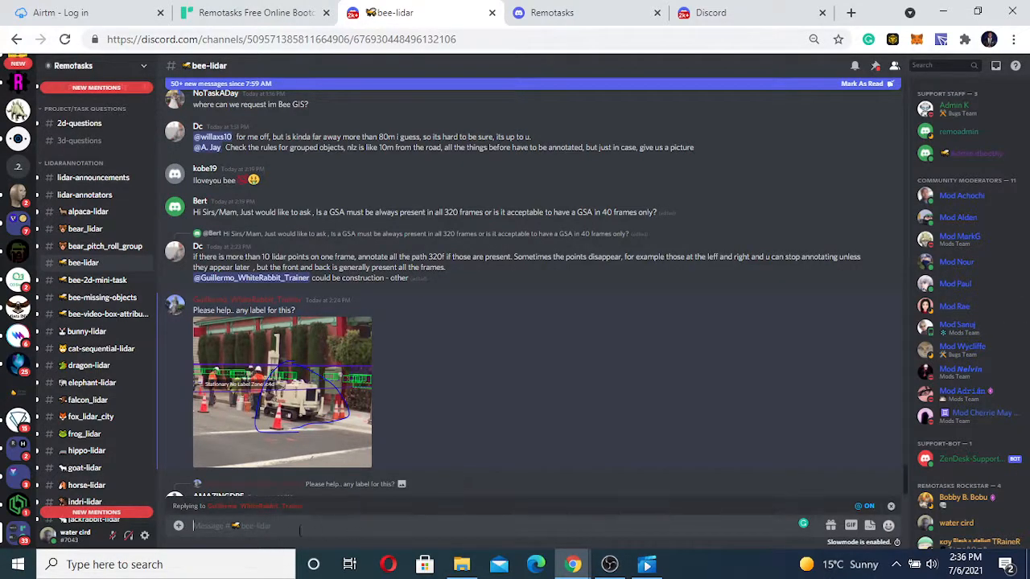
pyautogui.write('veh')
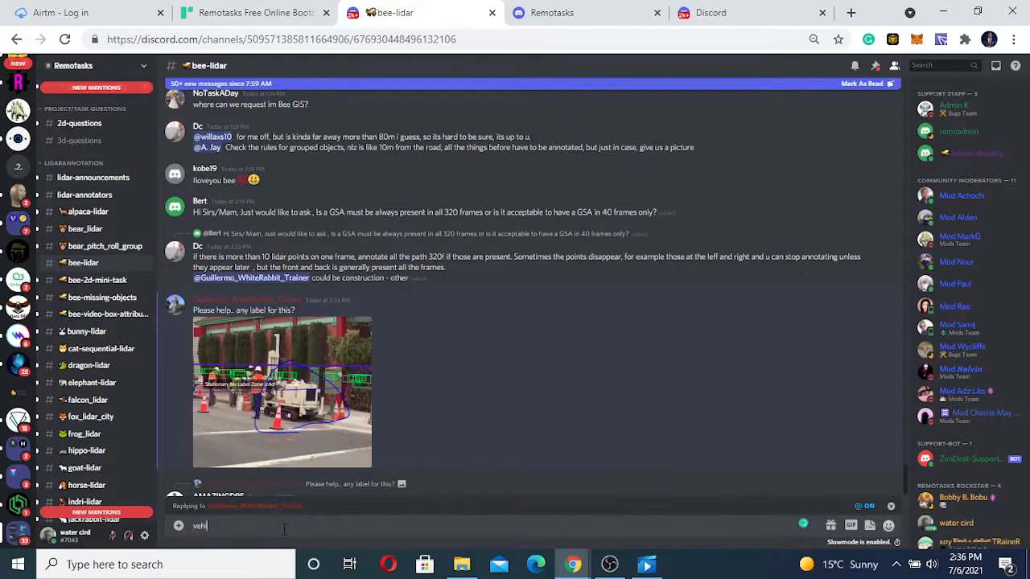
pyautogui.write('icle')
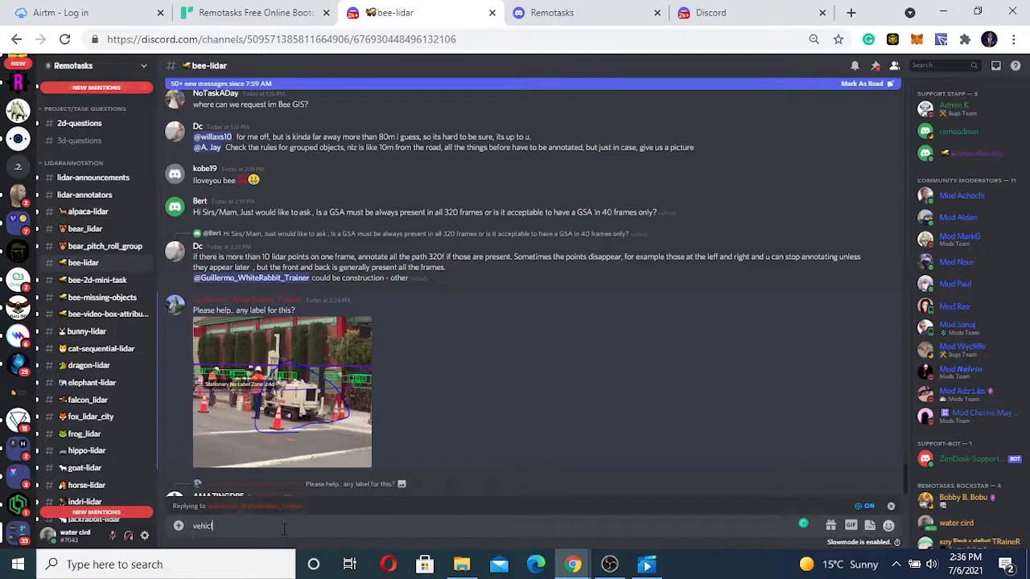
pyautogui.press('ctrl+a')
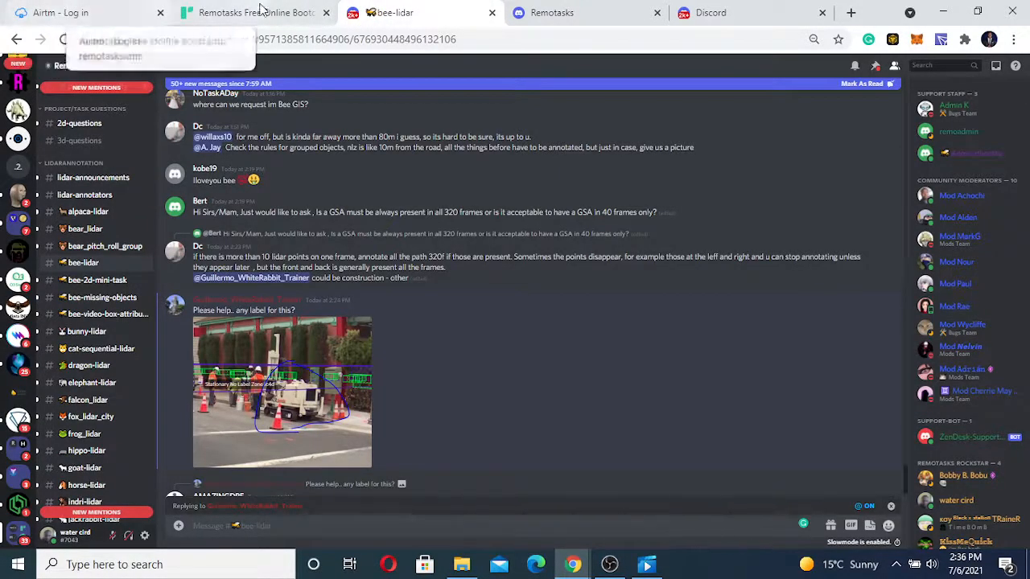
pyautogui.click(256, 12)
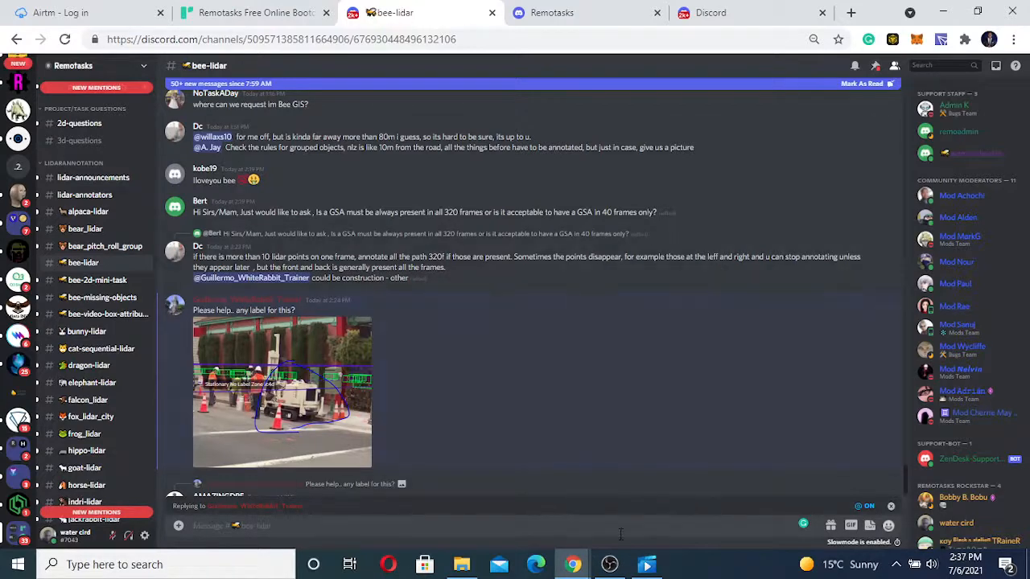
pyautogui.click(610, 564)
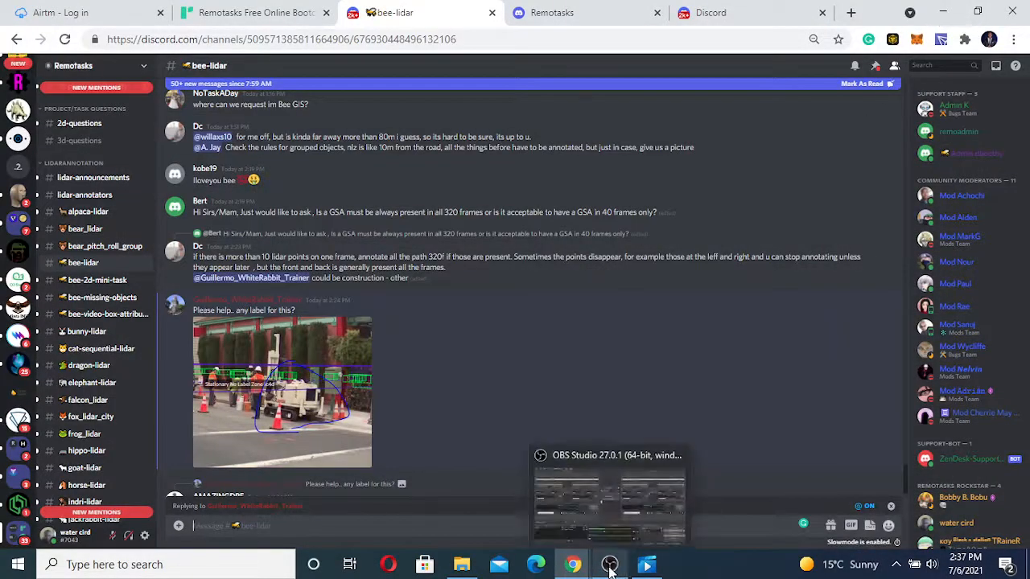
# Restore the OBS Studio window from the taskbar, showing the ongoing recording
pyautogui.click(610, 564)
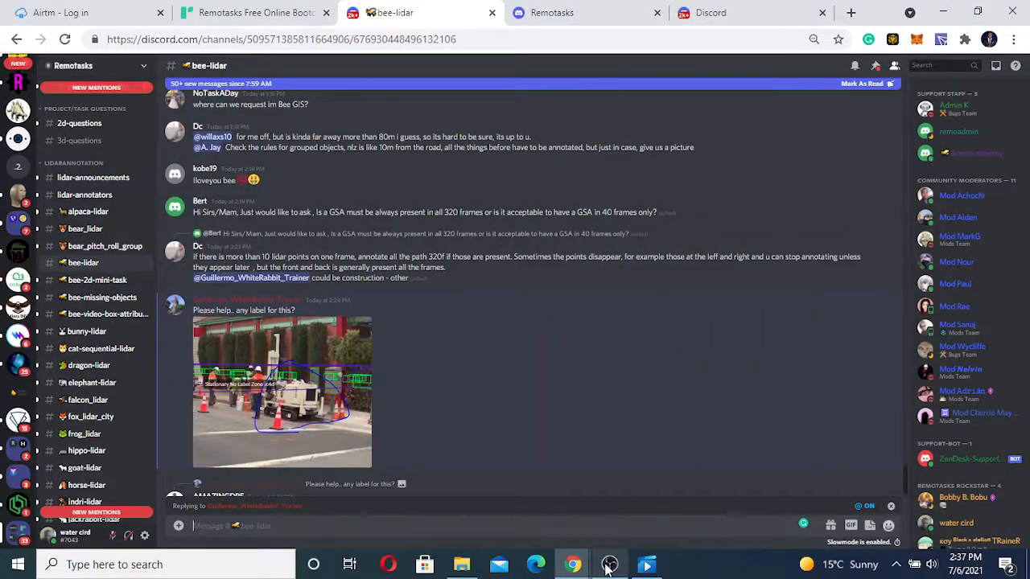
pyautogui.click(610, 564)
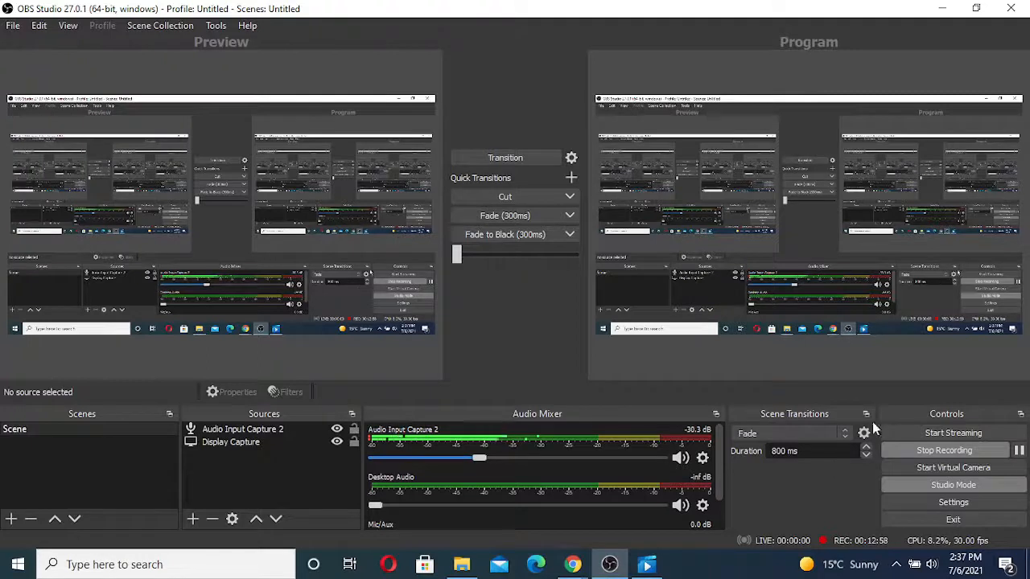